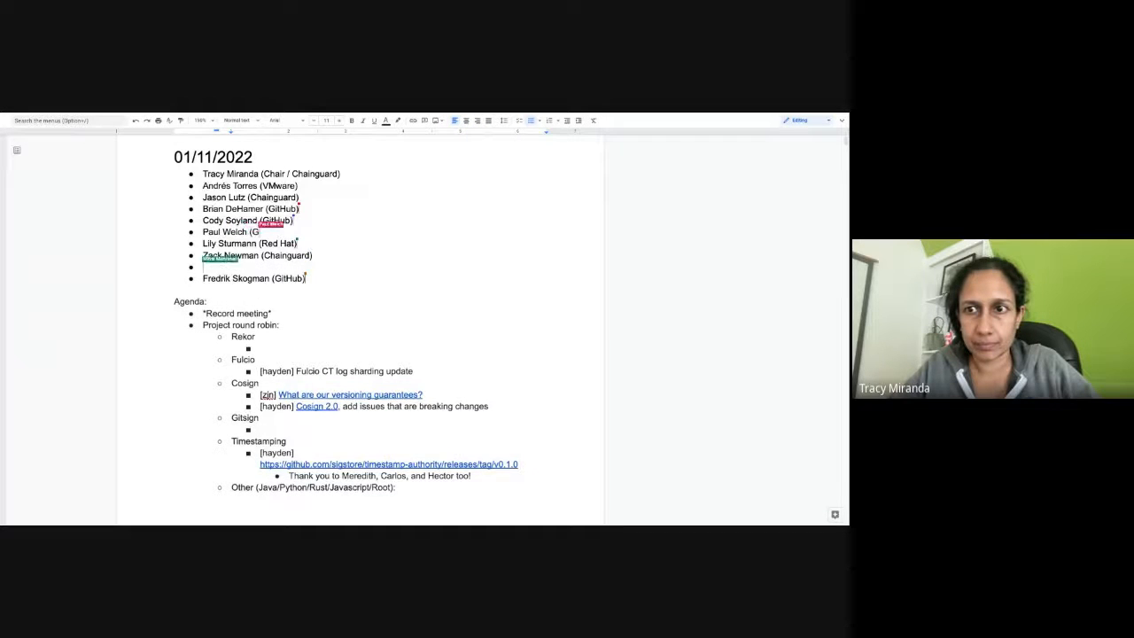
Add 'Mihai Maruseac (Google)' as a new bullet in the 01/11/2022 attendee list.
{"action": "type", "text": "Mihai Maruseac  (Google)"}
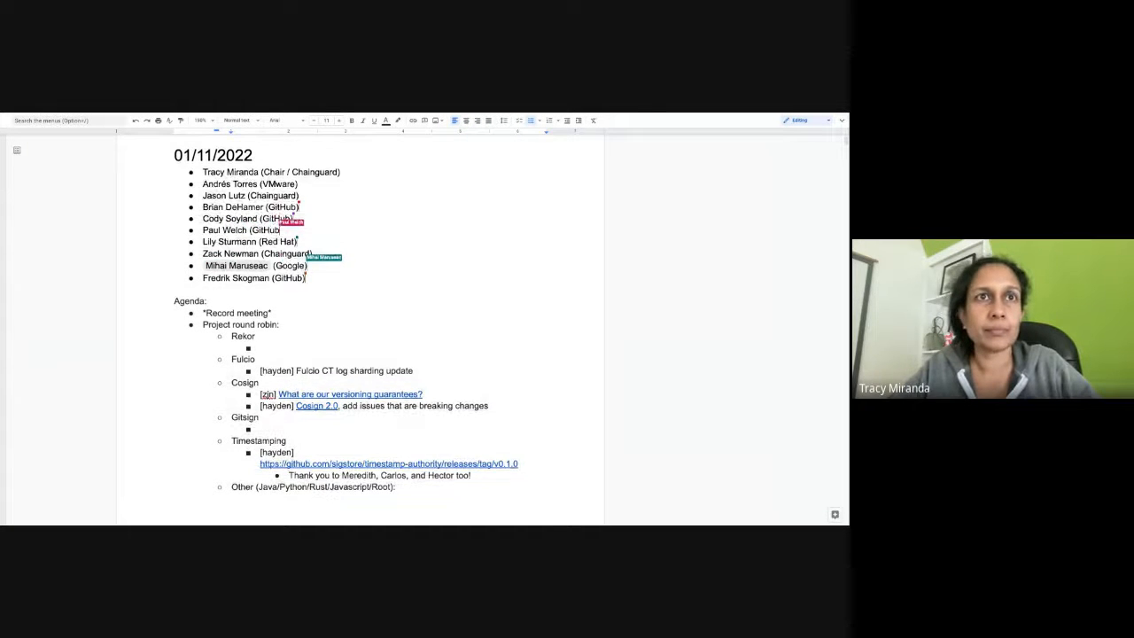
{"action": "scroll", "scroll_direction": "down", "scroll_amount": 3}
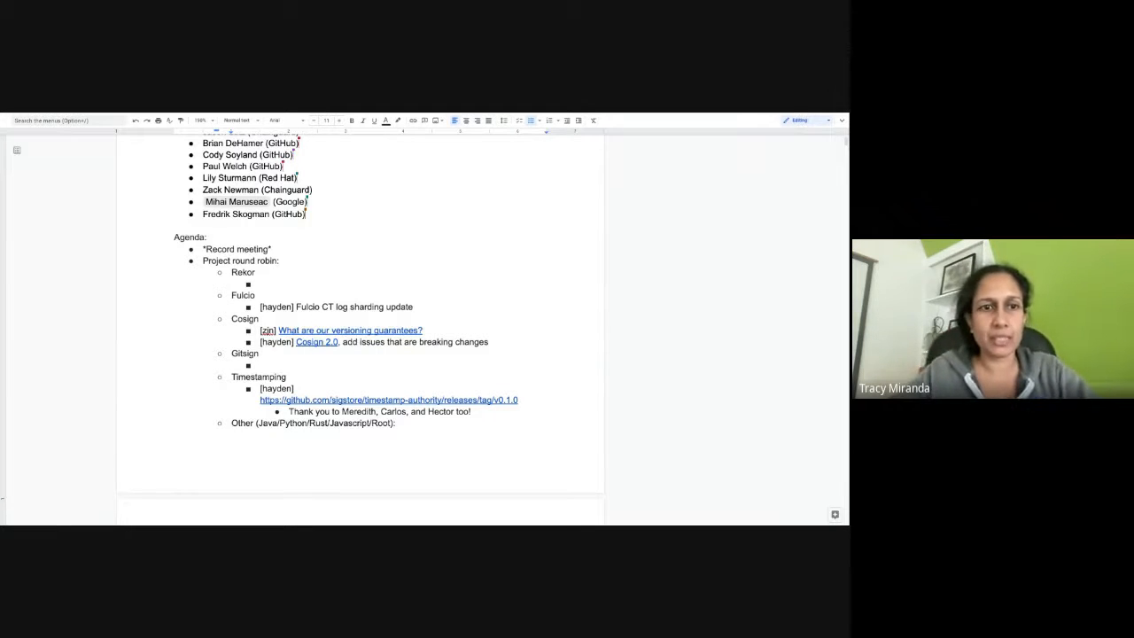
{"action": "mouse_move", "coordinate": [302, 206]}
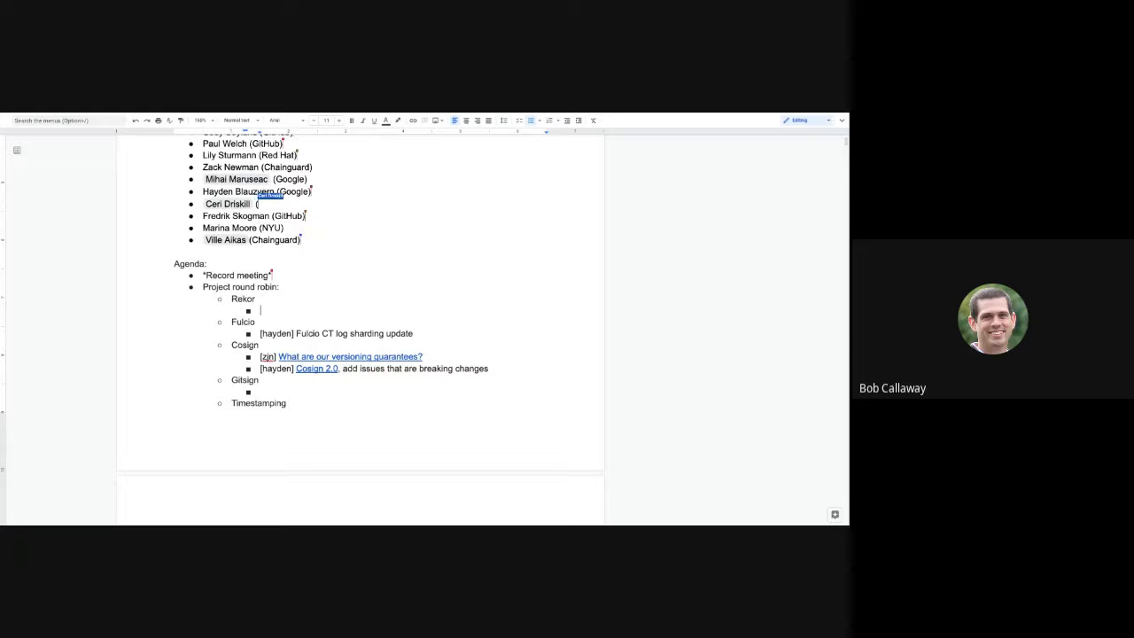
{"action": "type", "text": "Google)"}
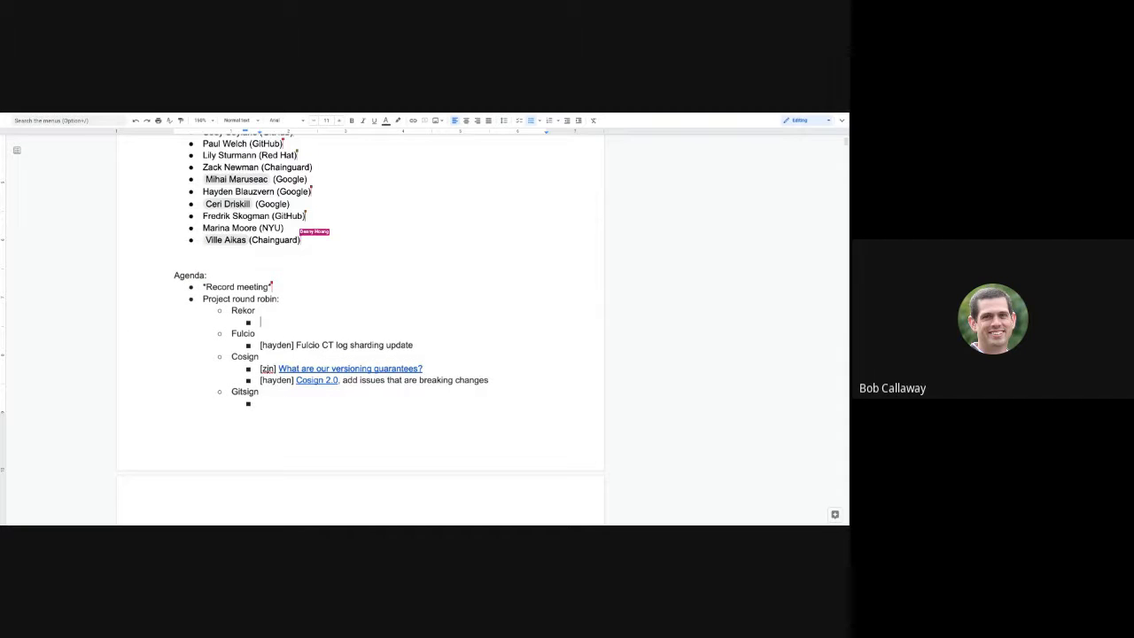
{"action": "type", "text": "Denny"}
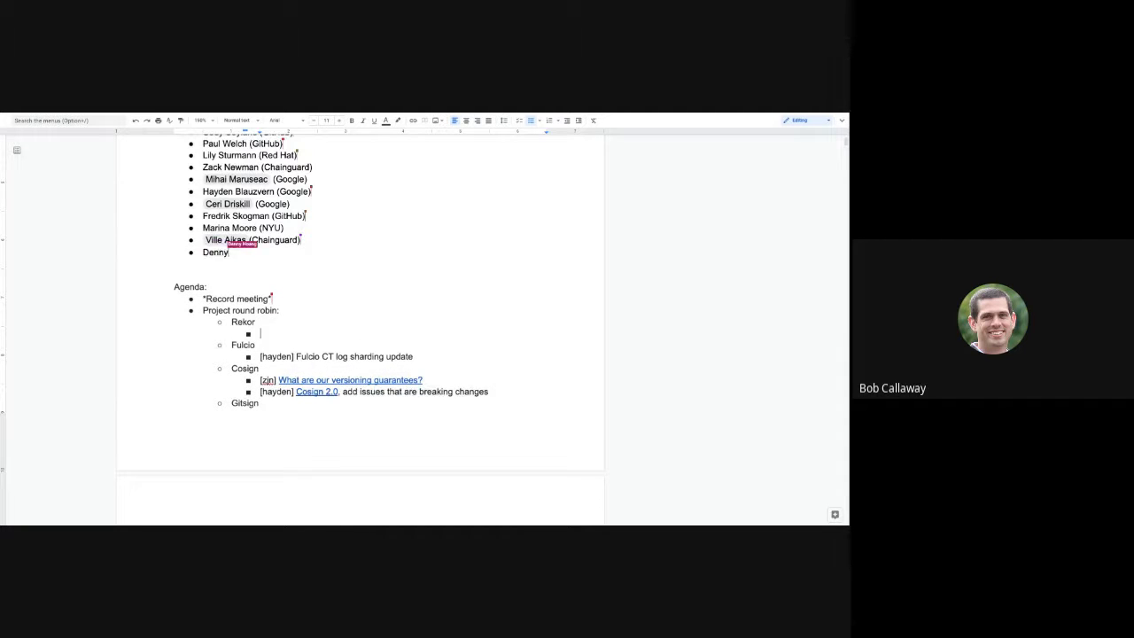
{"action": "type", "text": "Hoang ("}
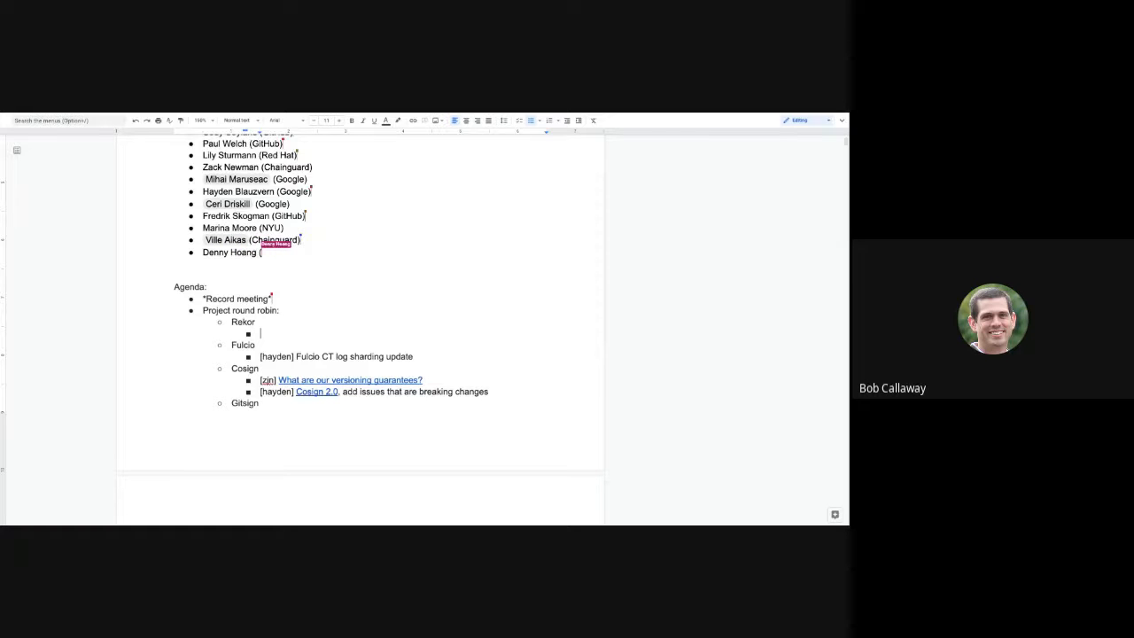
{"action": "type", "text": "VMware)"}
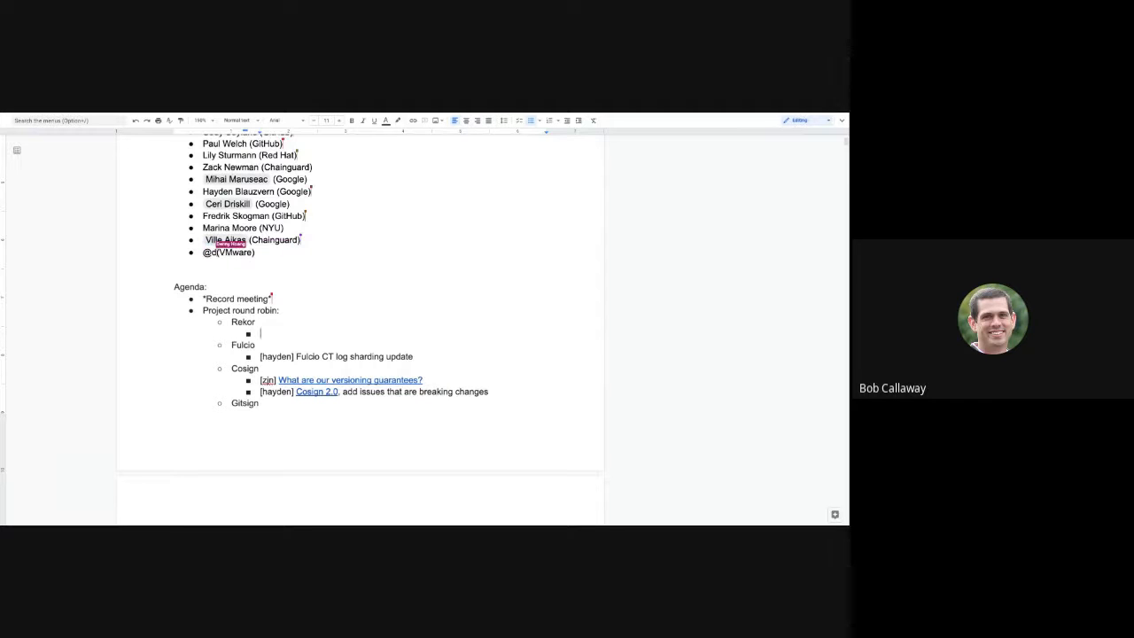
{"action": "type", "text": "enny"}
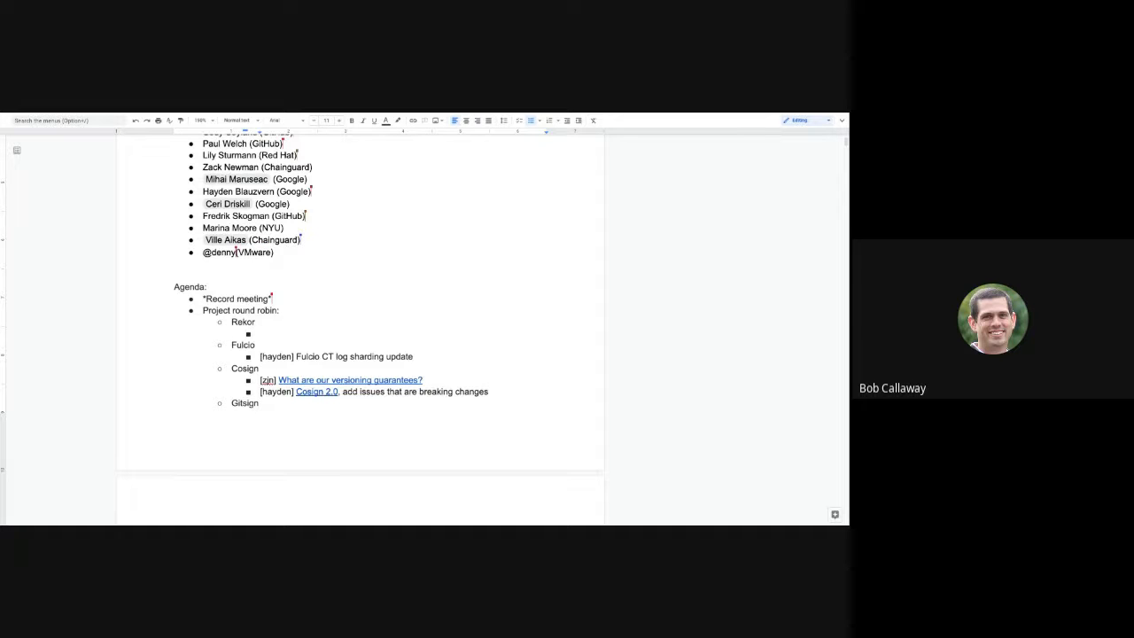
{"action": "type", "text": "Denny Hoang"}
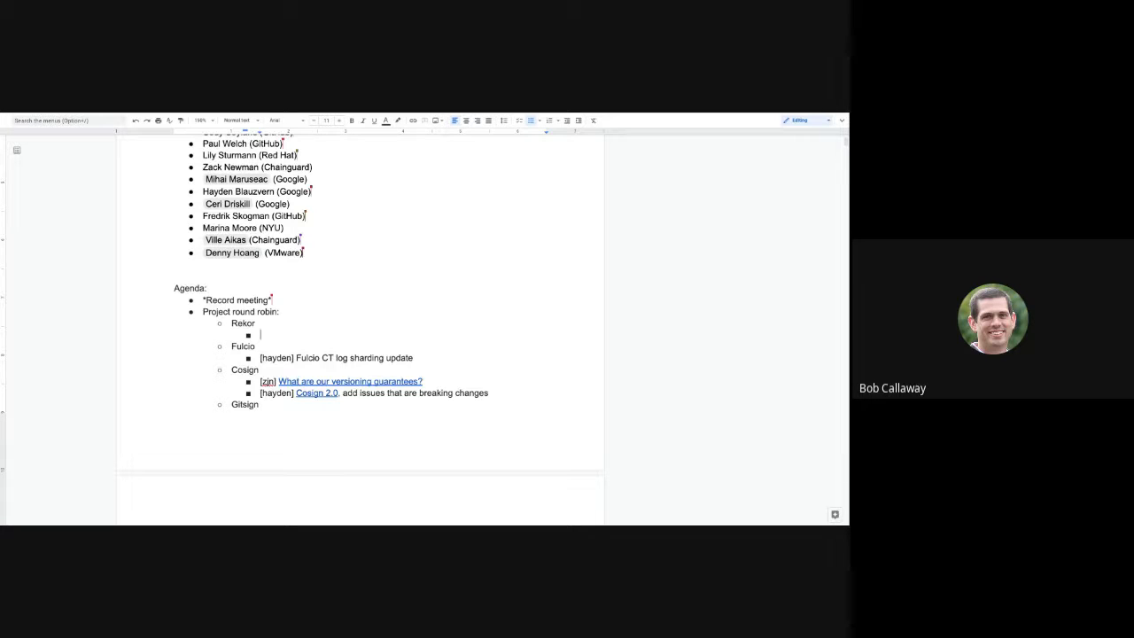
Note 'Rollback' under Rekor and add attendee 'Trishank Kuppusamy (Datadog)' via @-mention.
{"action": "type", "text": "Rollback for backwards compatibility"}
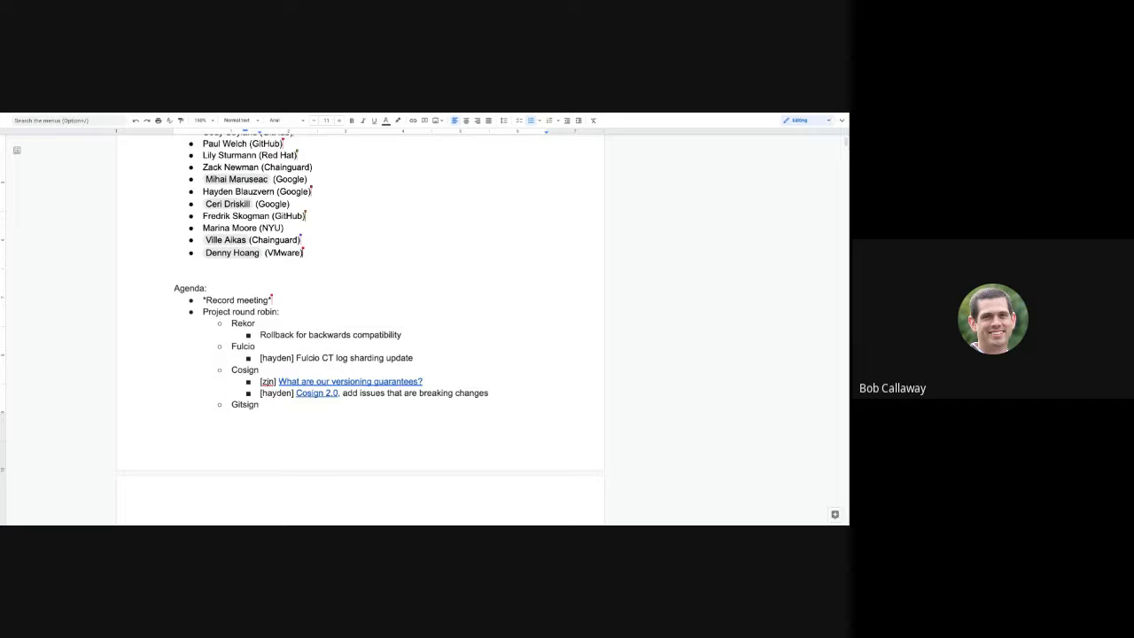
{"action": "type", "text": "@trisha"}
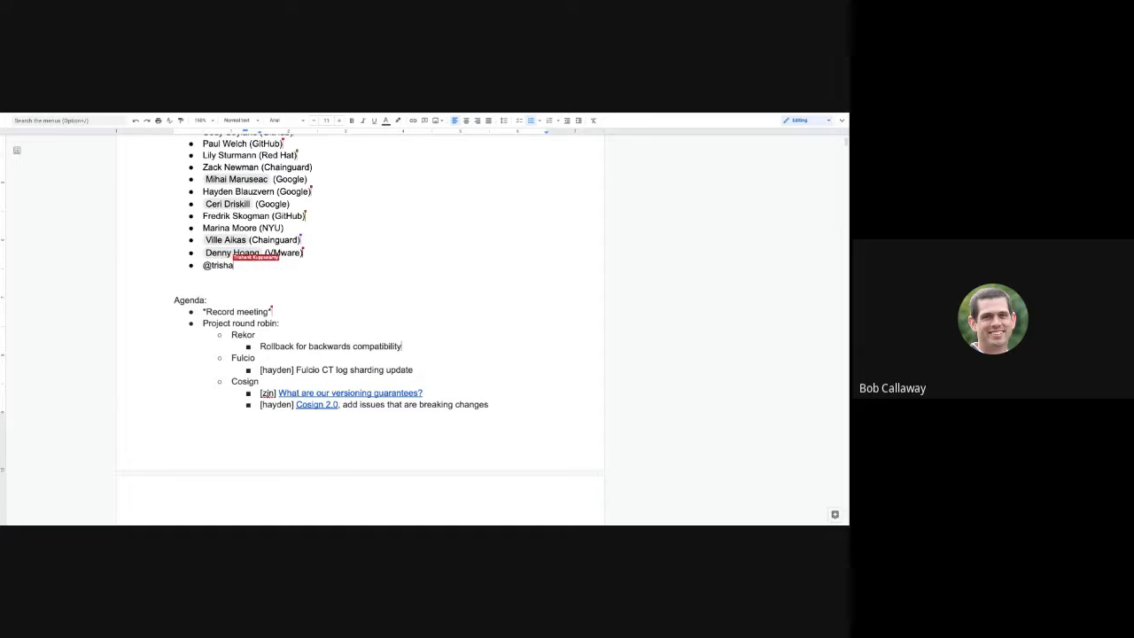
{"action": "type", "text": "Trishank Kuppusamy (Datadog"}
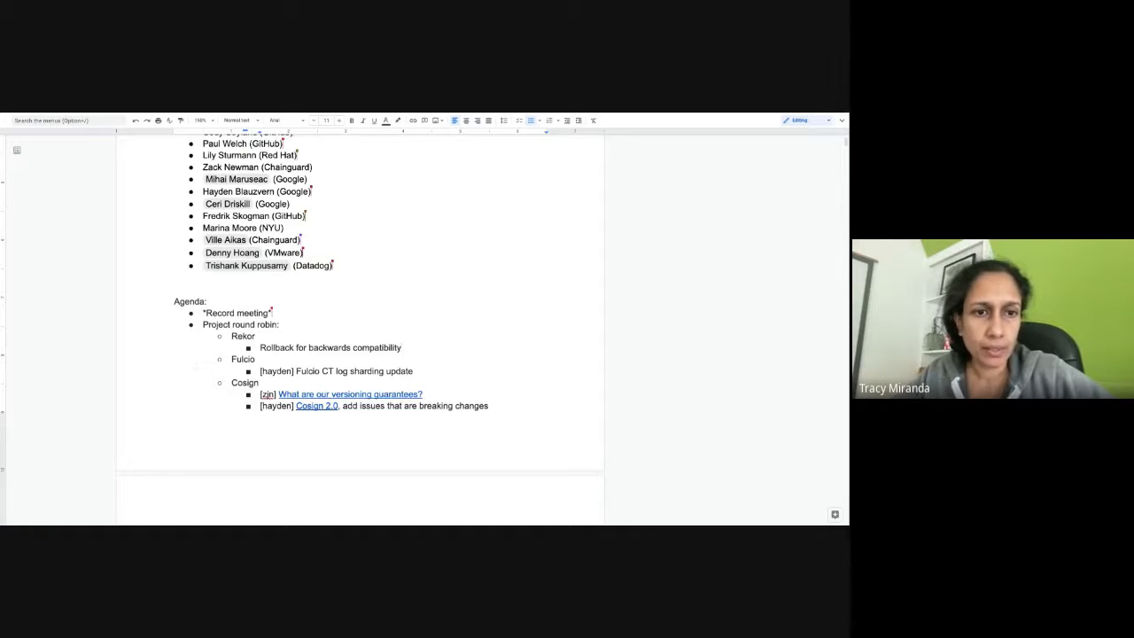
{"action": "scroll", "scroll_direction": "down", "scroll_amount": 3}
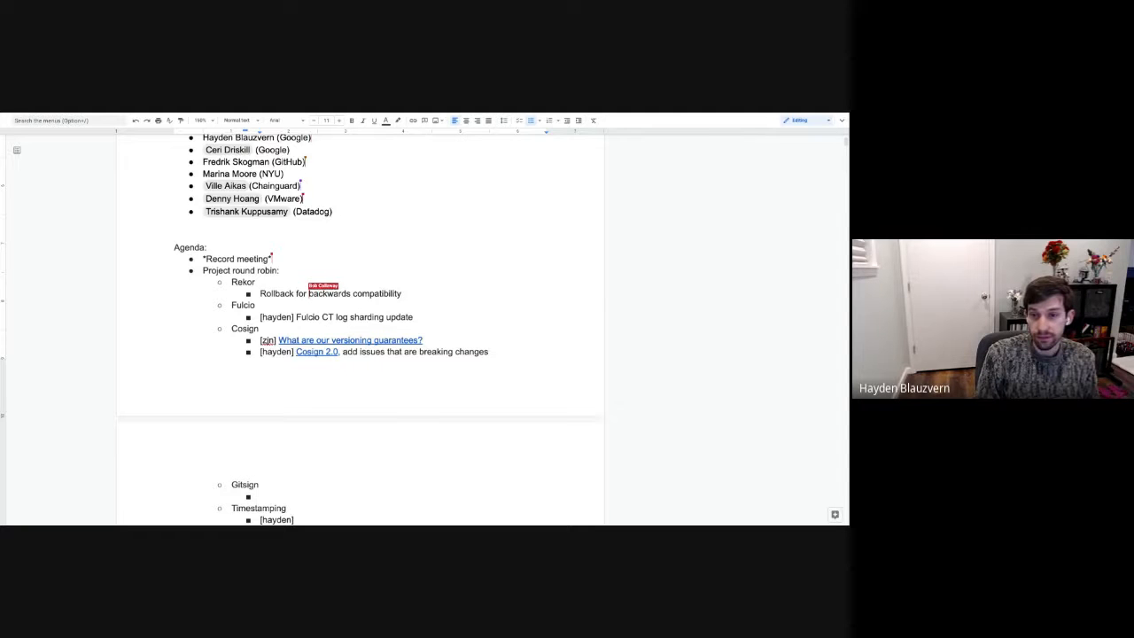
Reword the Rekor bullet: rollback for issue 1150, never went into prod/staging so no operational issues to deal with.
{"action": "type", "text": "issue 1150"}
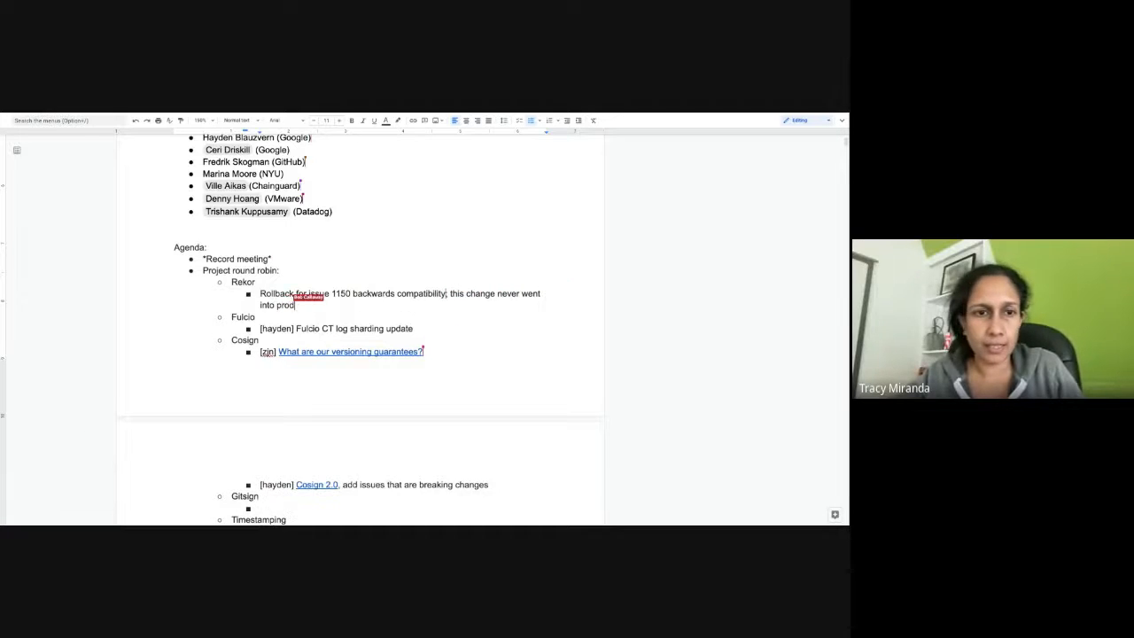
{"action": "type", "text": "/staging so"}
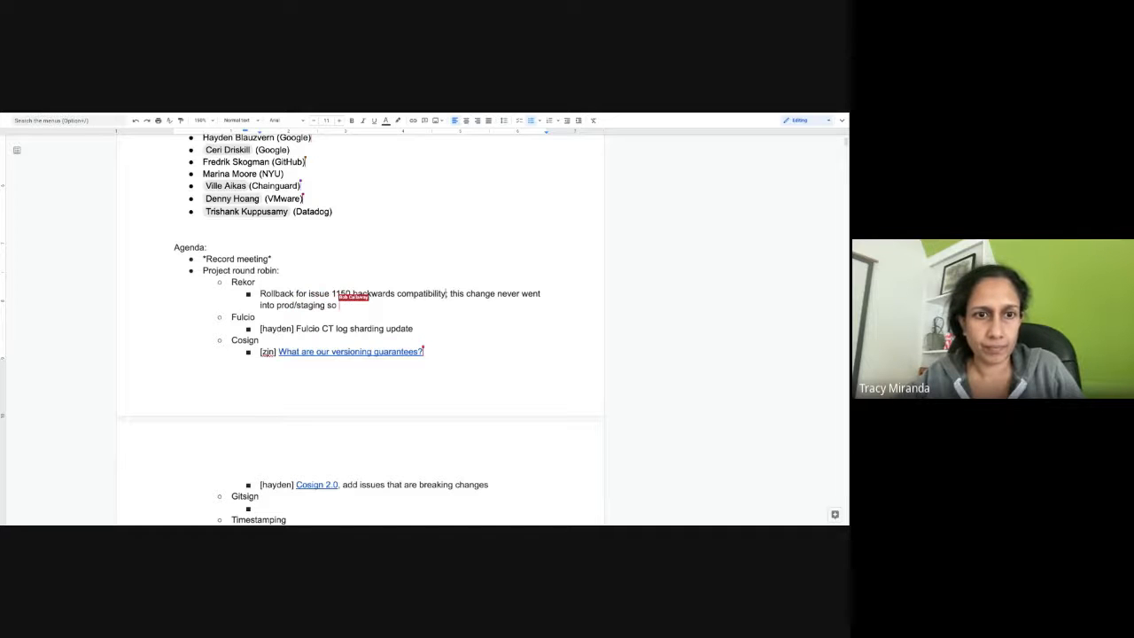
{"action": "type", "text": "we don't have any operationa"}
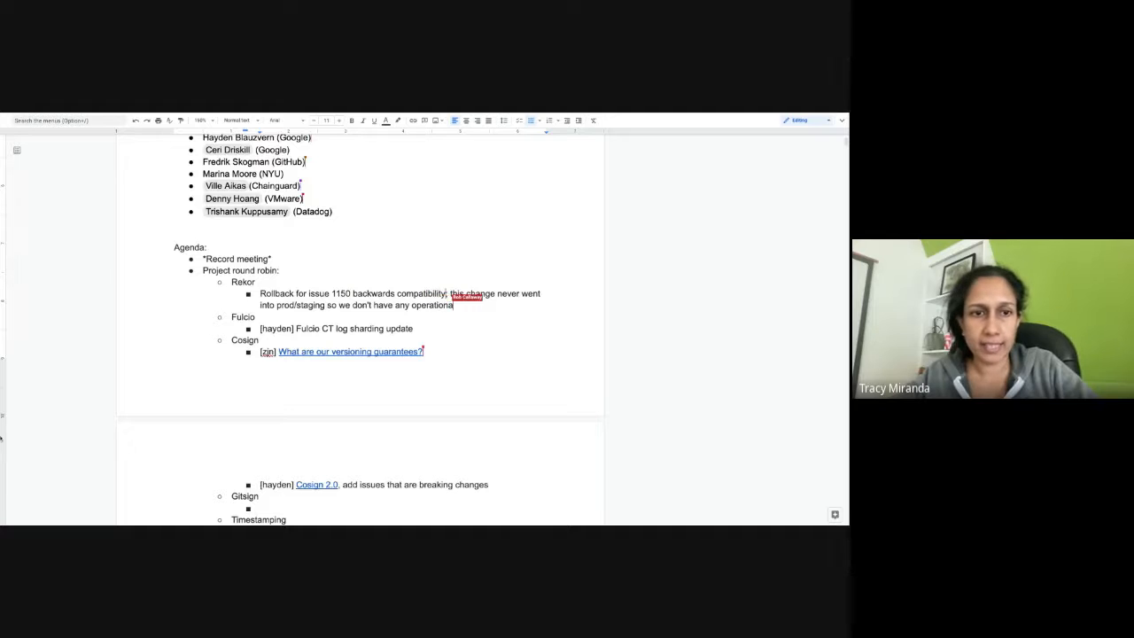
{"action": "type", "text": "issues to deal with"}
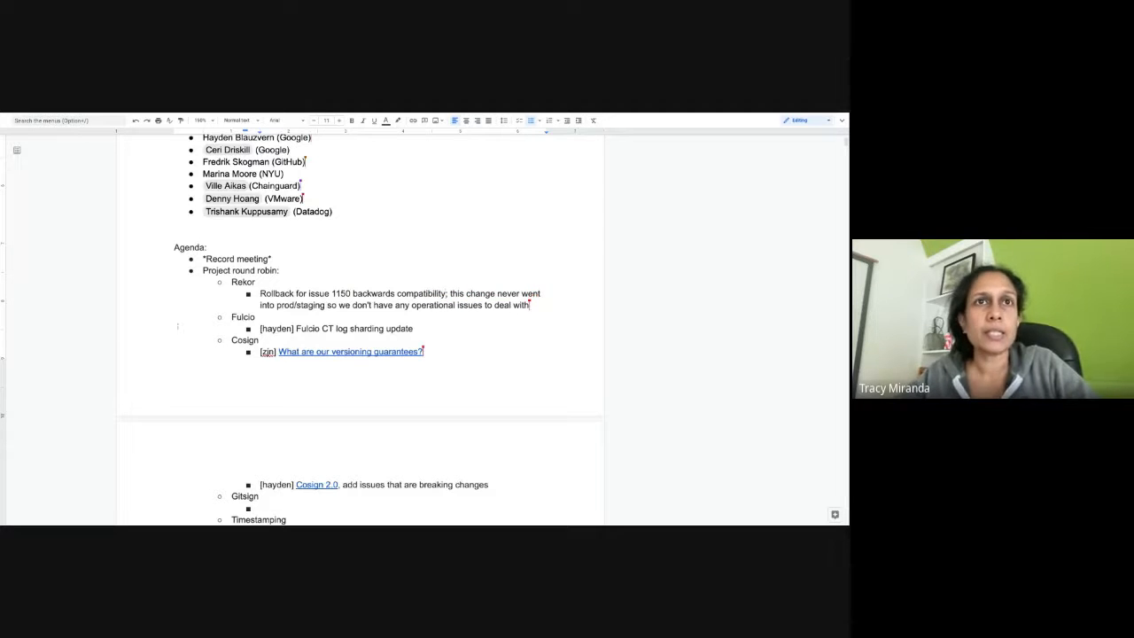
{"action": "scroll", "scroll_direction": "down", "scroll_amount": 3}
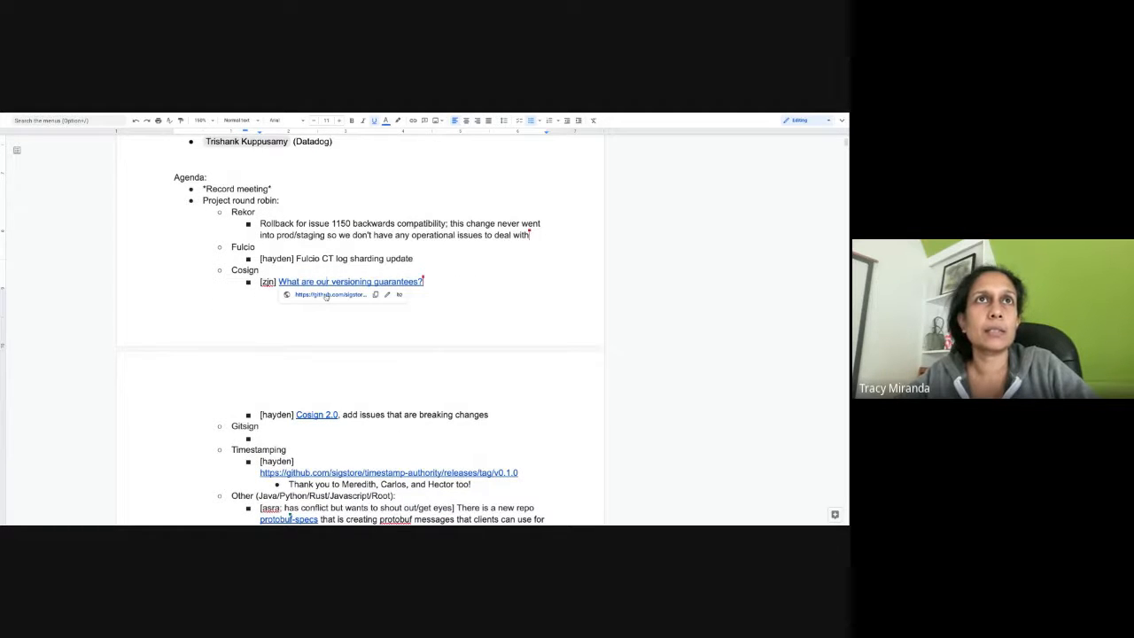
Follow the link to cosign discussion #2365 on versioning strategy/guarantees and read the proposal.
{"action": "left_click", "coordinate": [351, 280]}
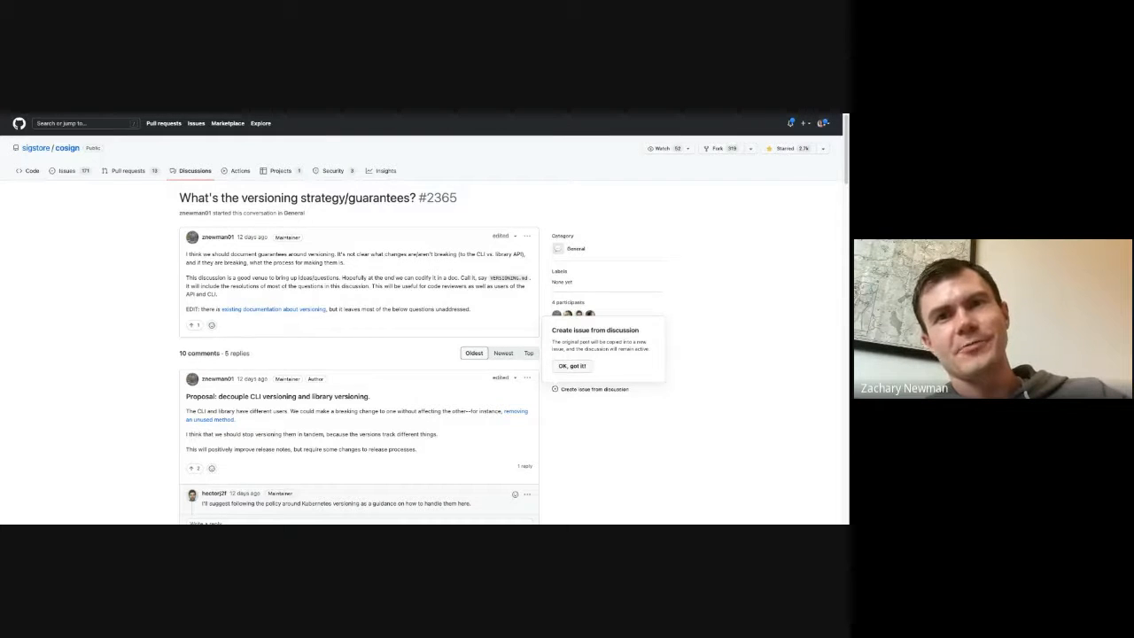
{"action": "scroll", "scroll_direction": "up", "scroll_amount": 3}
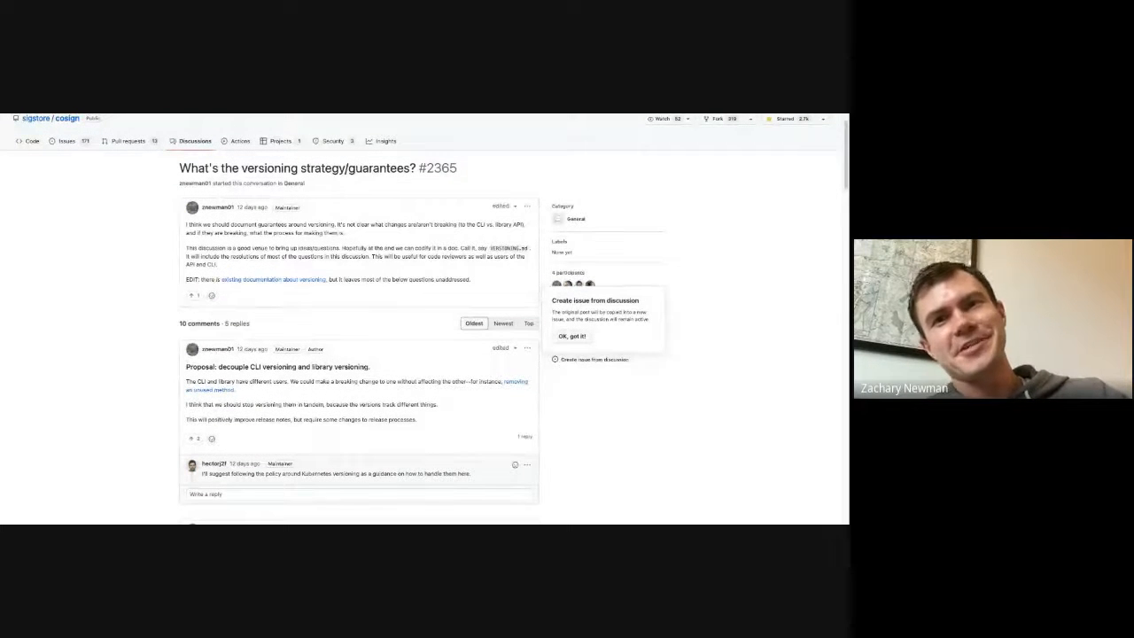
{"action": "scroll", "scroll_direction": "down", "scroll_amount": 3}
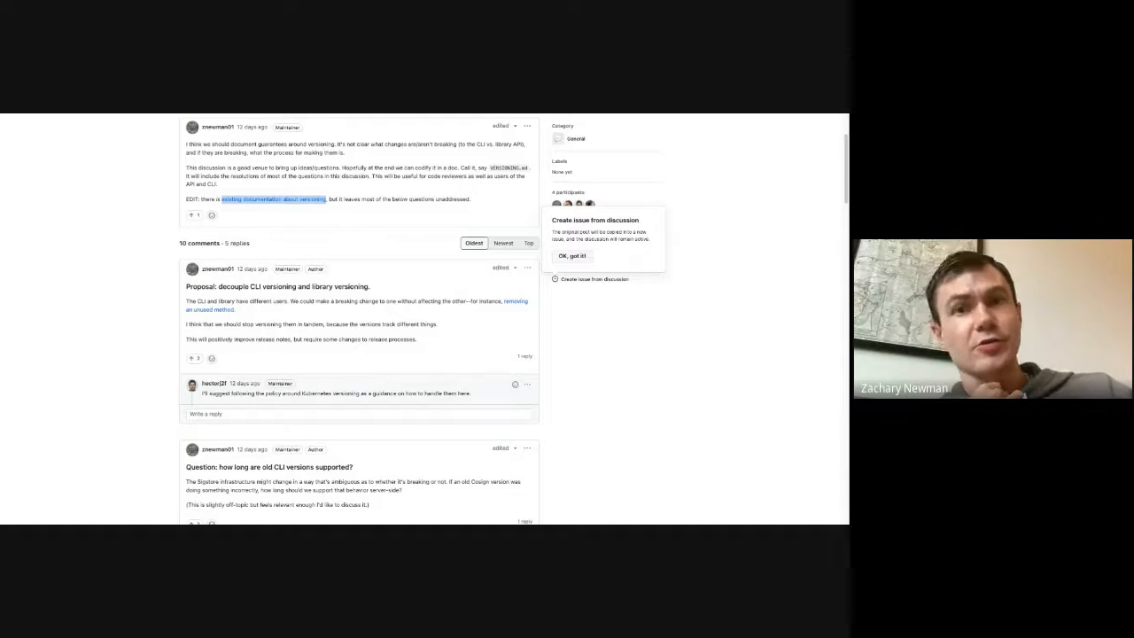
{"action": "scroll", "scroll_direction": "down", "scroll_amount": 3}
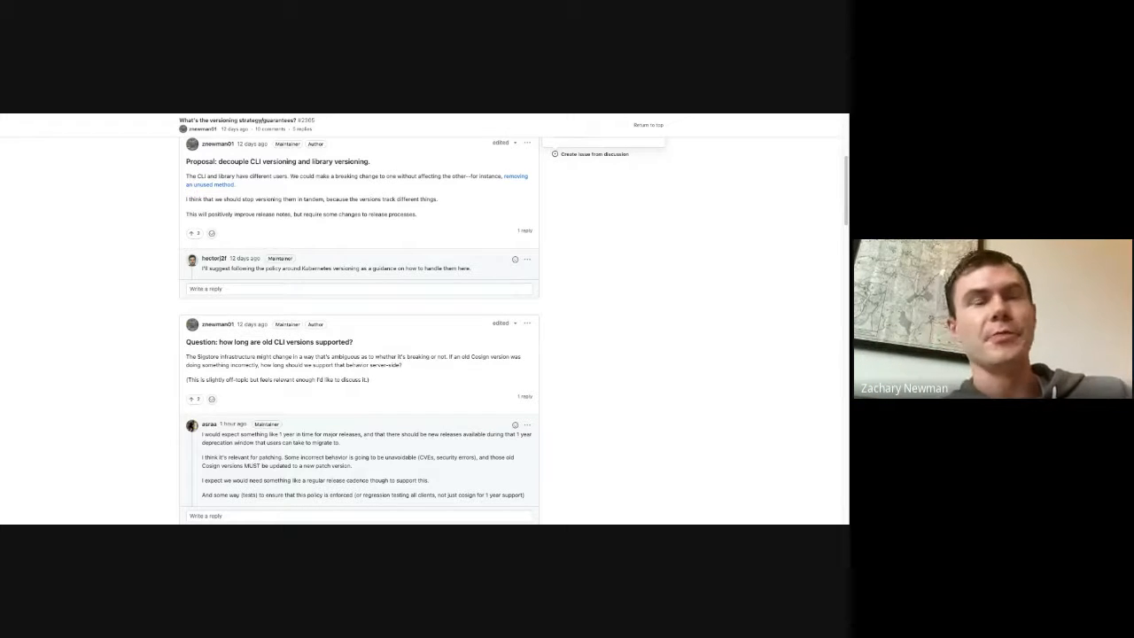
{"action": "scroll", "scroll_direction": "down", "scroll_amount": 3}
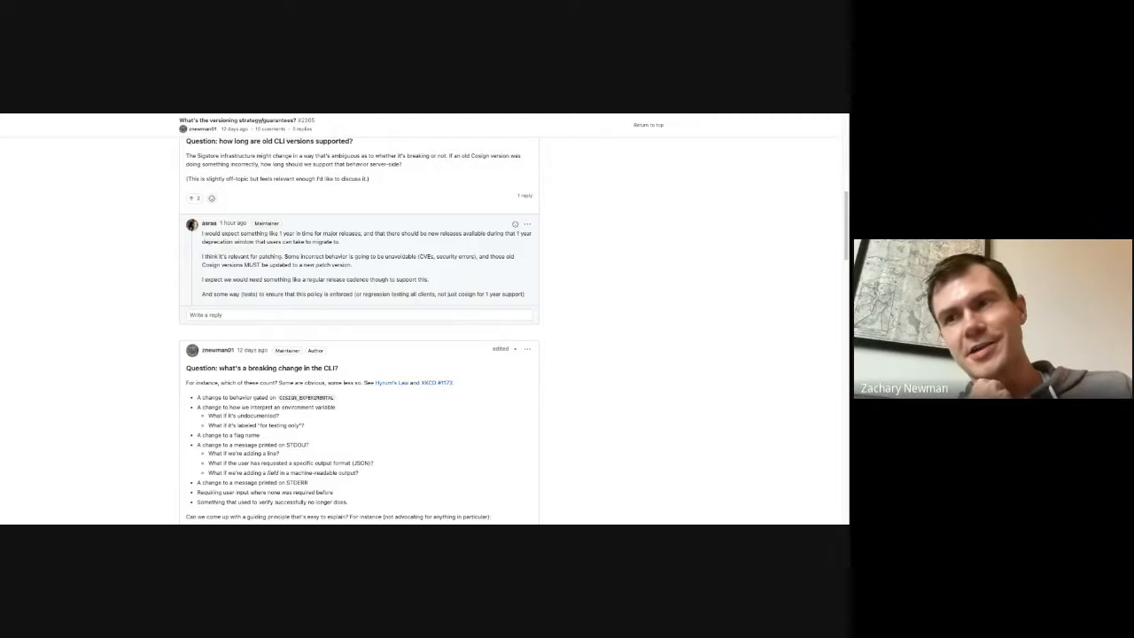
Read down through the question and reply comments of discussion #2365.
{"action": "scroll", "scroll_direction": "down", "scroll_amount": 3}
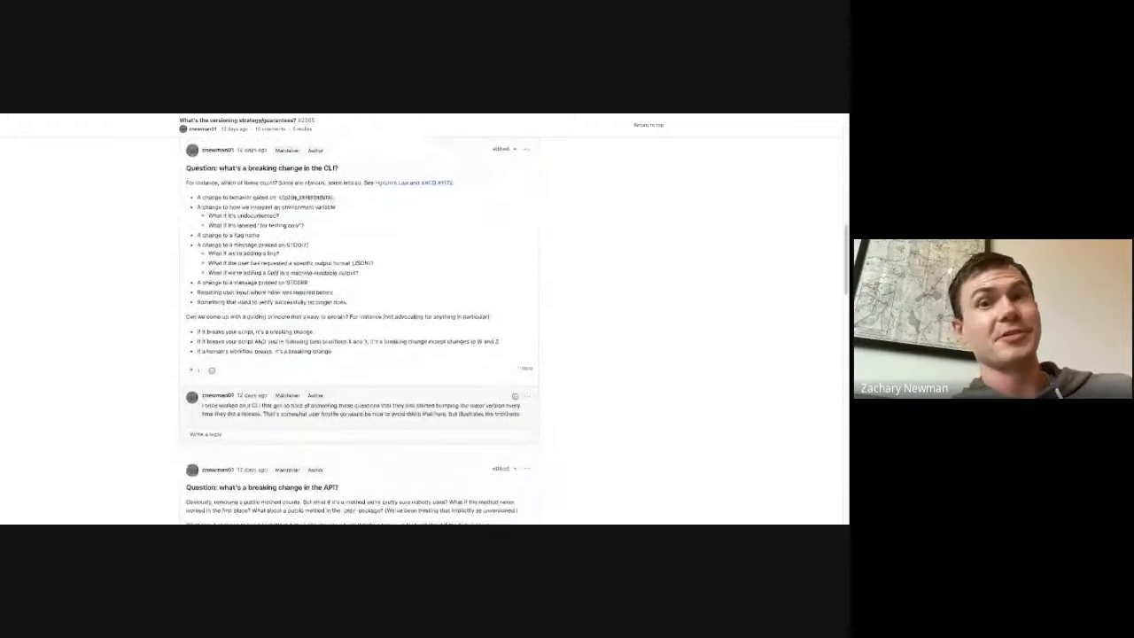
{"action": "scroll", "scroll_direction": "down", "scroll_amount": 3}
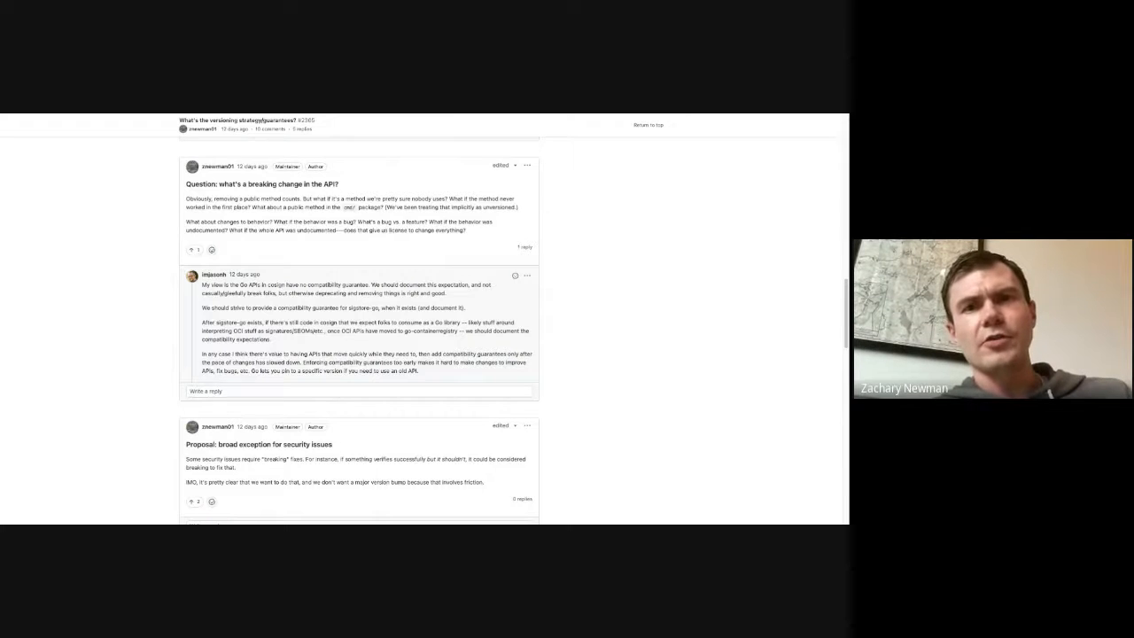
{"action": "scroll", "scroll_direction": "down", "scroll_amount": 3}
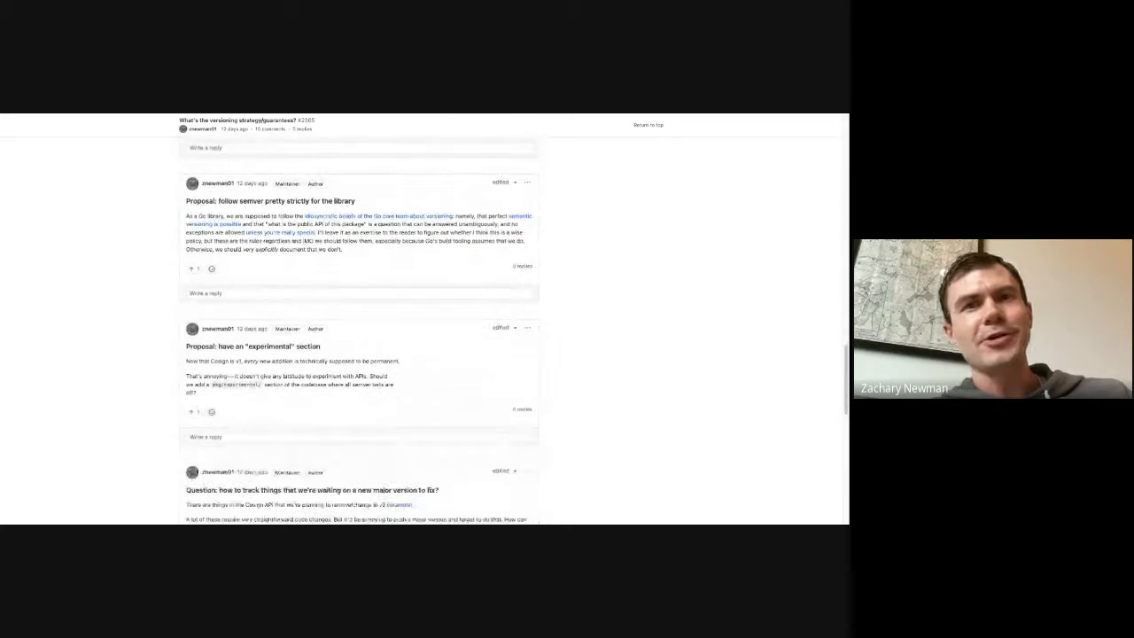
{"action": "scroll", "scroll_direction": "down", "scroll_amount": 3}
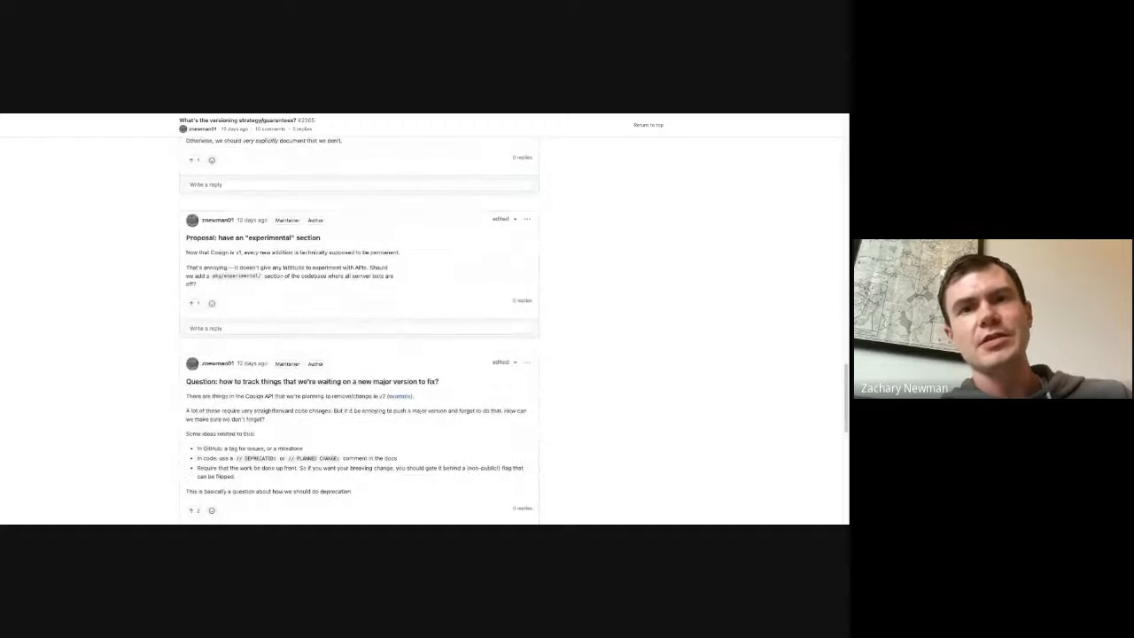
{"action": "scroll", "scroll_direction": "down", "scroll_amount": 3}
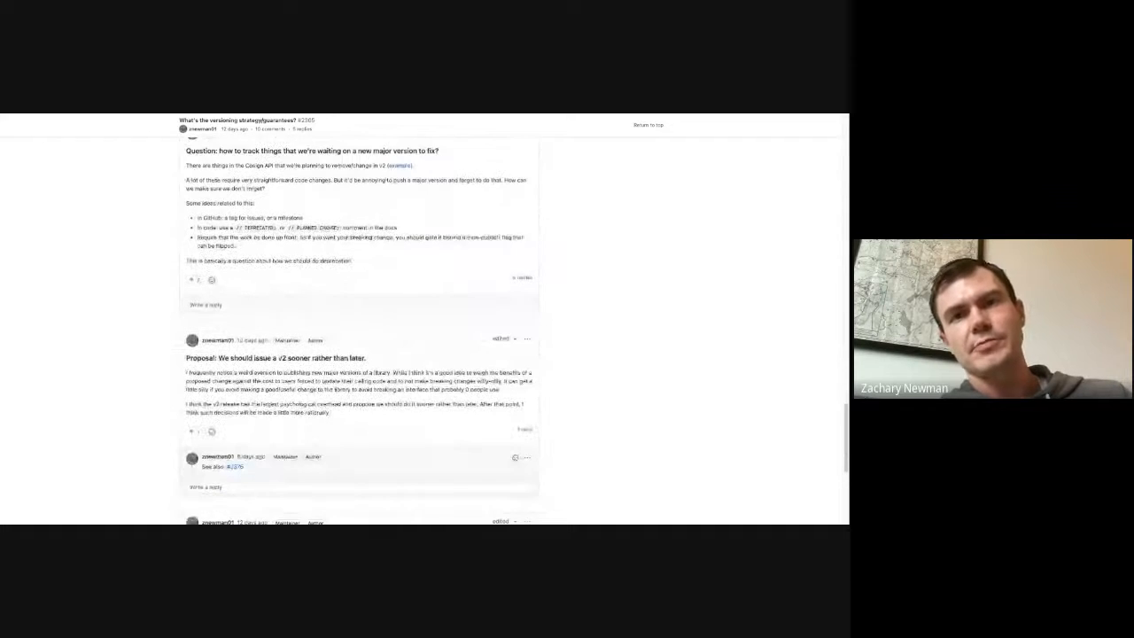
{"action": "scroll", "scroll_direction": "down", "scroll_amount": 3}
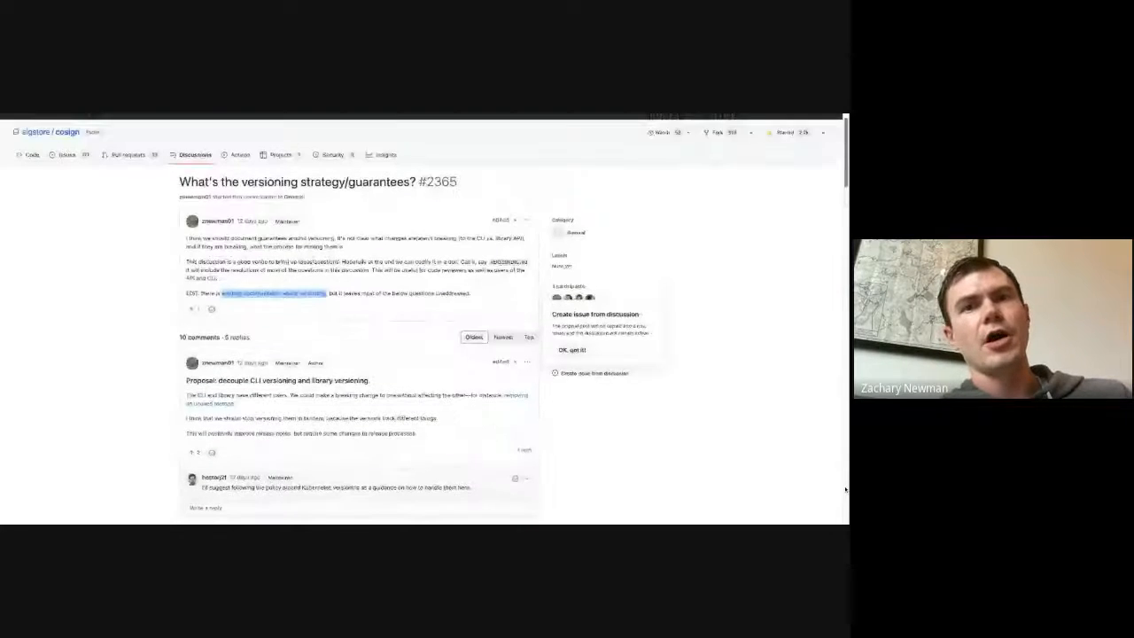
{"action": "scroll", "scroll_direction": "down", "scroll_amount": 3}
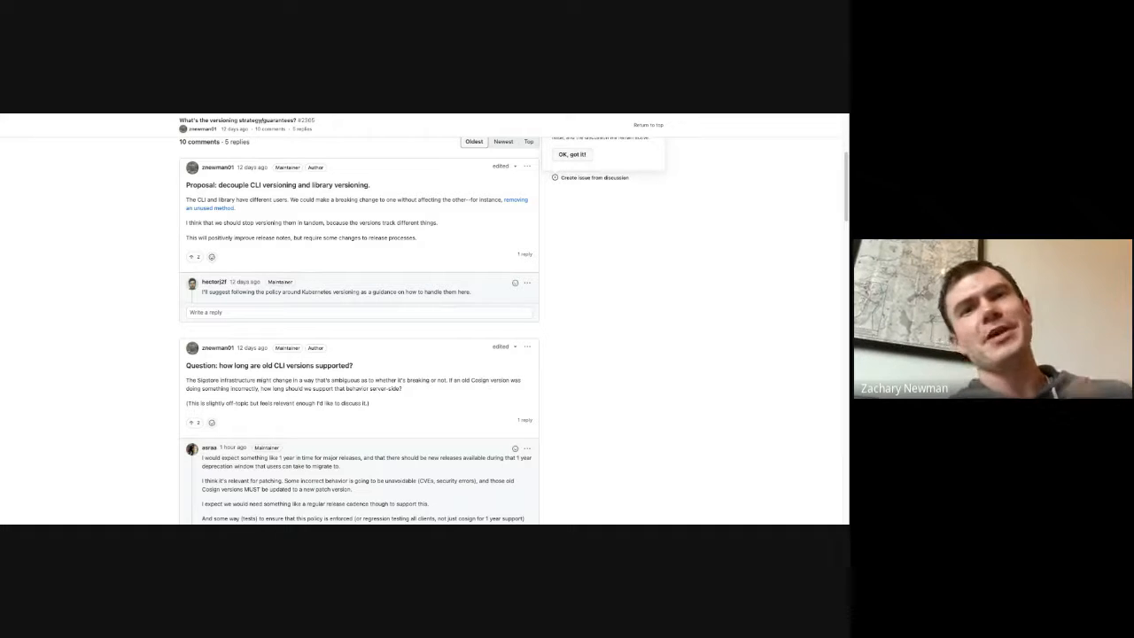
{"action": "scroll", "scroll_direction": "down", "scroll_amount": 3}
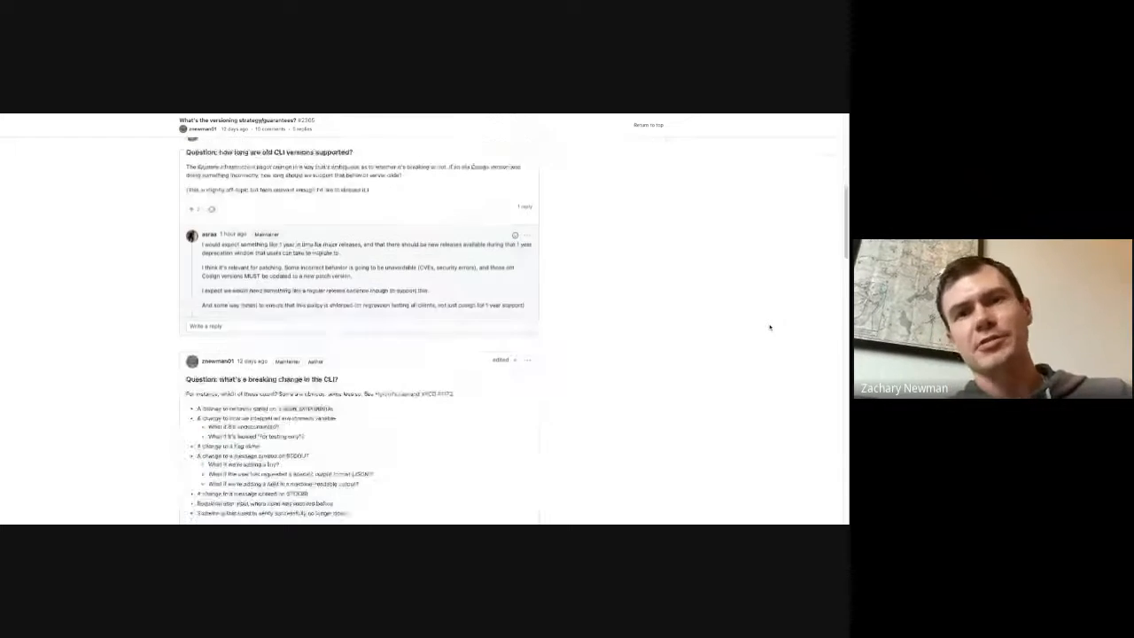
{"action": "scroll", "scroll_direction": "down", "scroll_amount": 3}
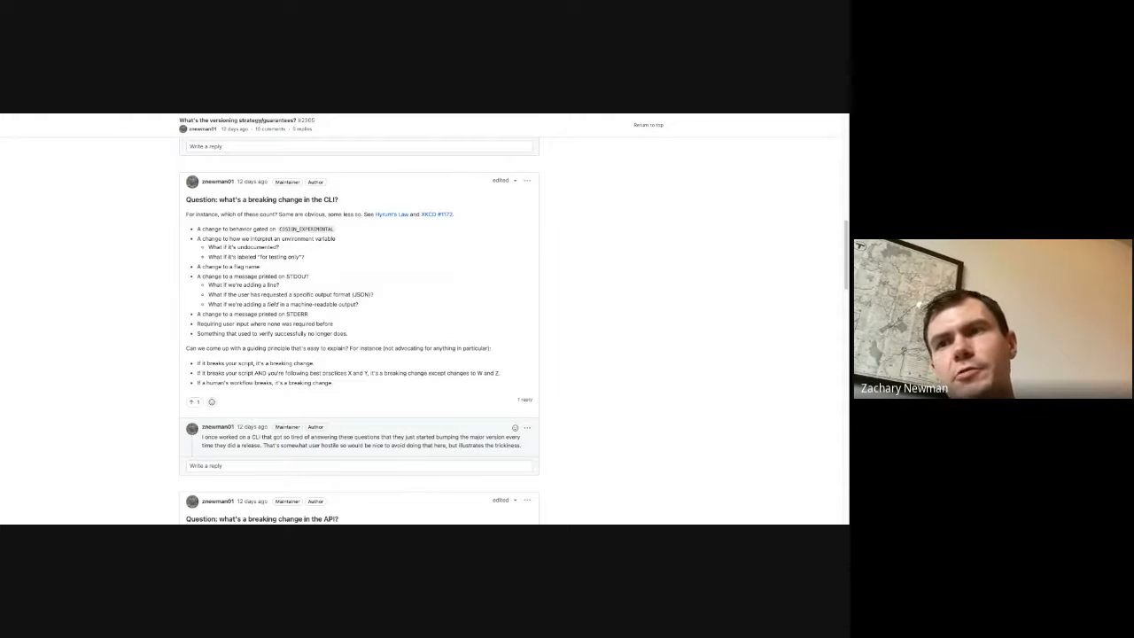
{"action": "mouse_move", "coordinate": [78, 284]}
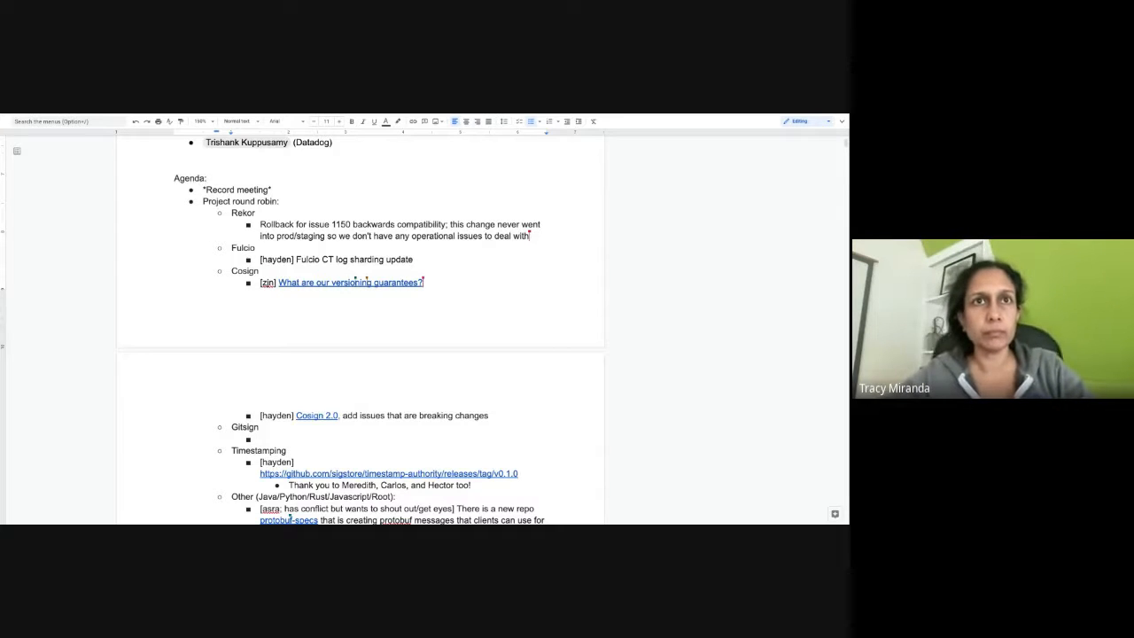
Scroll the meeting notes to the Cosign 2.0 agenda entry.
{"action": "scroll", "scroll_direction": "down", "scroll_amount": 3}
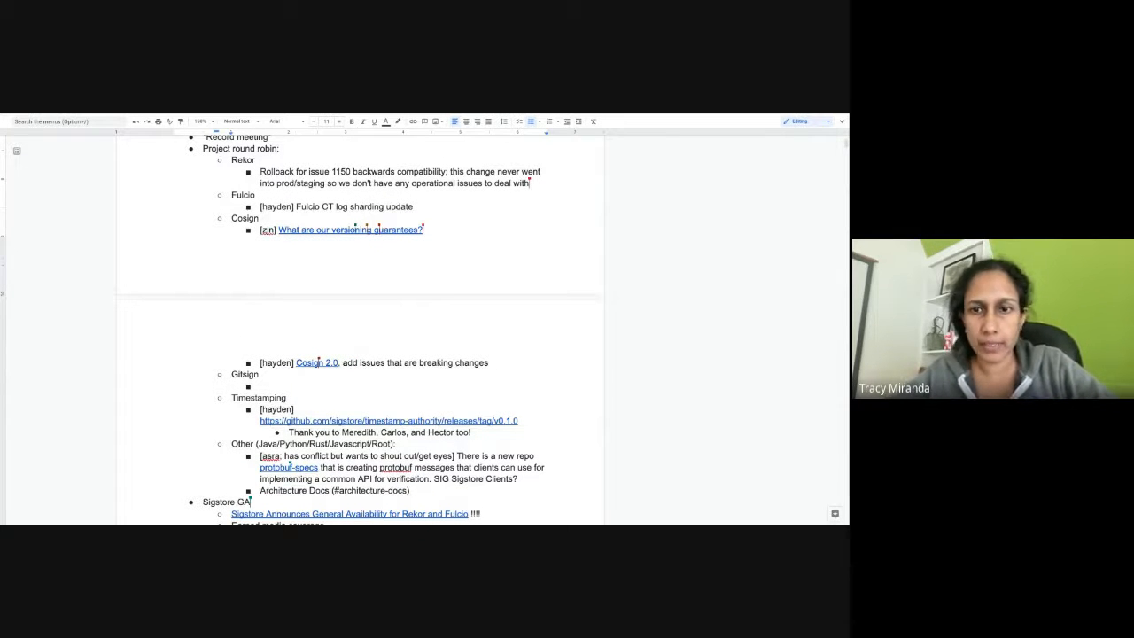
{"action": "mouse_move", "coordinate": [316, 361]}
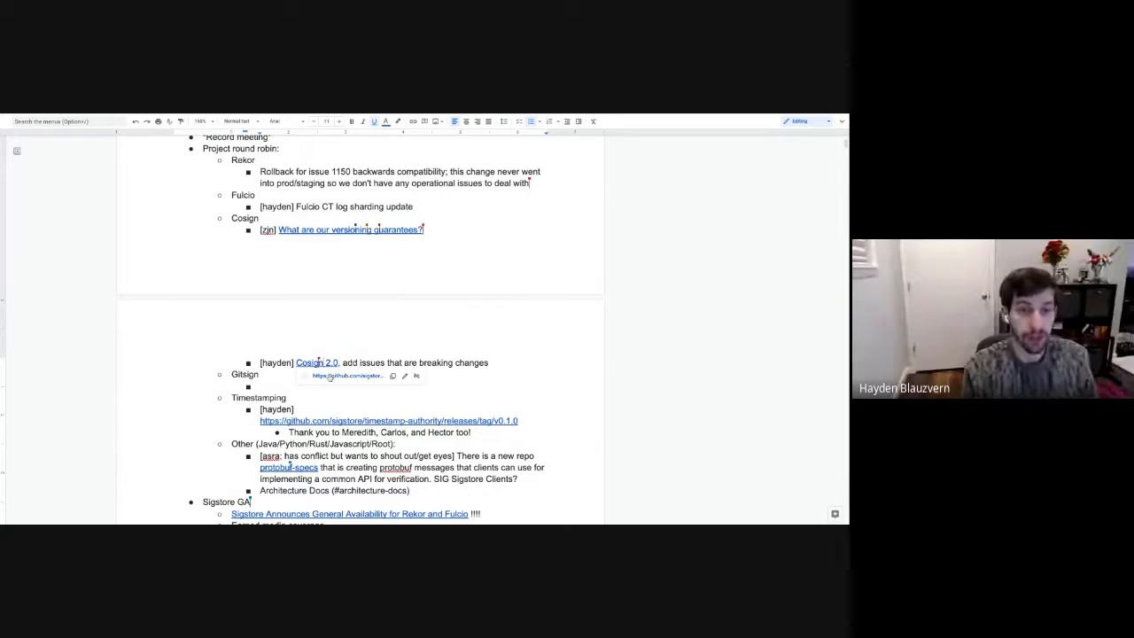
Follow the link to the Cosign 2.0 Tracking issue and read down through its comments.
{"action": "left_click", "coordinate": [315, 362]}
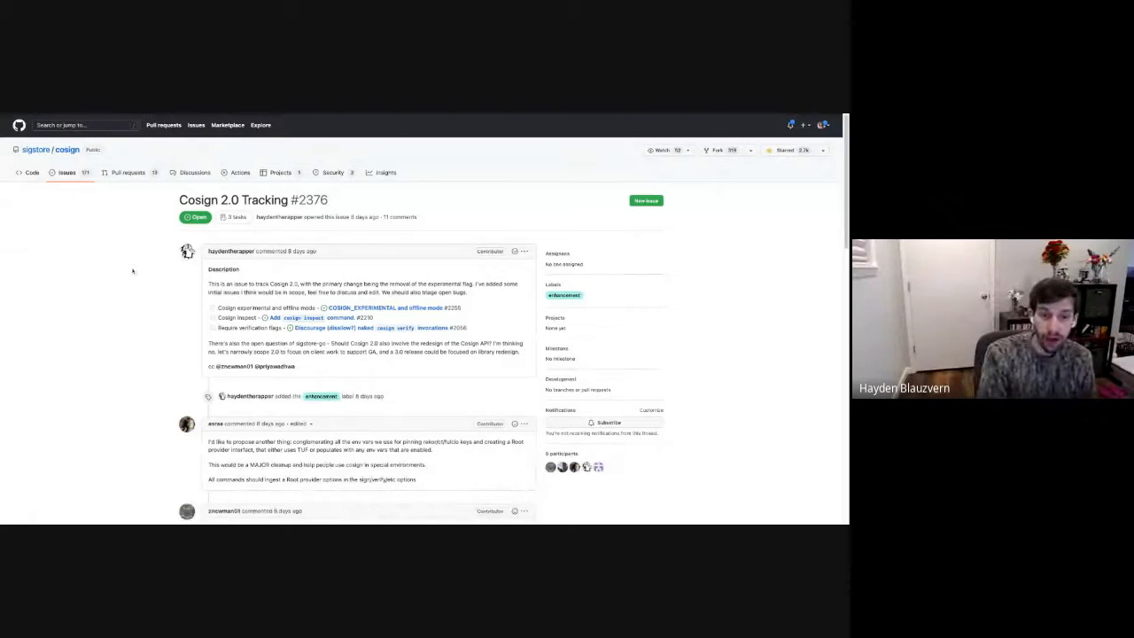
{"action": "scroll", "scroll_direction": "down", "scroll_amount": 3}
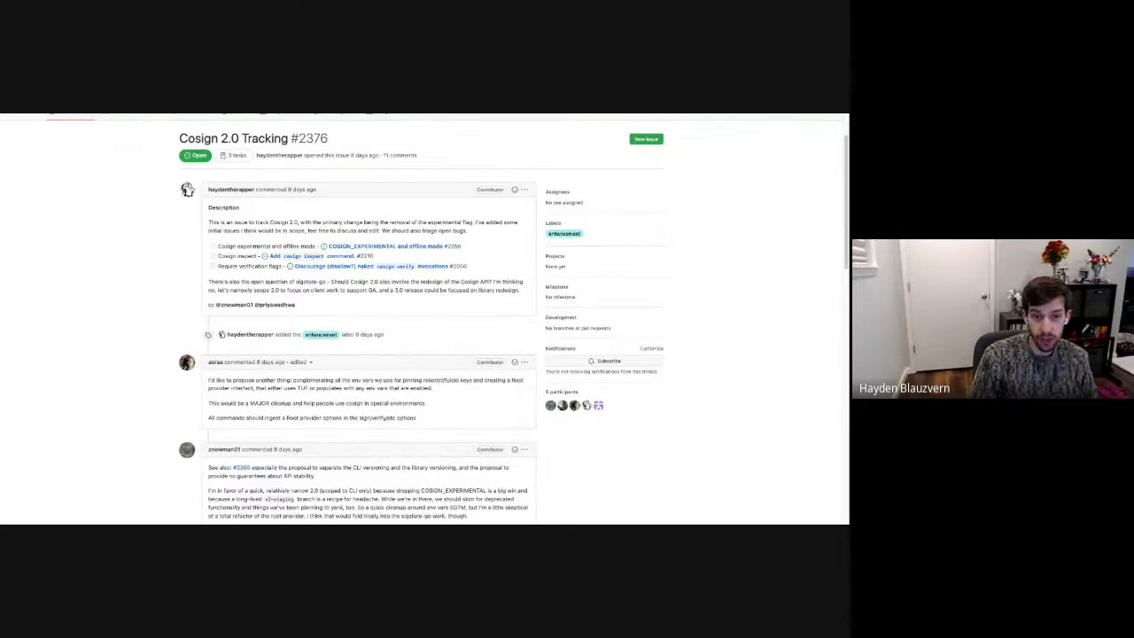
{"action": "scroll", "scroll_direction": "down", "scroll_amount": 3}
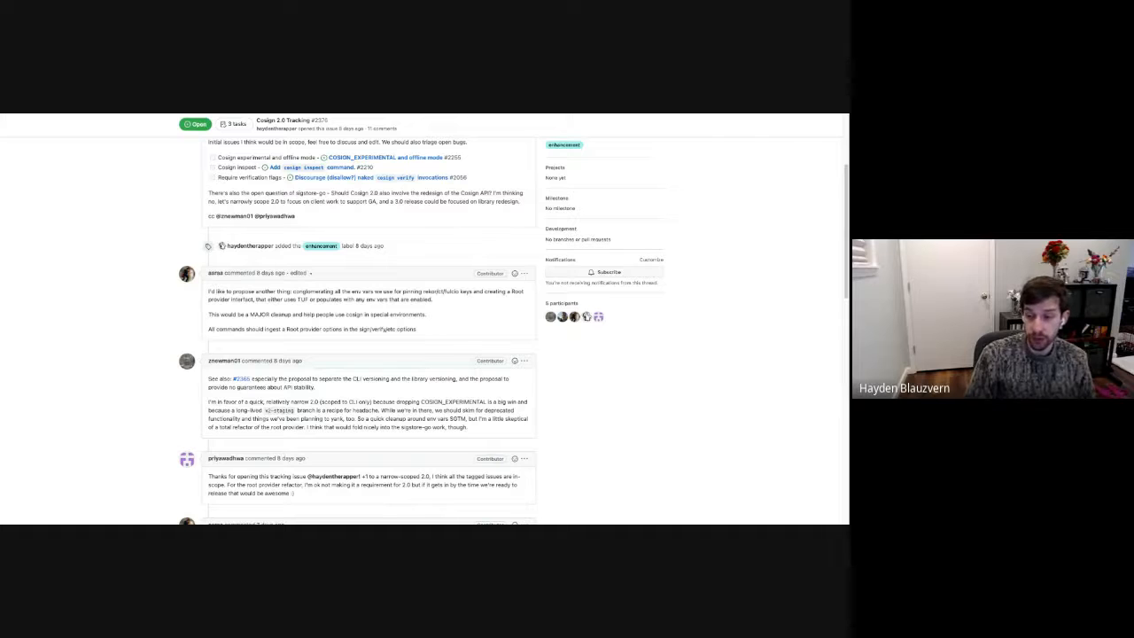
{"action": "scroll", "scroll_direction": "down", "scroll_amount": 3}
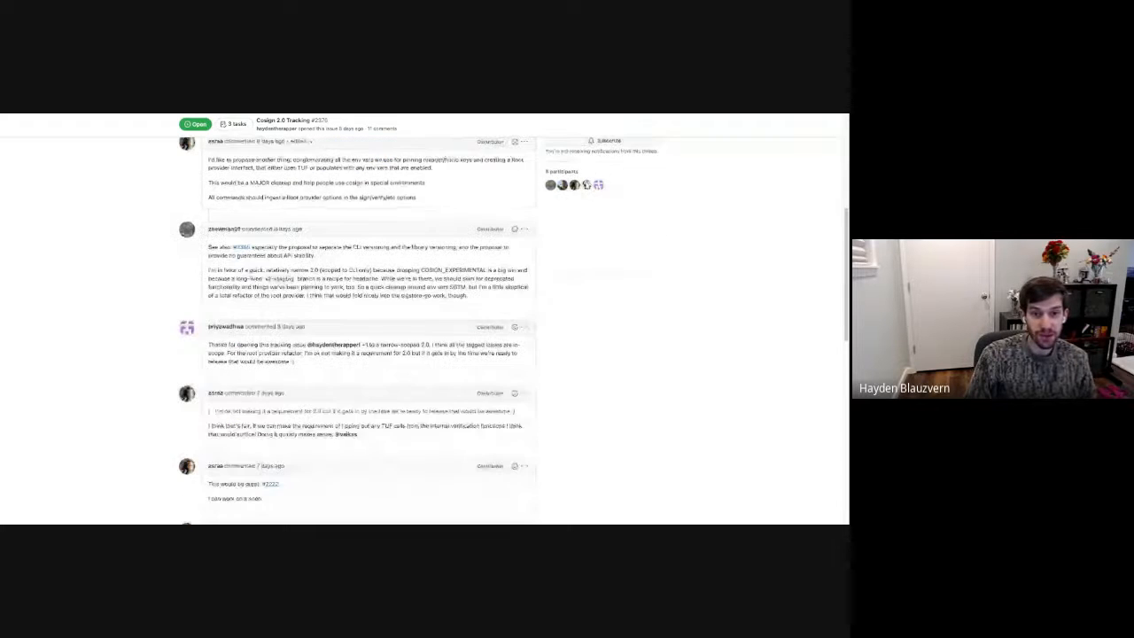
{"action": "scroll", "scroll_direction": "down", "scroll_amount": 3}
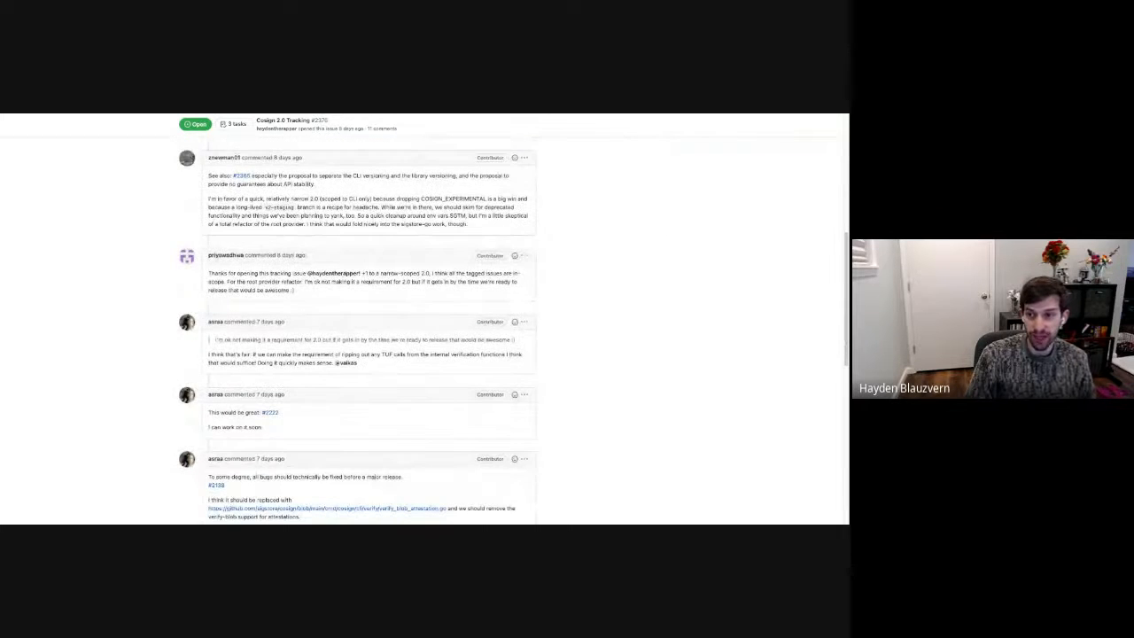
{"action": "scroll", "scroll_direction": "down", "scroll_amount": 3}
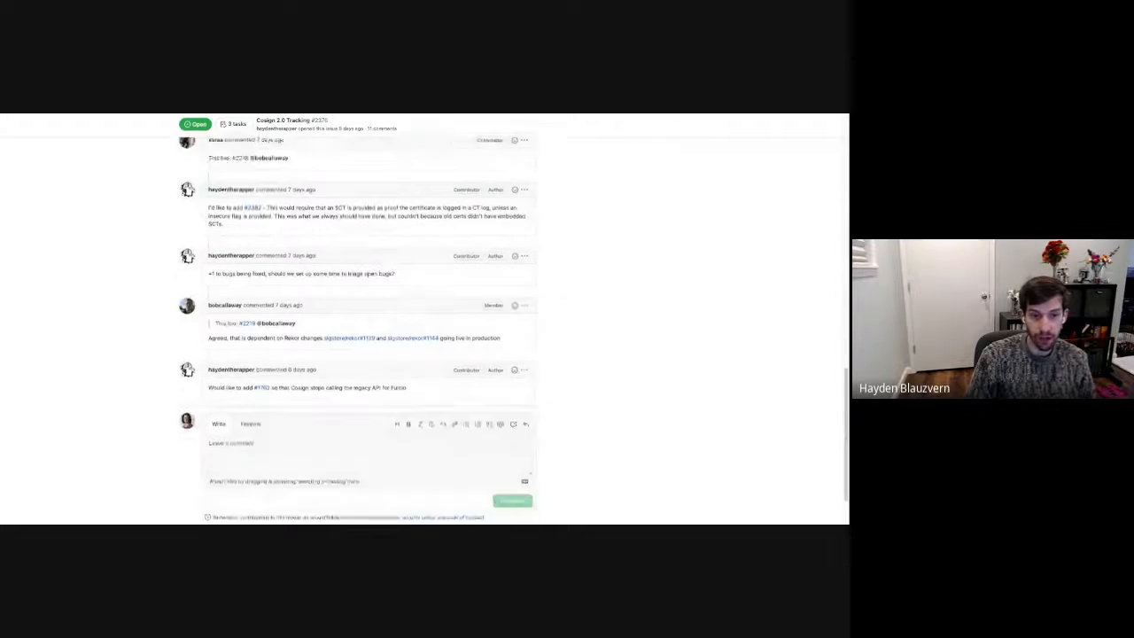
{"action": "scroll", "scroll_direction": "down", "scroll_amount": 3}
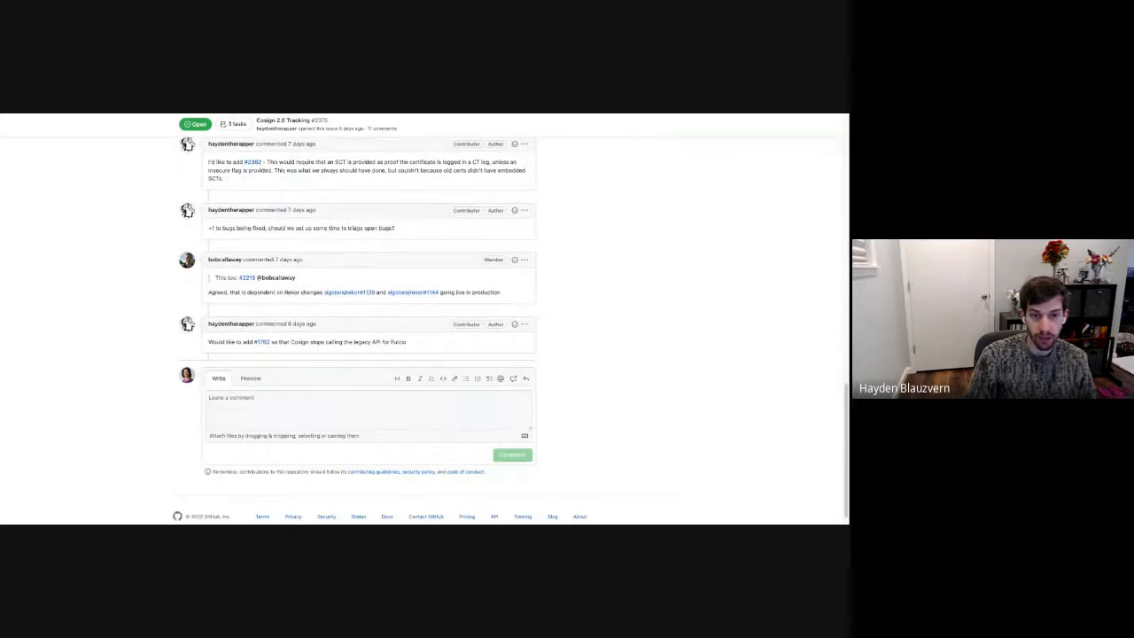
{"action": "scroll", "scroll_direction": "down", "scroll_amount": 3}
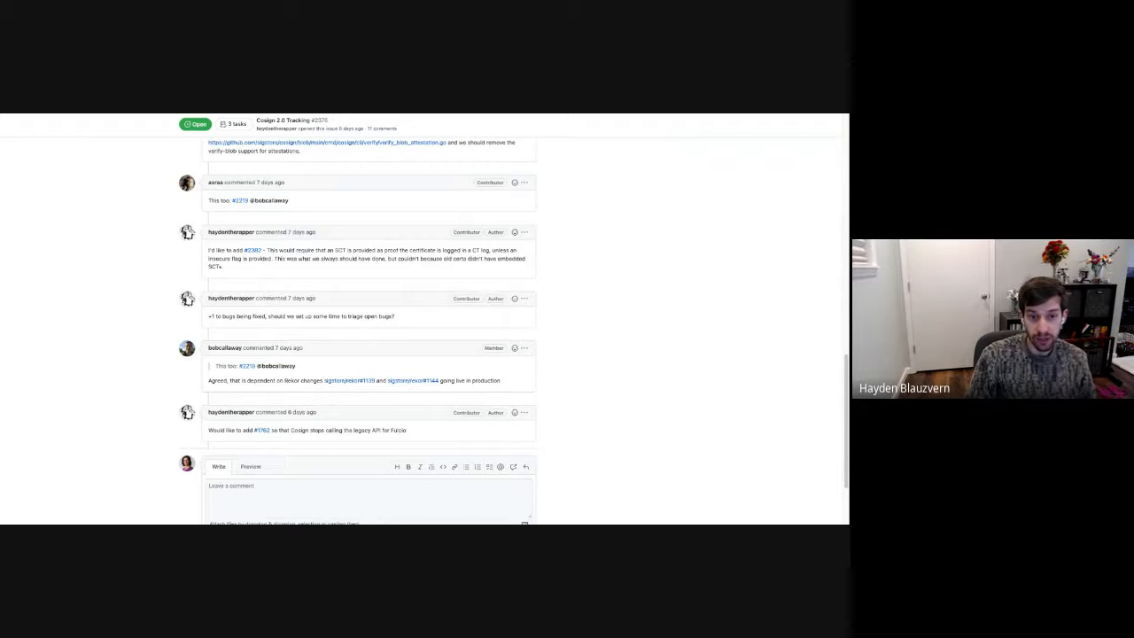
Scroll back up the Cosign 2.0 Tracking issue to its description.
{"action": "scroll", "scroll_direction": "up", "scroll_amount": 3}
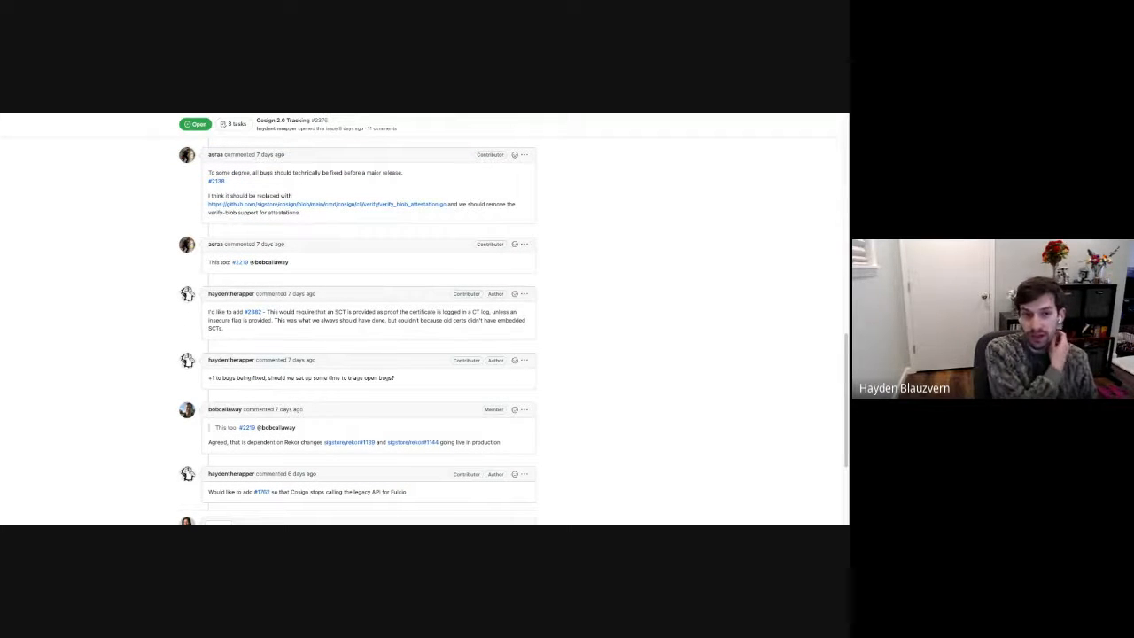
{"action": "scroll", "scroll_direction": "up", "scroll_amount": 3}
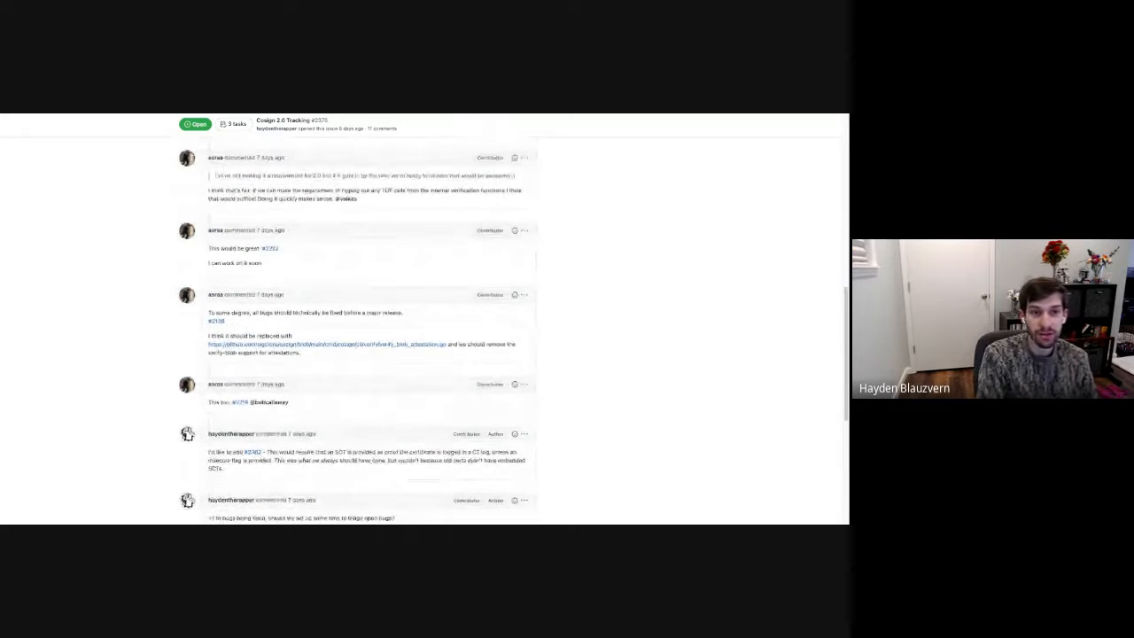
{"action": "scroll", "scroll_direction": "up", "scroll_amount": 3}
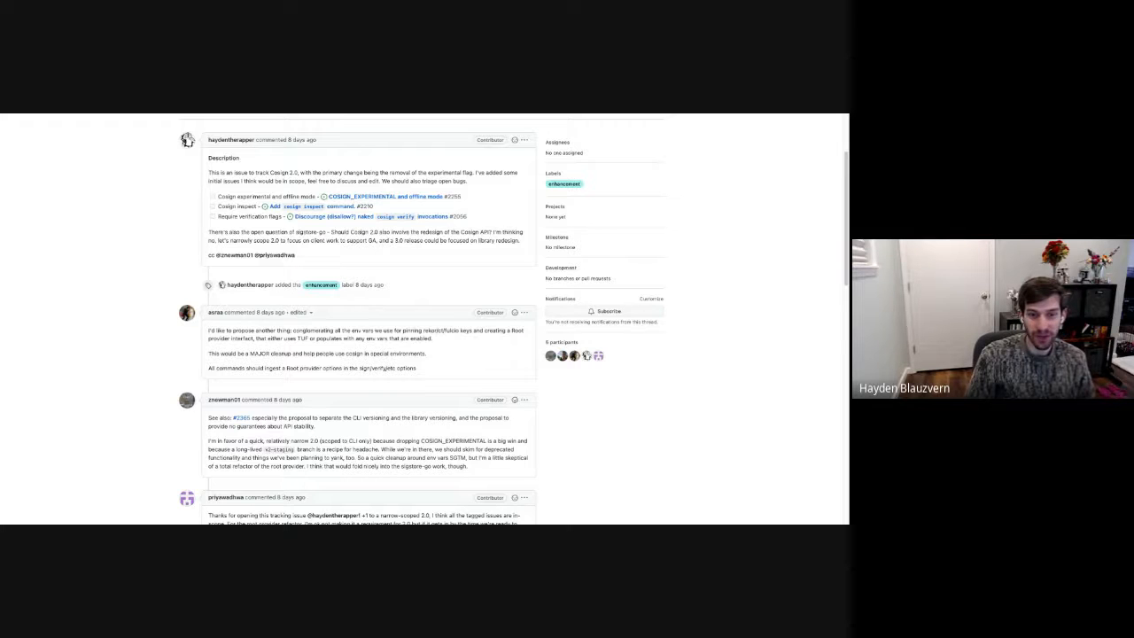
{"action": "scroll", "scroll_direction": "up", "scroll_amount": 3}
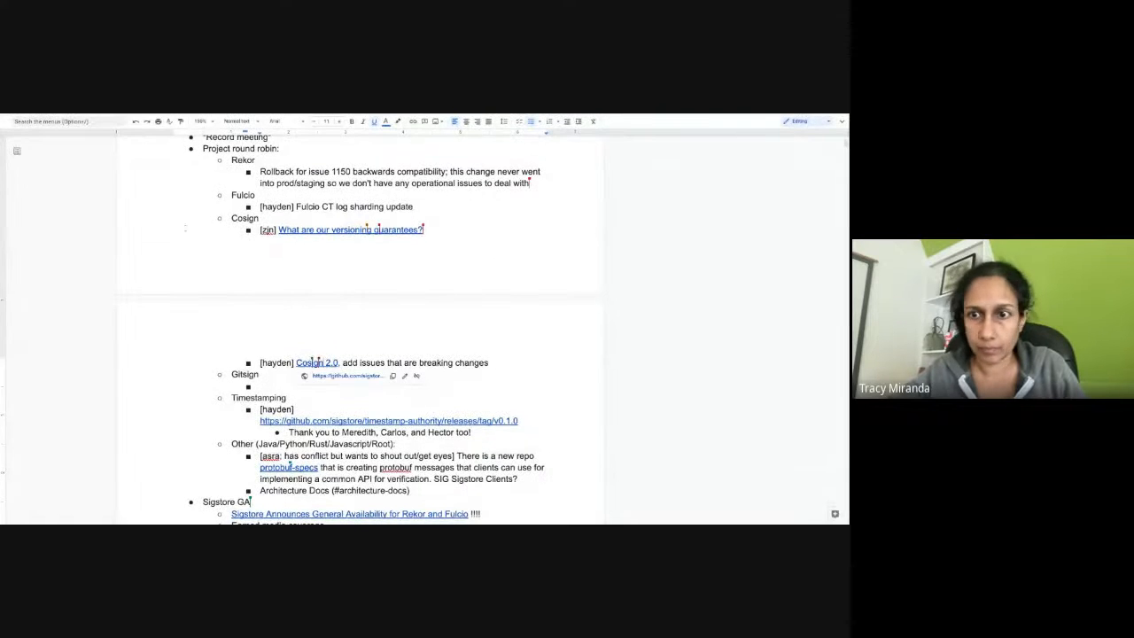
Move down the round-robin notes to Sigstore GA and follow the timestamp-authority v0.1.0 release link.
{"action": "scroll", "scroll_direction": "up", "scroll_amount": 3}
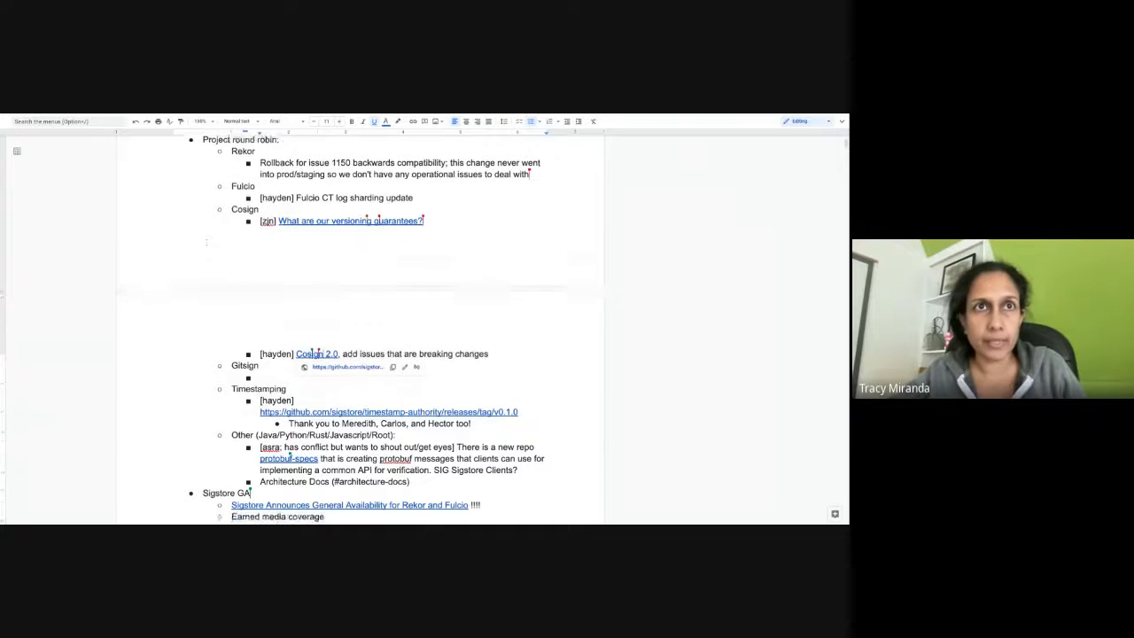
{"action": "scroll", "scroll_direction": "down", "scroll_amount": 3}
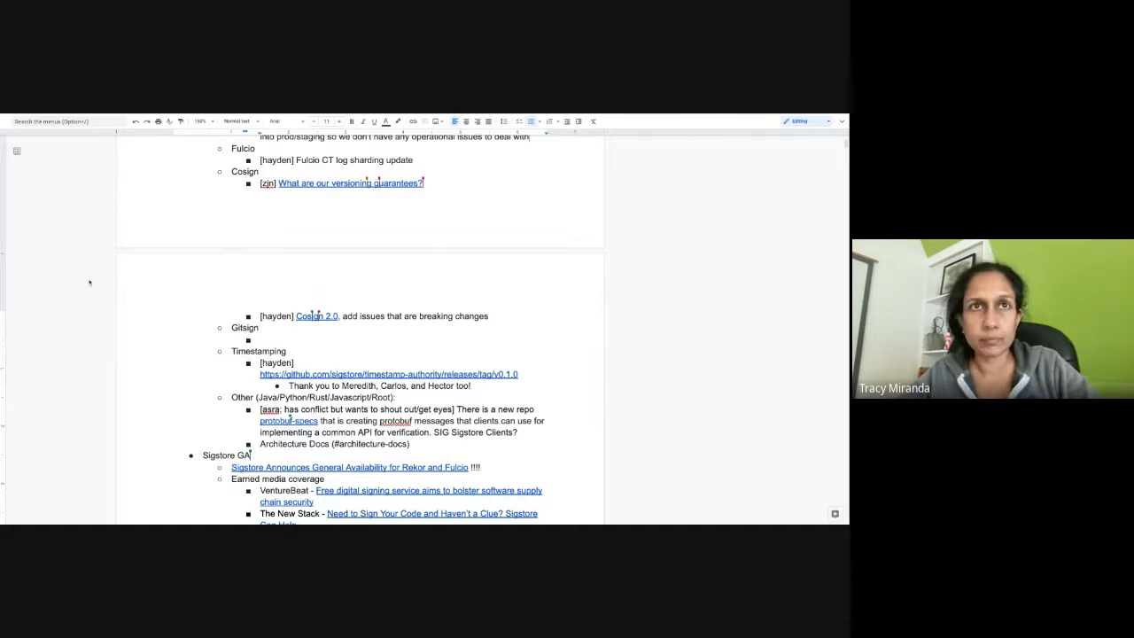
{"action": "scroll", "scroll_direction": "down", "scroll_amount": 3}
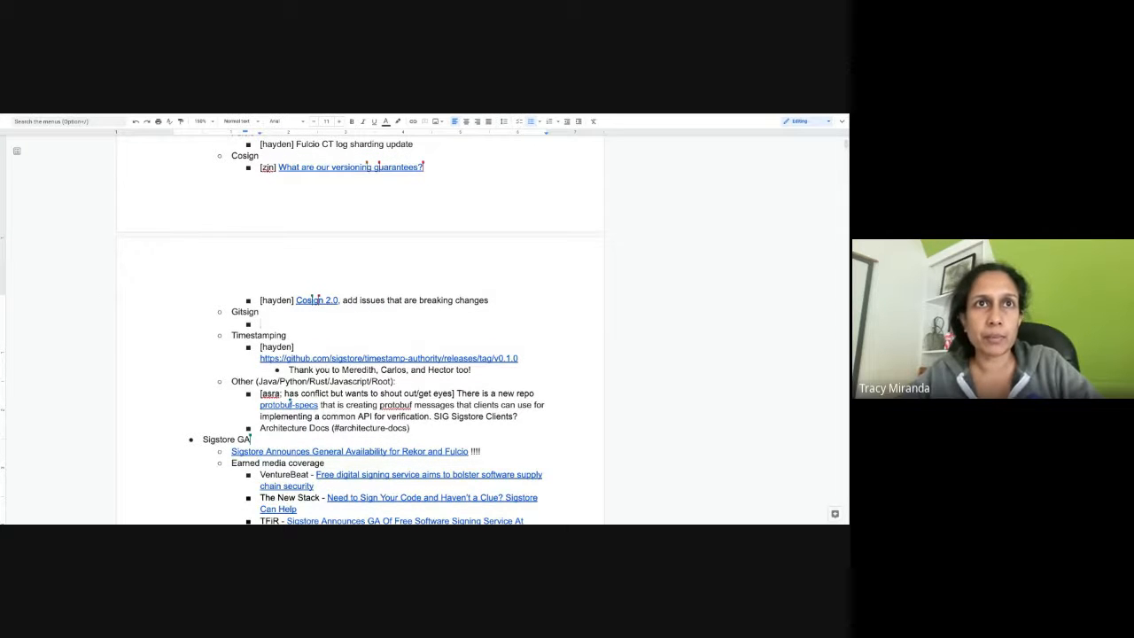
{"action": "scroll", "scroll_direction": "down", "scroll_amount": 3}
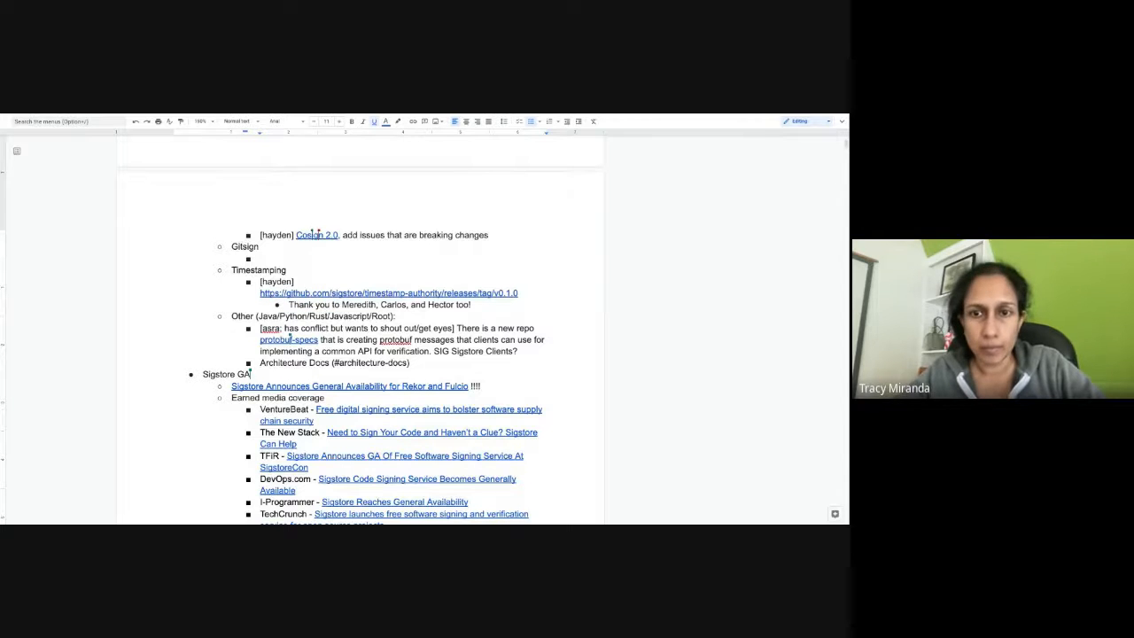
{"action": "left_click", "coordinate": [388, 293]}
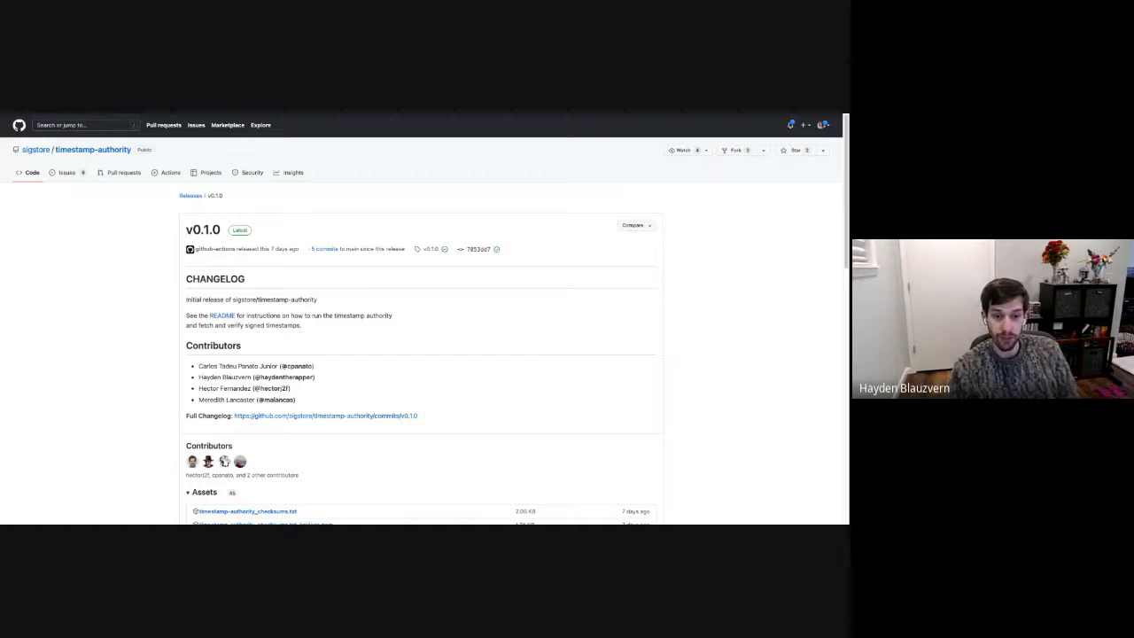
Look over the v0.1.0 release changelog, contributors and Assets list.
{"action": "scroll", "scroll_direction": "down", "scroll_amount": 3}
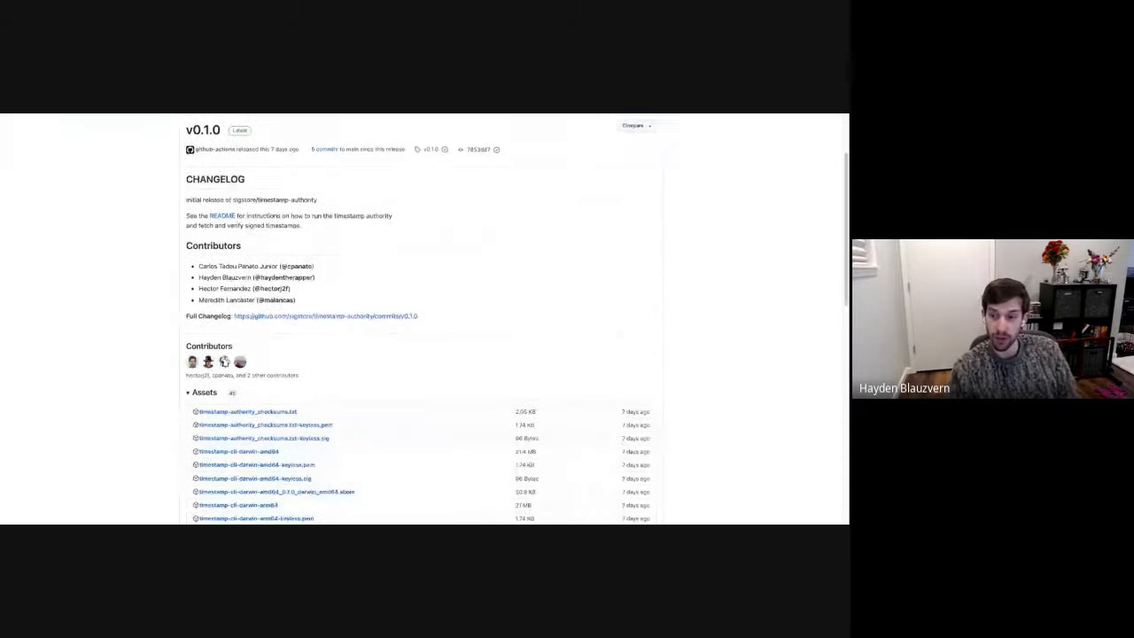
{"action": "scroll", "scroll_direction": "up", "scroll_amount": 3}
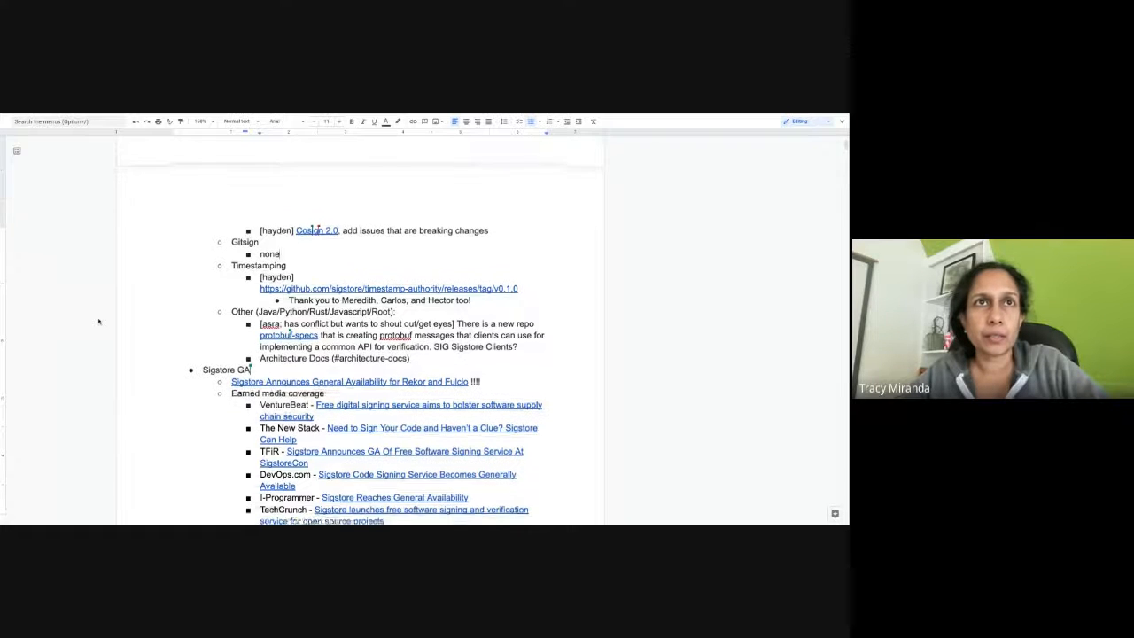
Follow the protobuf-specs repository link under the Other language clients note.
{"action": "scroll", "scroll_direction": "down", "scroll_amount": 3}
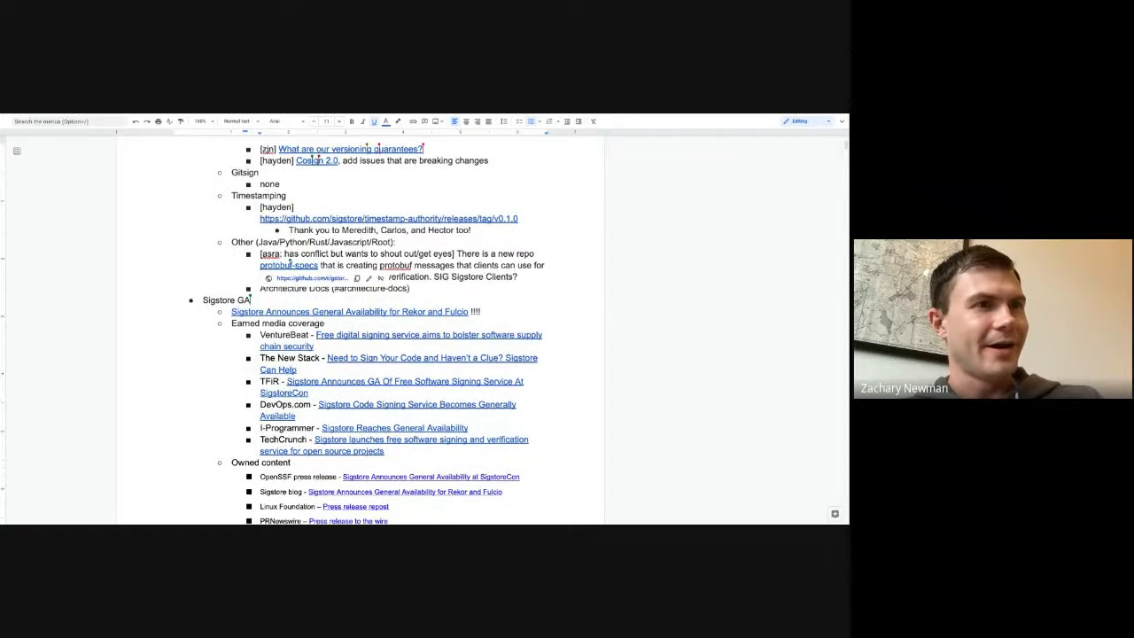
{"action": "left_click", "coordinate": [287, 266]}
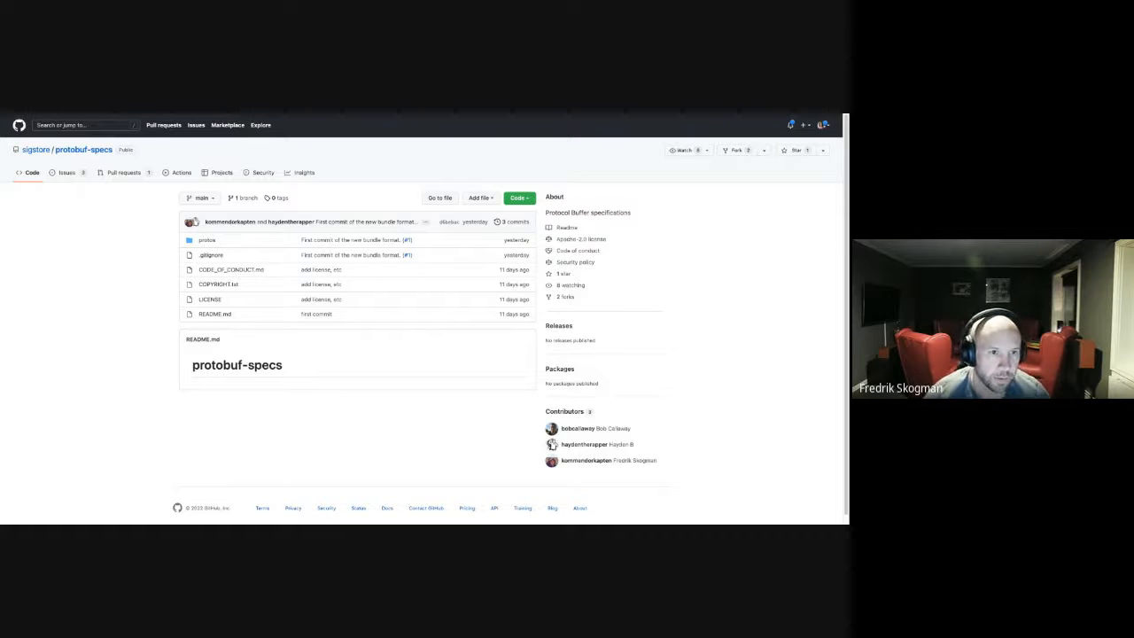
List protobuf-specs closed pull requests and bring up 'First commit of the new bundle format. #1'.
{"action": "left_click", "coordinate": [67, 172]}
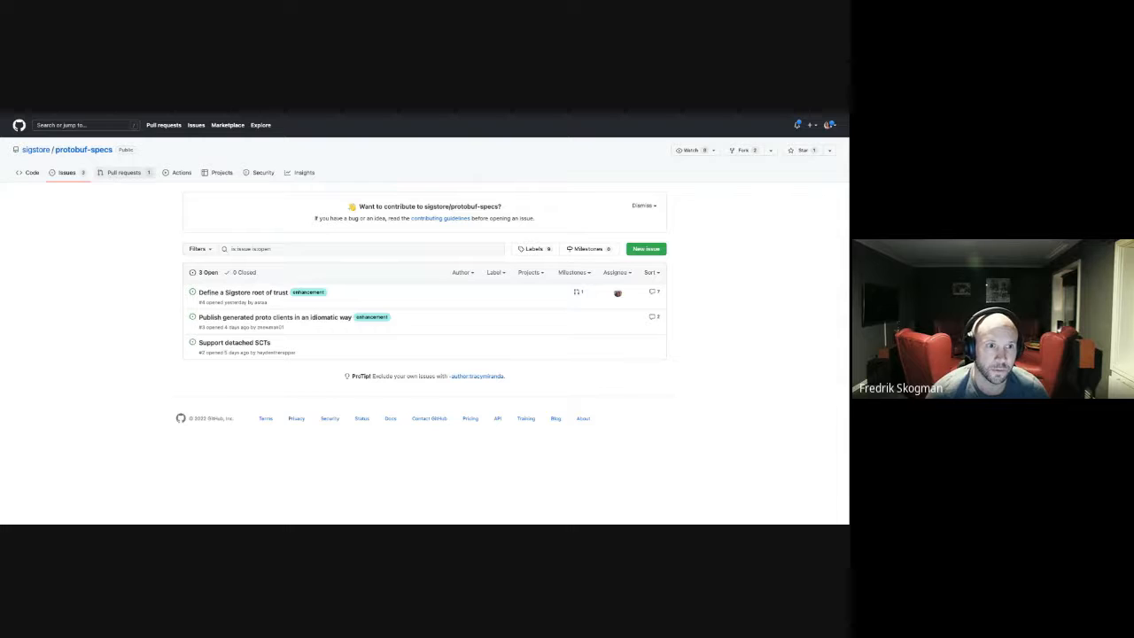
{"action": "left_click", "coordinate": [124, 172]}
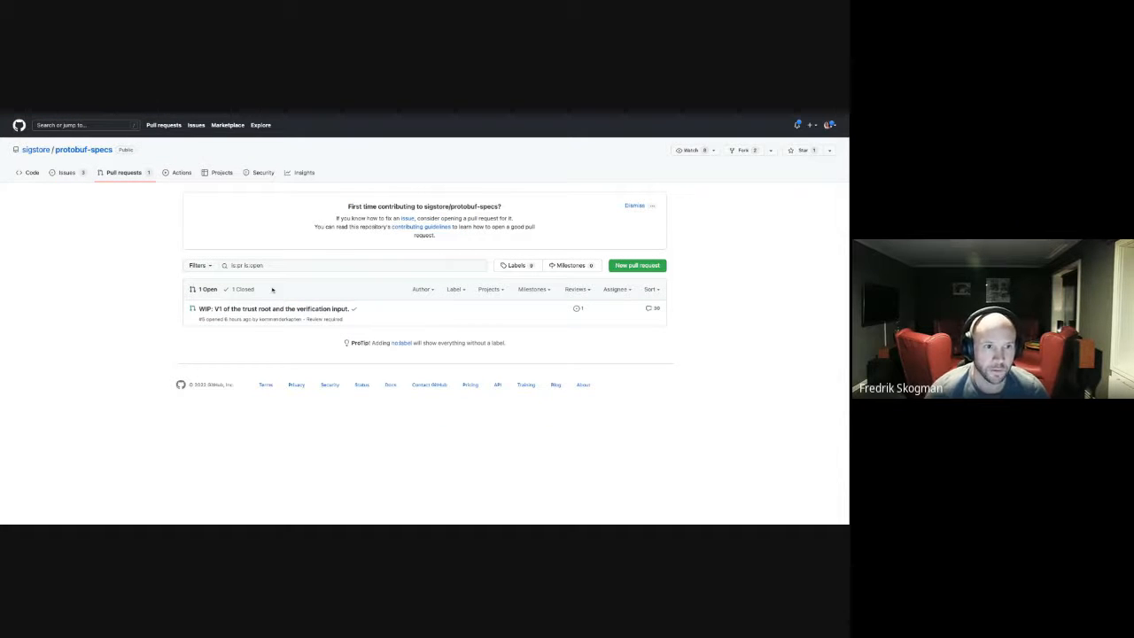
{"action": "left_click", "coordinate": [241, 289]}
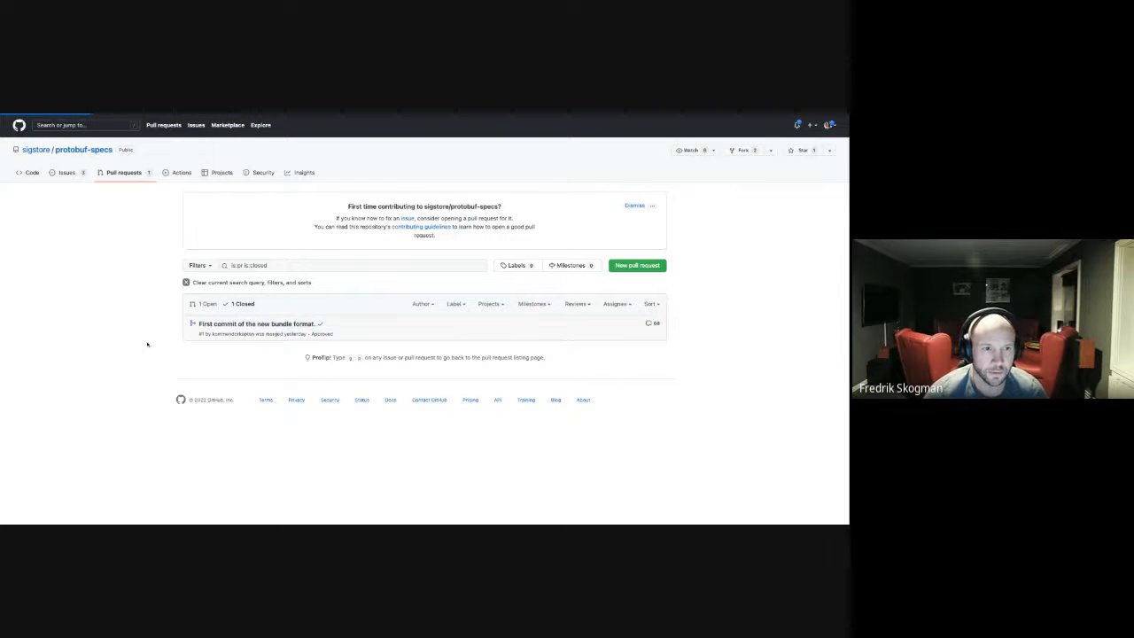
{"action": "left_click", "coordinate": [256, 323]}
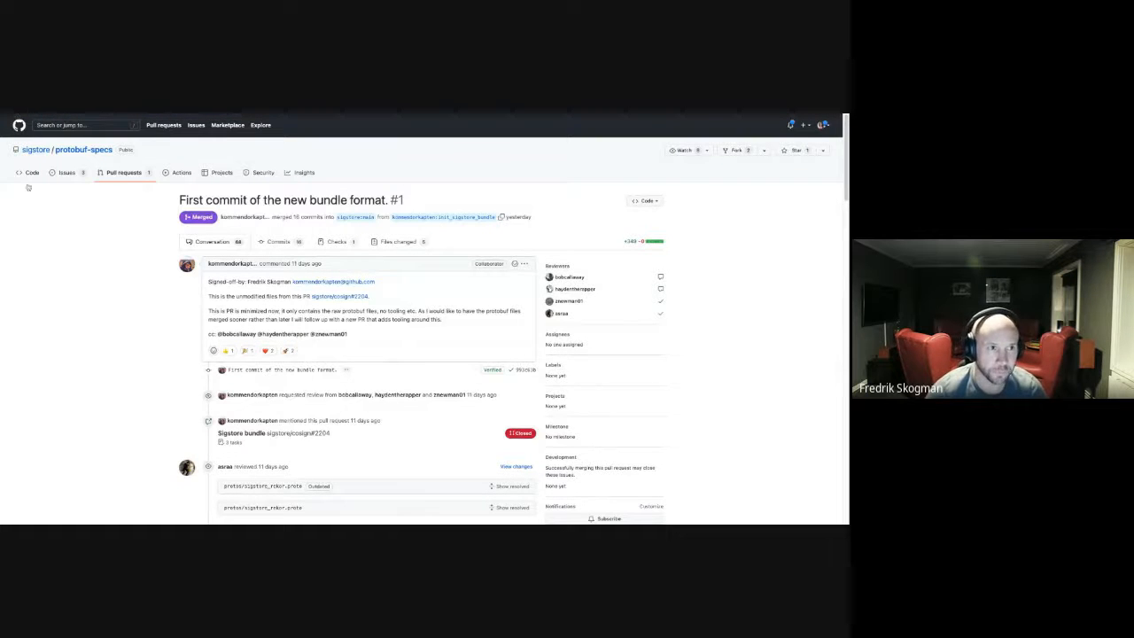
Read through the merged bundle-format pull request and return to the pull requests list.
{"action": "scroll", "scroll_direction": "down", "scroll_amount": 3}
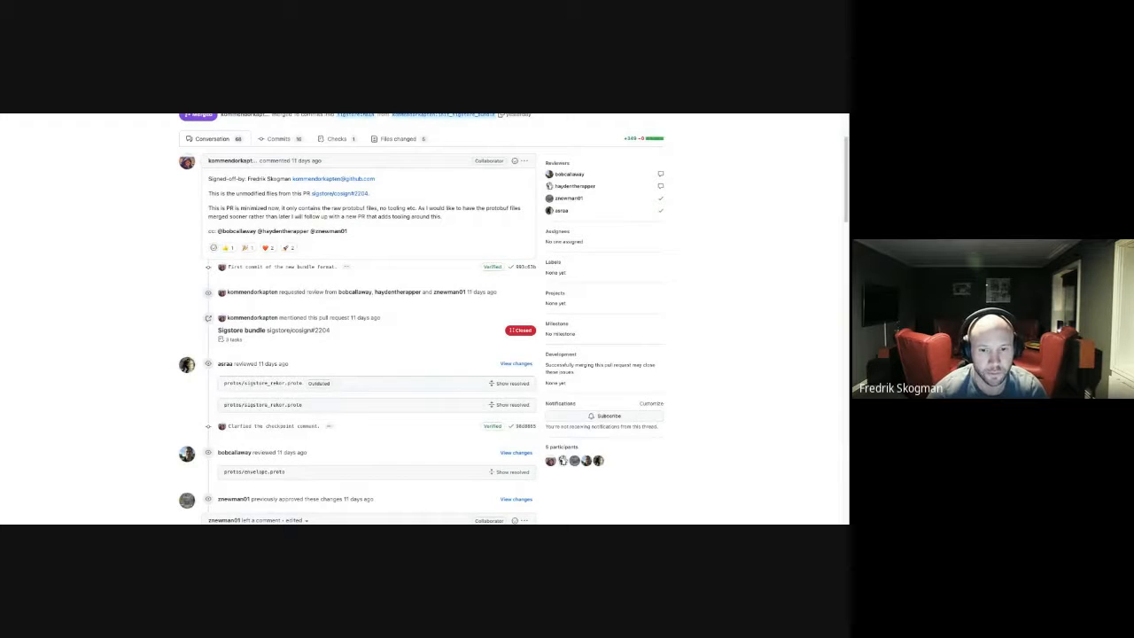
{"action": "scroll", "scroll_direction": "up", "scroll_amount": 3}
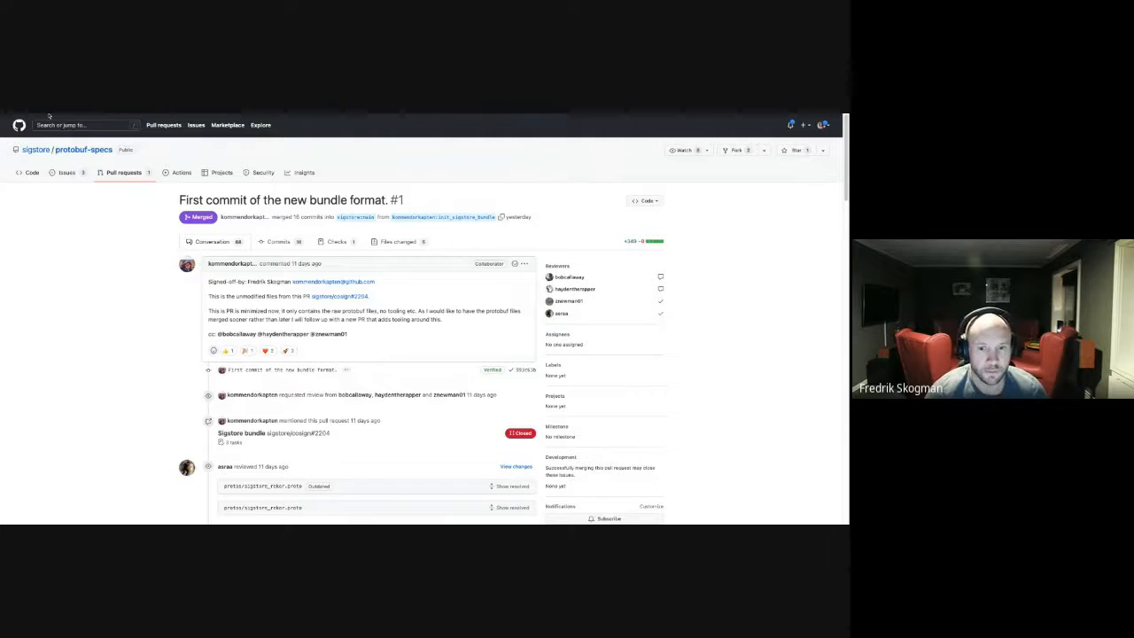
{"action": "left_click", "coordinate": [122, 171]}
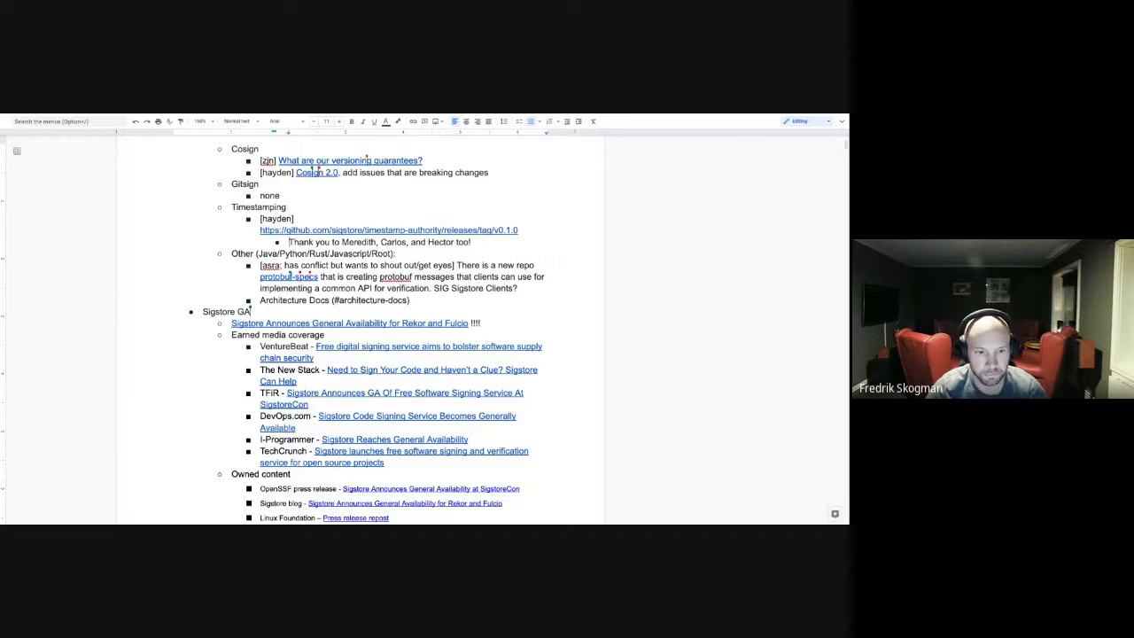
Scroll the notes to the Architecture Docs item linking to the sigstore architecture-docs repository.
{"action": "scroll", "scroll_direction": "up", "scroll_amount": 3}
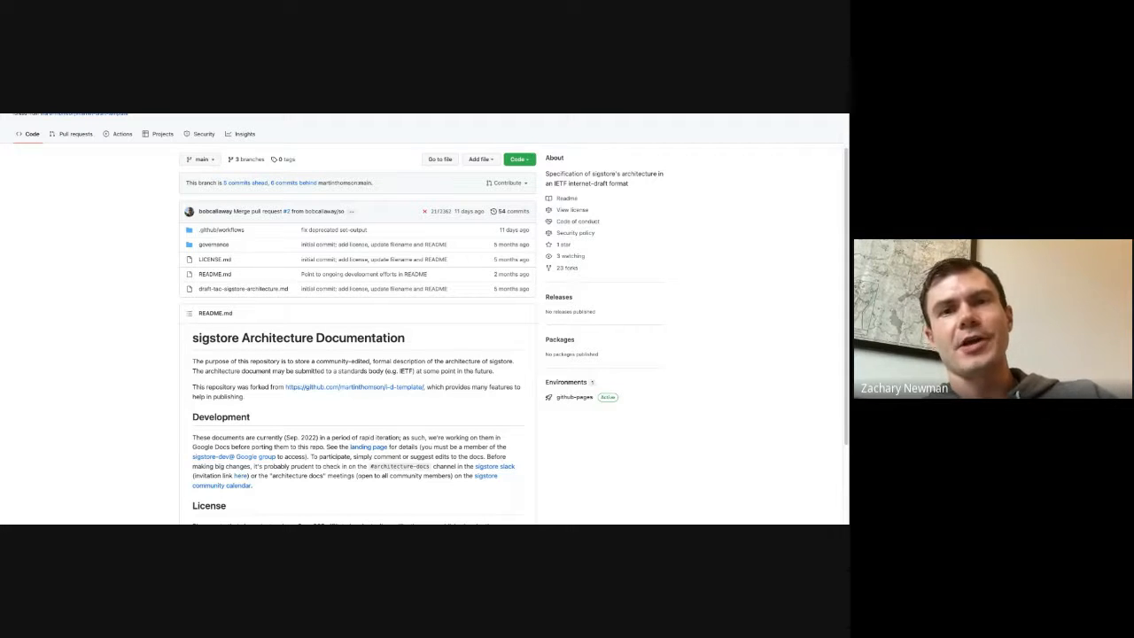
Read down the architecture-docs README and follow its link to the Sigstore Architecture Landing Page doc.
{"action": "scroll", "scroll_direction": "down", "scroll_amount": 3}
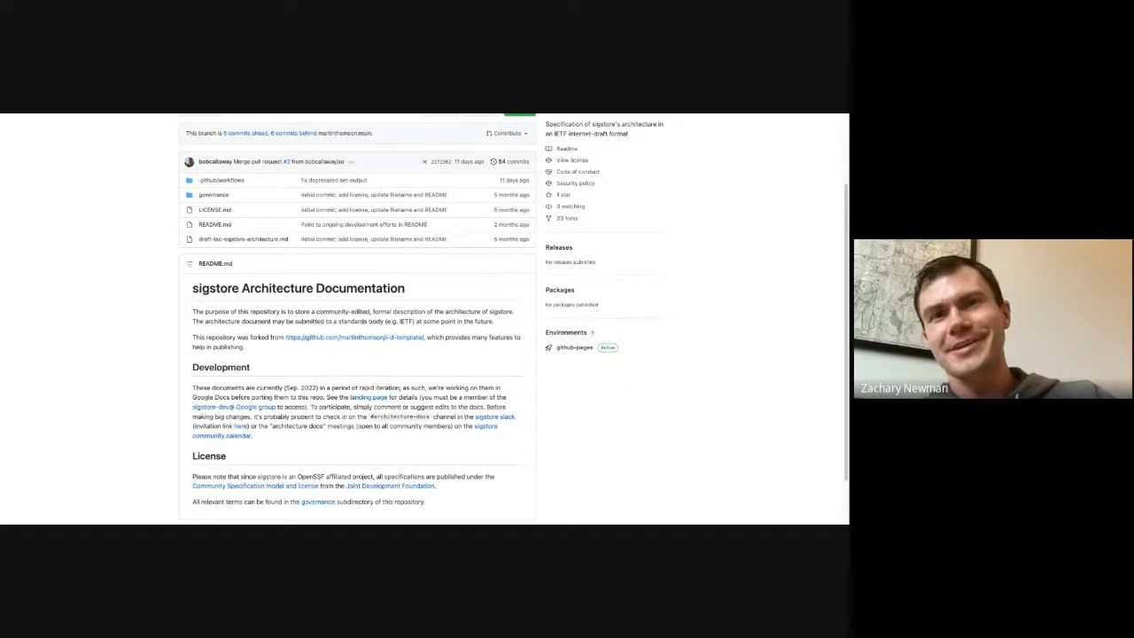
{"action": "scroll", "scroll_direction": "down", "scroll_amount": 3}
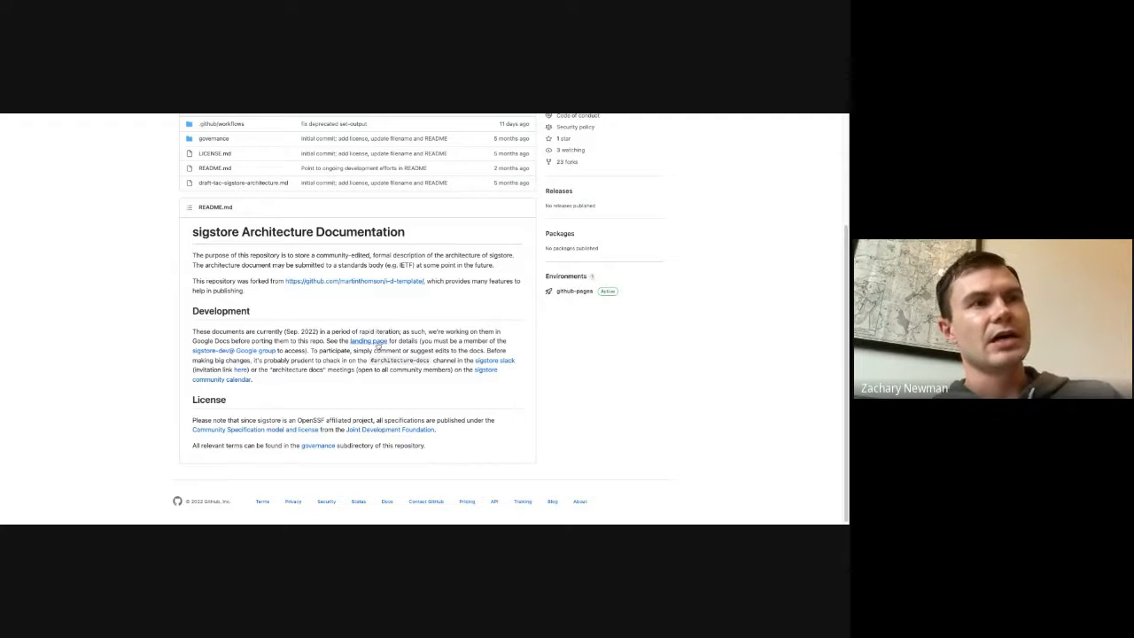
{"action": "left_click", "coordinate": [369, 340]}
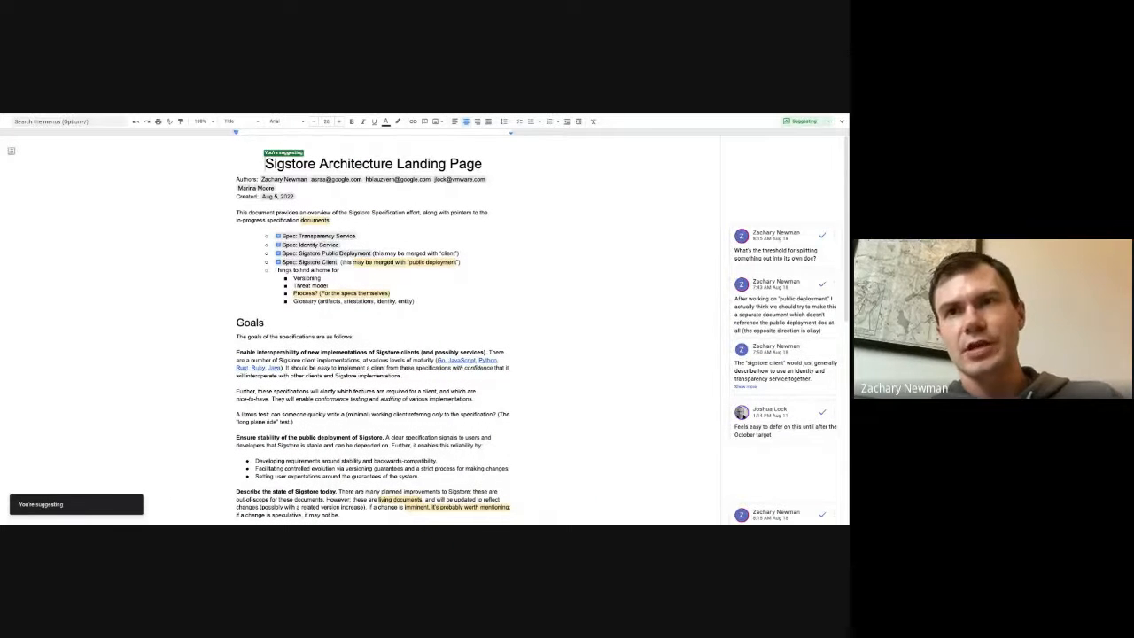
Scroll the landing page through Goals, Strategy, Tactics, Glossary and References, then back up to Goals.
{"action": "scroll", "scroll_direction": "down", "scroll_amount": 3}
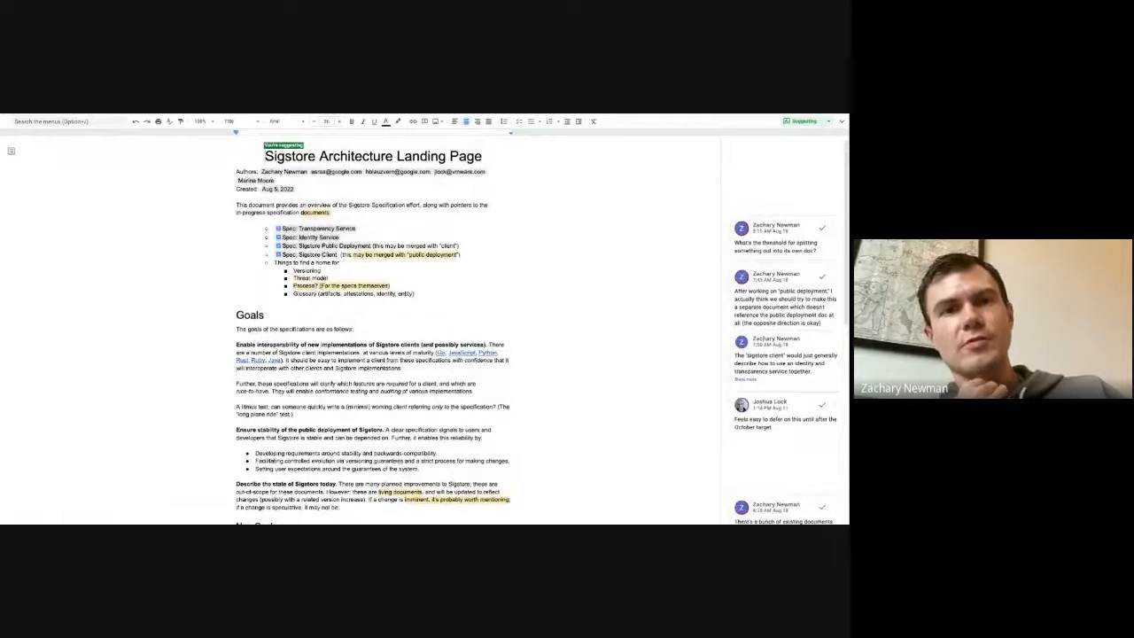
{"action": "scroll", "scroll_direction": "down", "scroll_amount": 3}
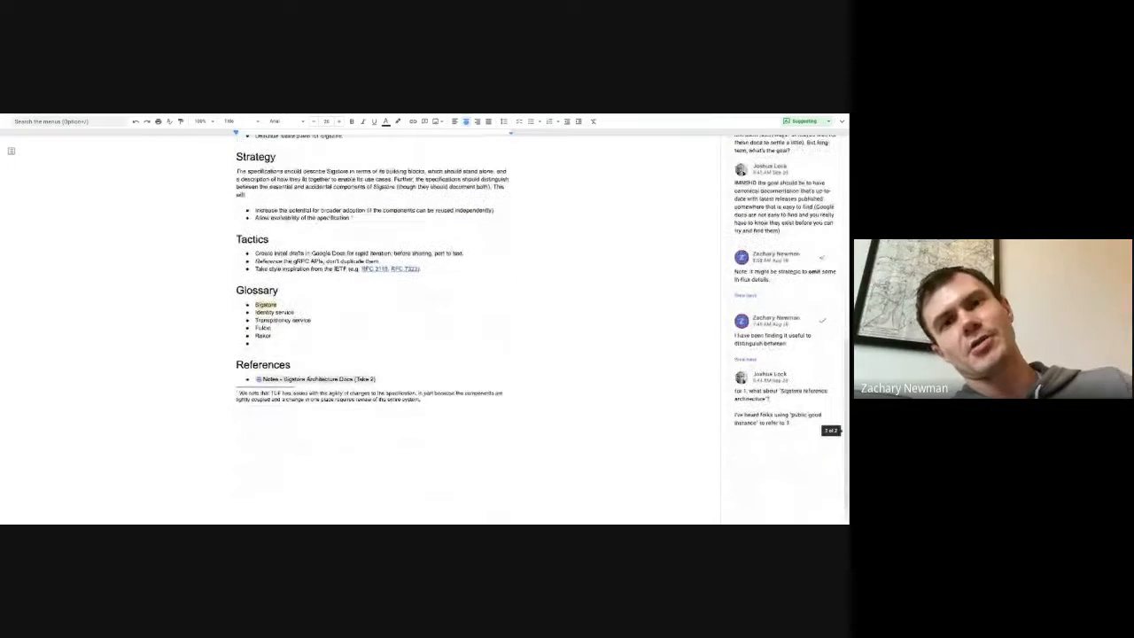
{"action": "scroll", "scroll_direction": "up", "scroll_amount": 3}
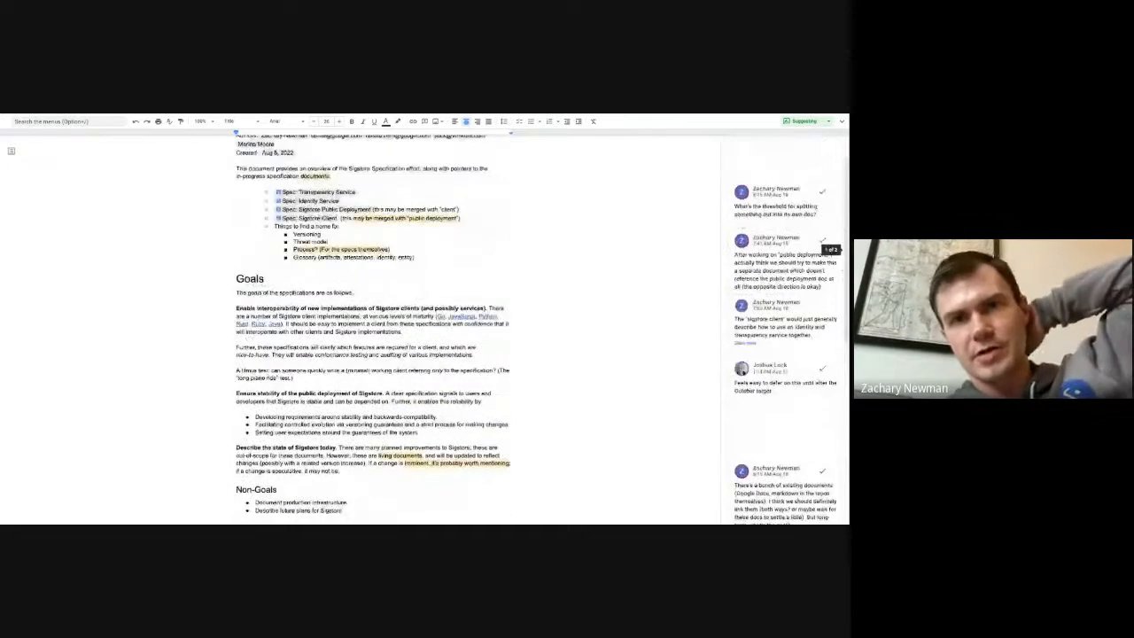
{"action": "scroll", "scroll_direction": "up", "scroll_amount": 3}
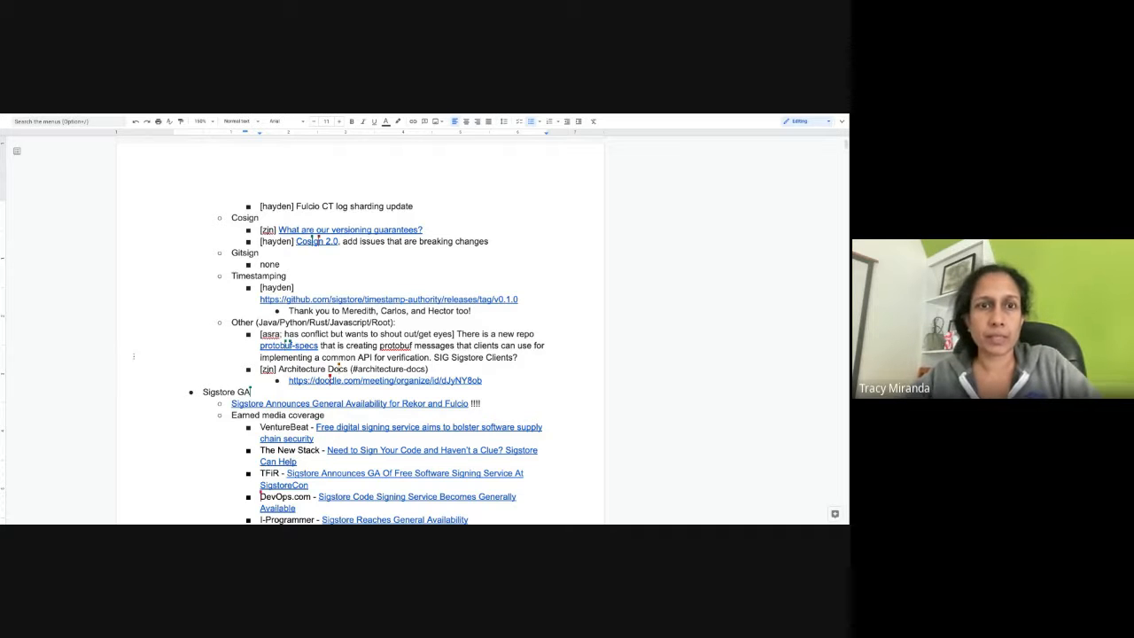
Scroll the notes to the Sigstore GA section with its earned media coverage and owned content lists.
{"action": "scroll", "scroll_direction": "down", "scroll_amount": 3}
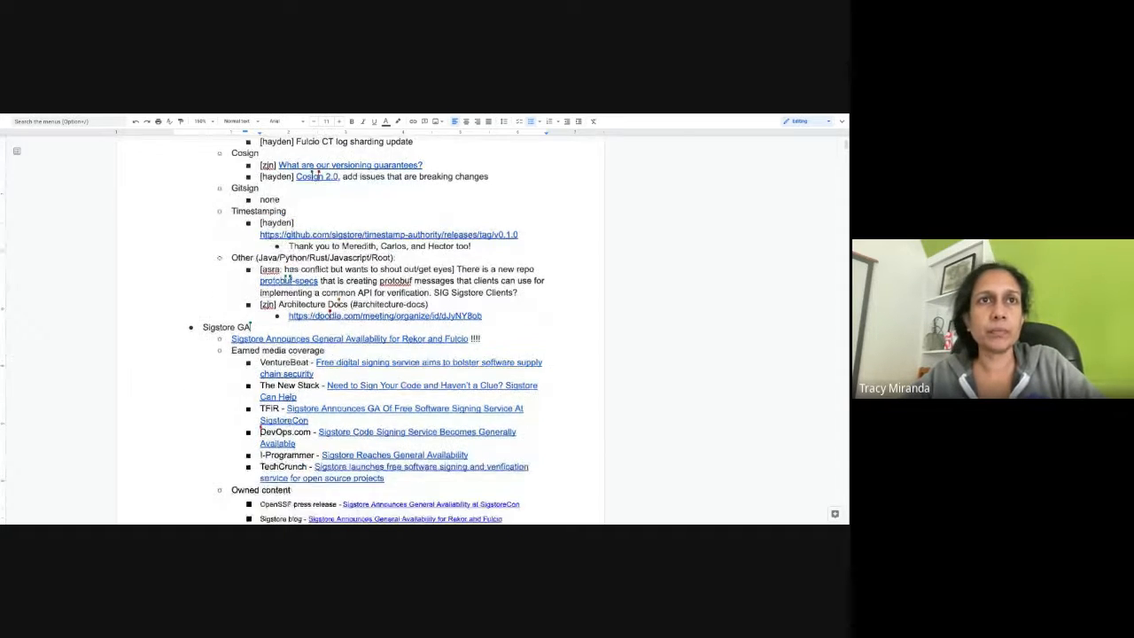
{"action": "scroll", "scroll_direction": "down", "scroll_amount": 3}
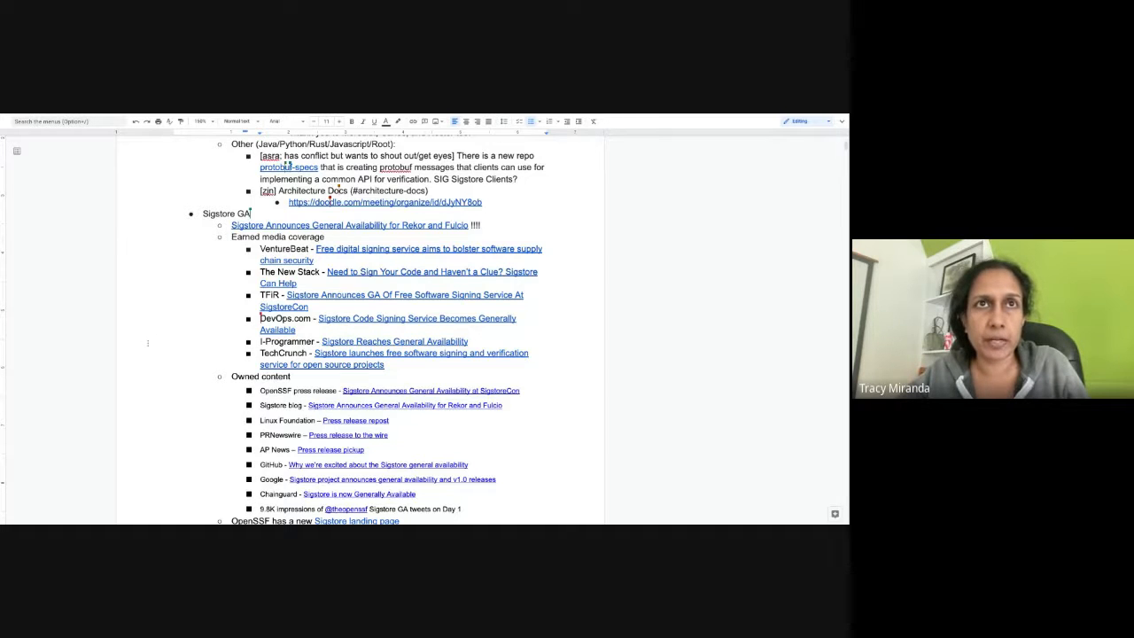
{"action": "scroll", "scroll_direction": "up", "scroll_amount": 3}
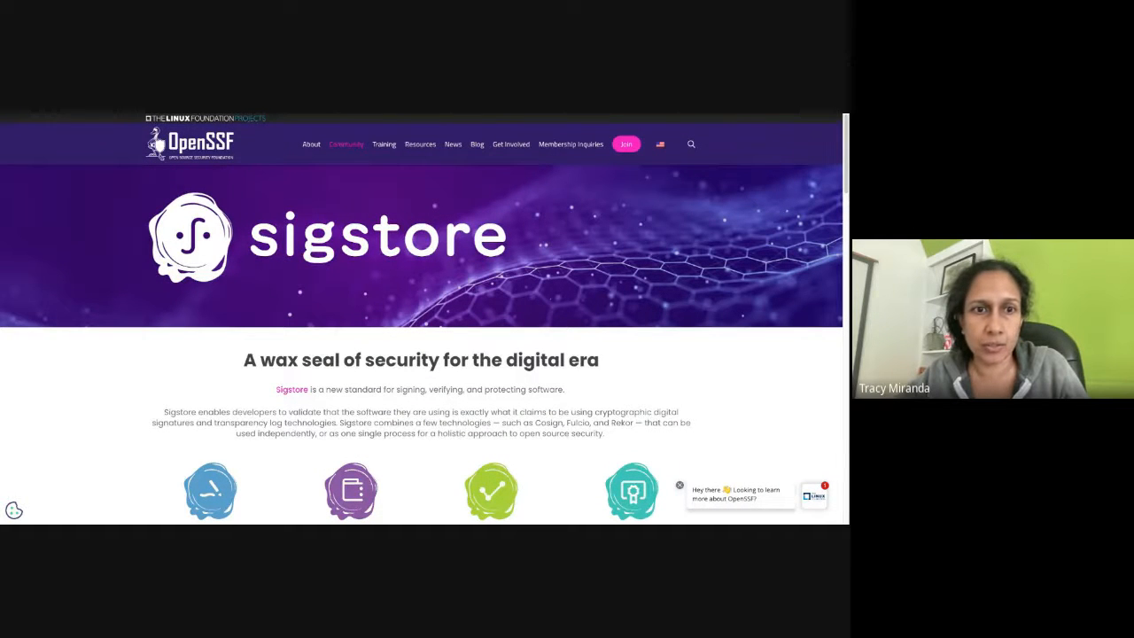
Browse the OpenSSF Sigstore page past cosign, rekor, gitsign and fulcio to the User Case Studies.
{"action": "scroll", "scroll_direction": "down", "scroll_amount": 3}
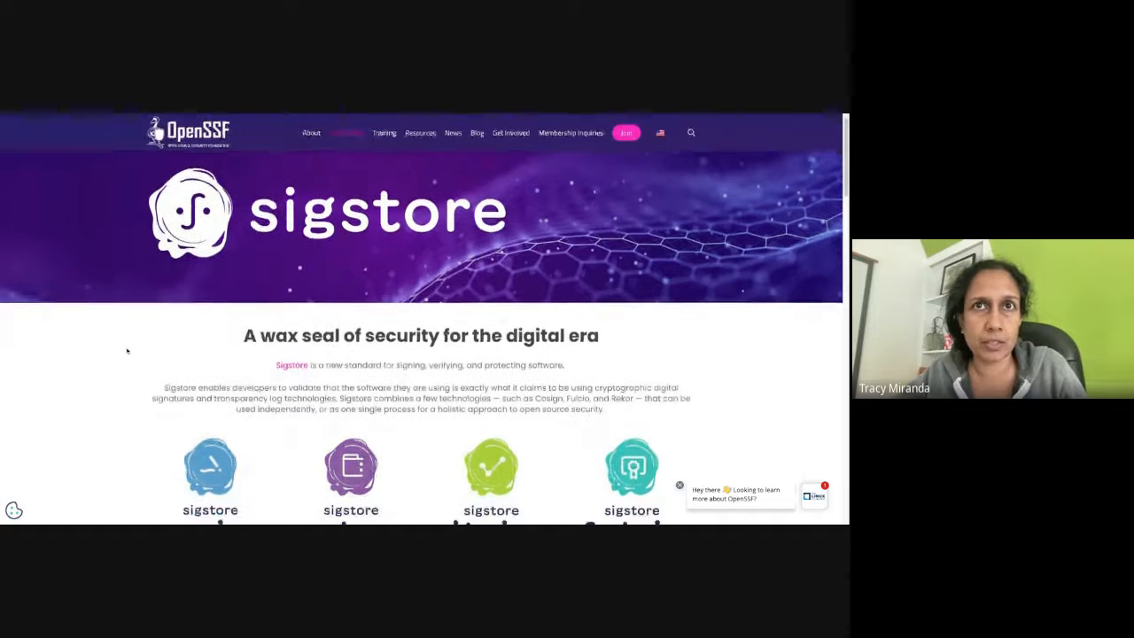
{"action": "scroll", "scroll_direction": "down", "scroll_amount": 3}
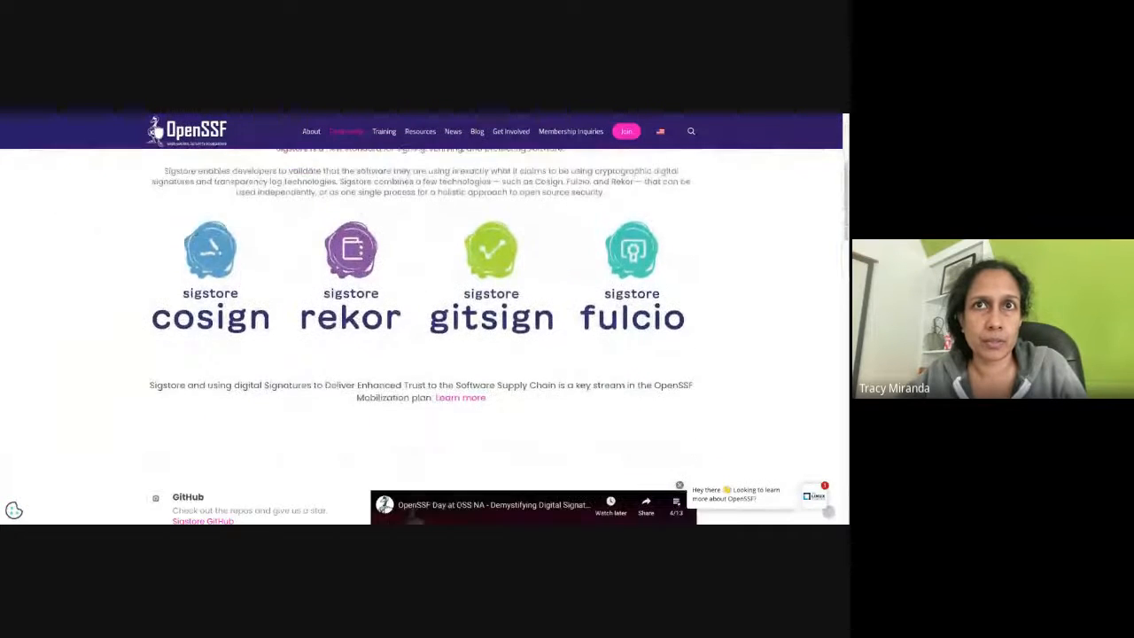
{"action": "scroll", "scroll_direction": "down", "scroll_amount": 3}
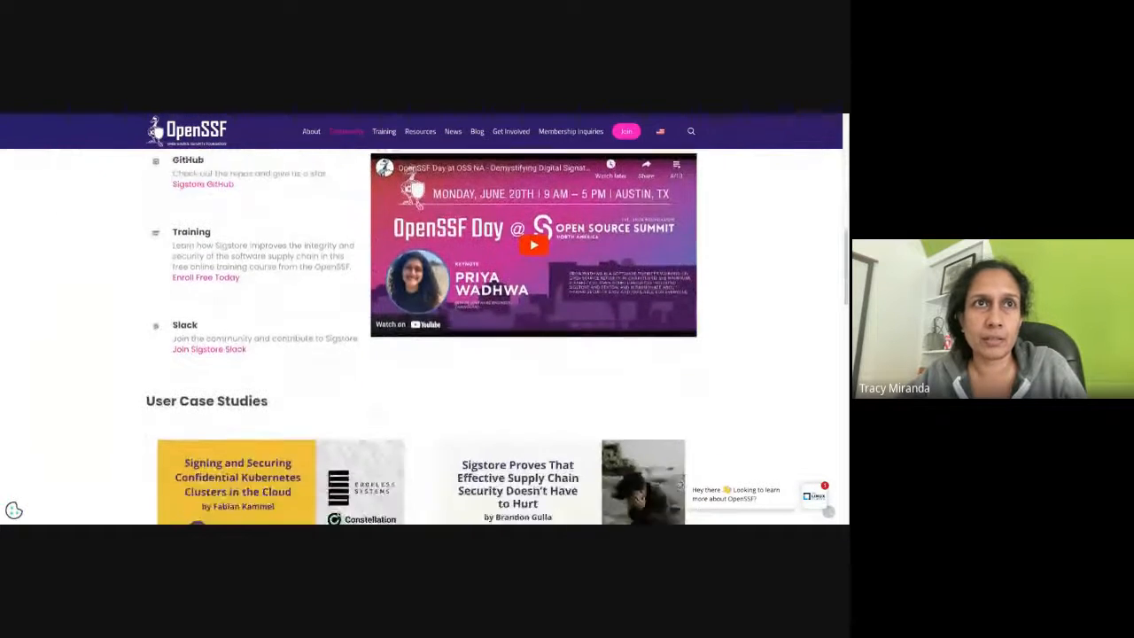
{"action": "scroll", "scroll_direction": "down", "scroll_amount": 3}
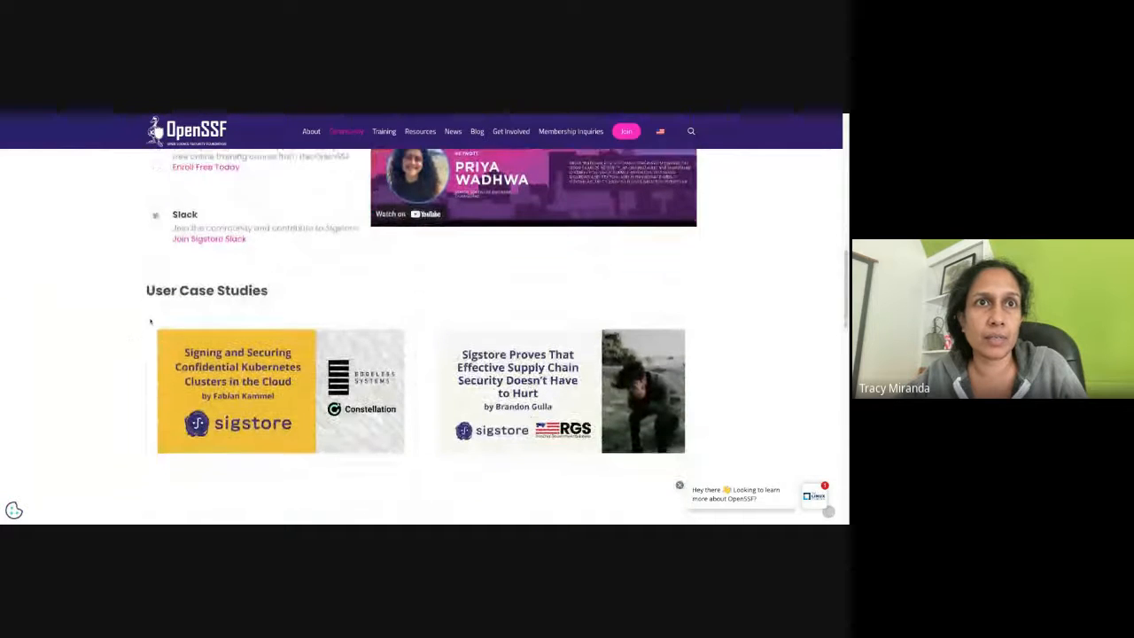
{"action": "scroll", "scroll_direction": "up", "scroll_amount": 3}
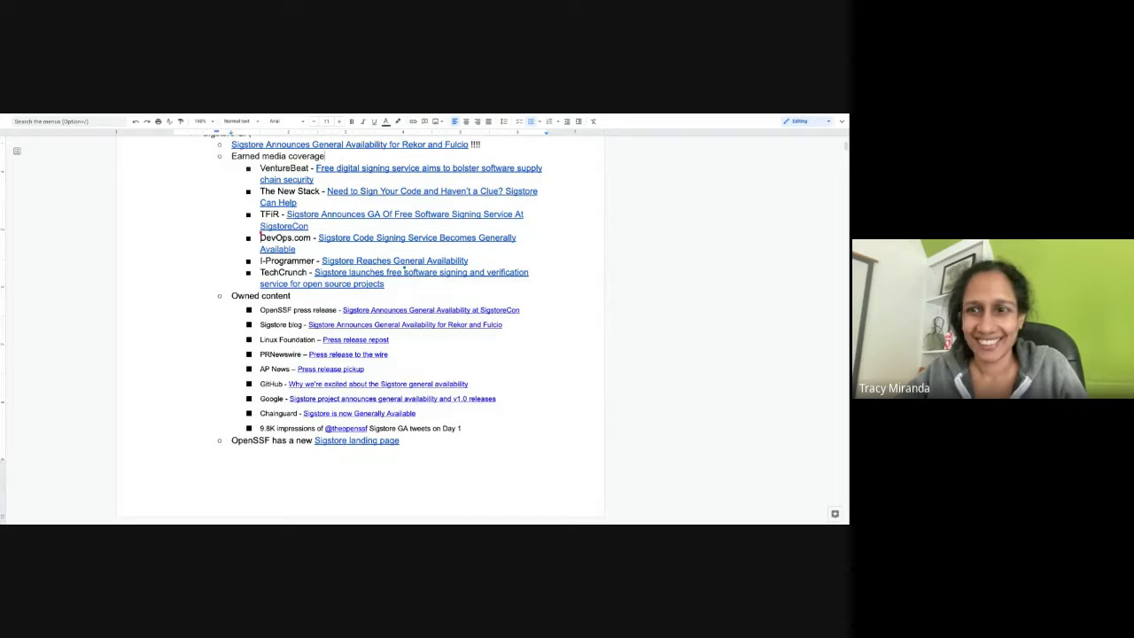
Scroll the notes through Docs and Outreach & Events — Hacktoberfest, SigstoreCon, FOSDEM — down to AOB.
{"action": "scroll", "scroll_direction": "down", "scroll_amount": 3}
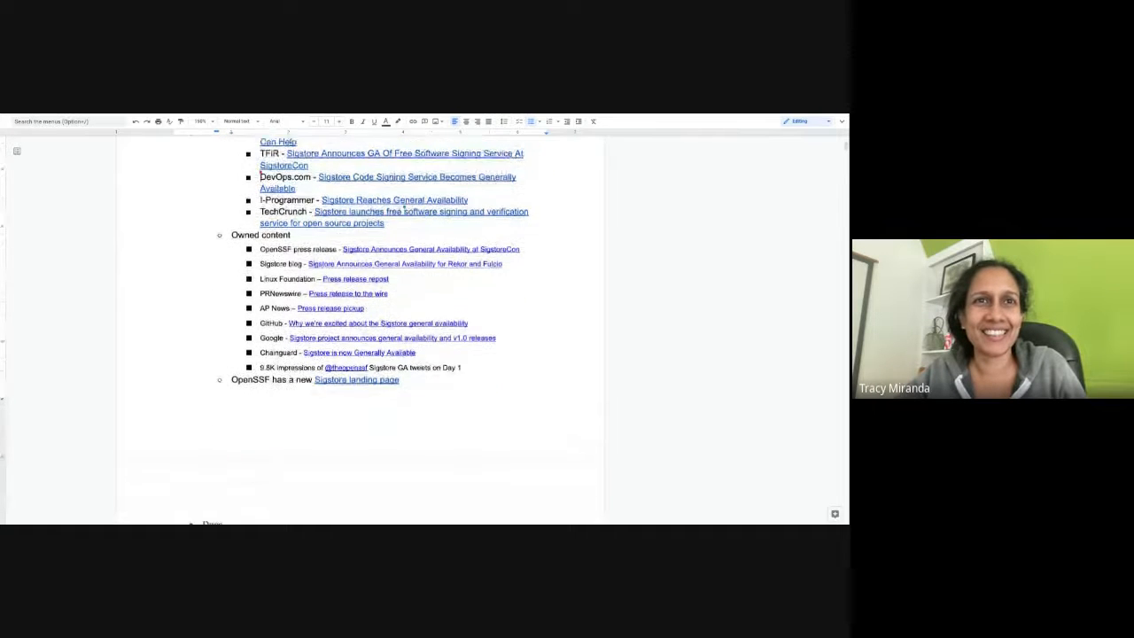
{"action": "scroll", "scroll_direction": "down", "scroll_amount": 3}
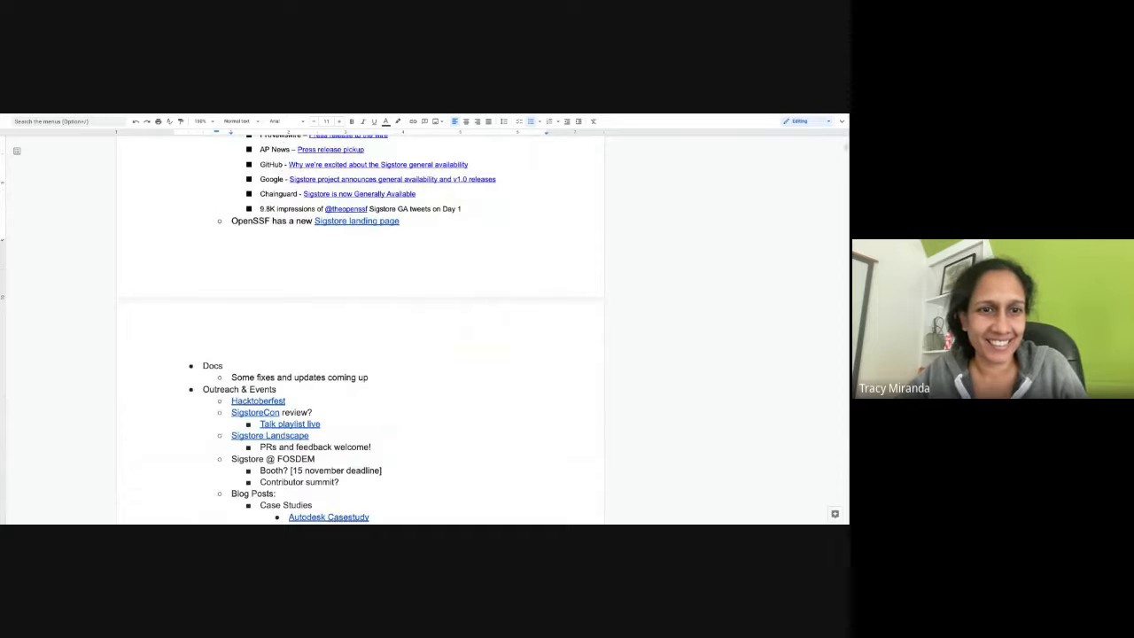
{"action": "scroll", "scroll_direction": "down", "scroll_amount": 3}
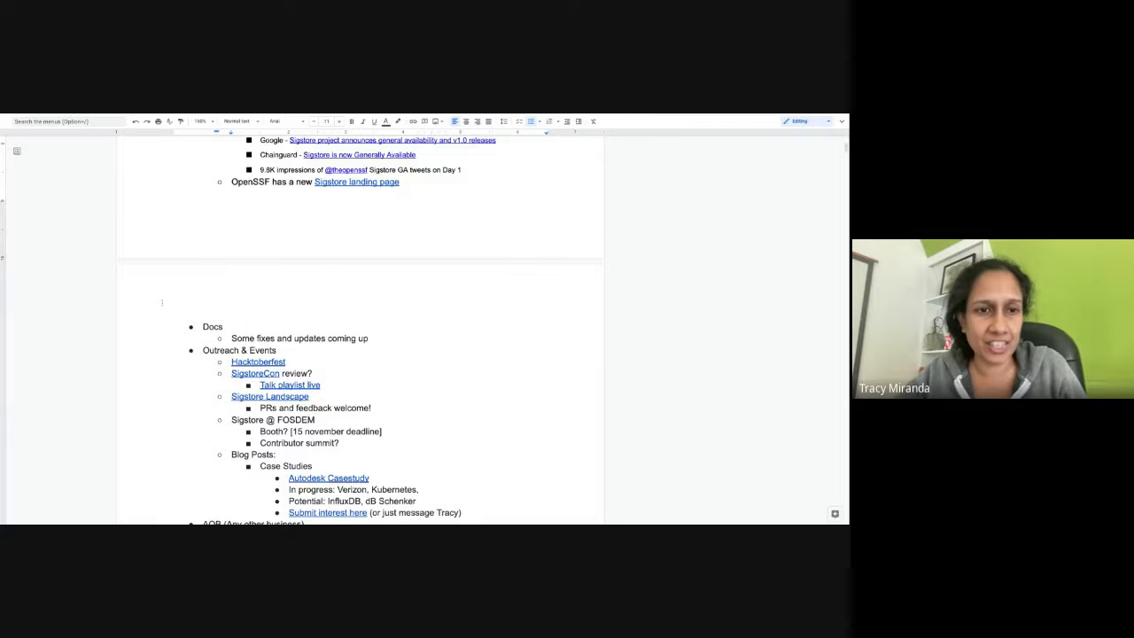
{"action": "scroll", "scroll_direction": "down", "scroll_amount": 3}
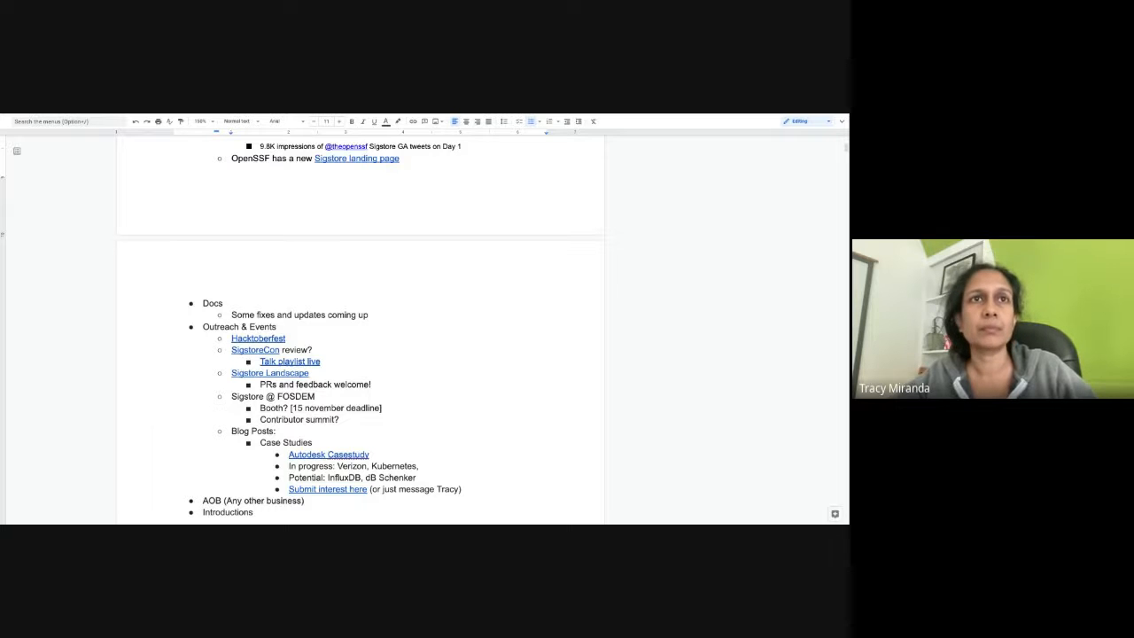
{"action": "scroll", "scroll_direction": "down", "scroll_amount": 3}
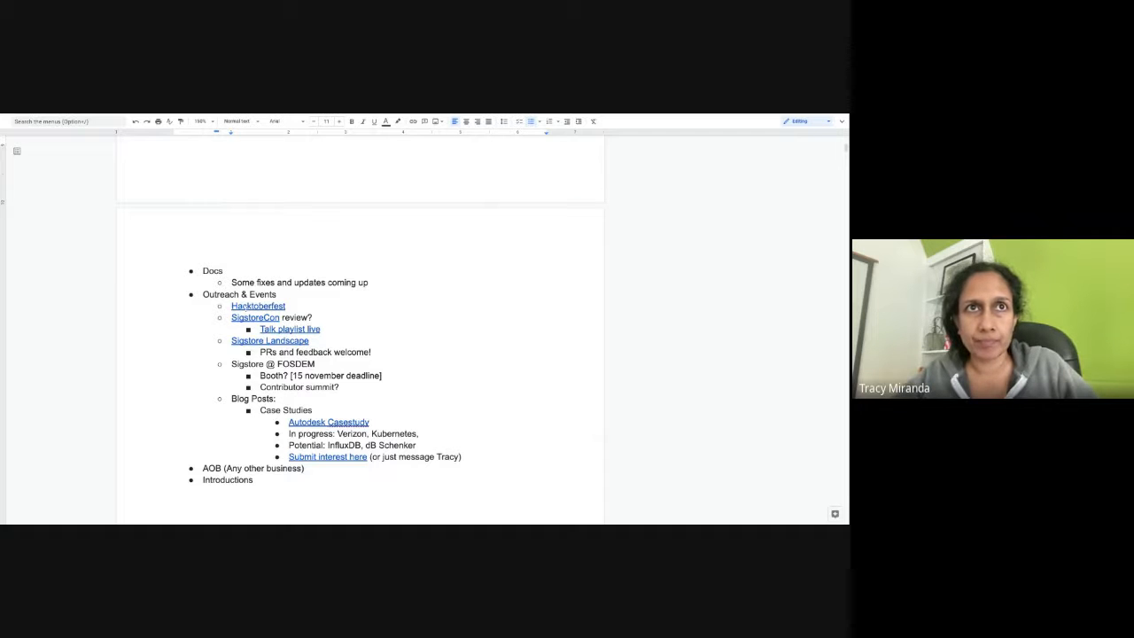
{"action": "mouse_move", "coordinate": [106, 331]}
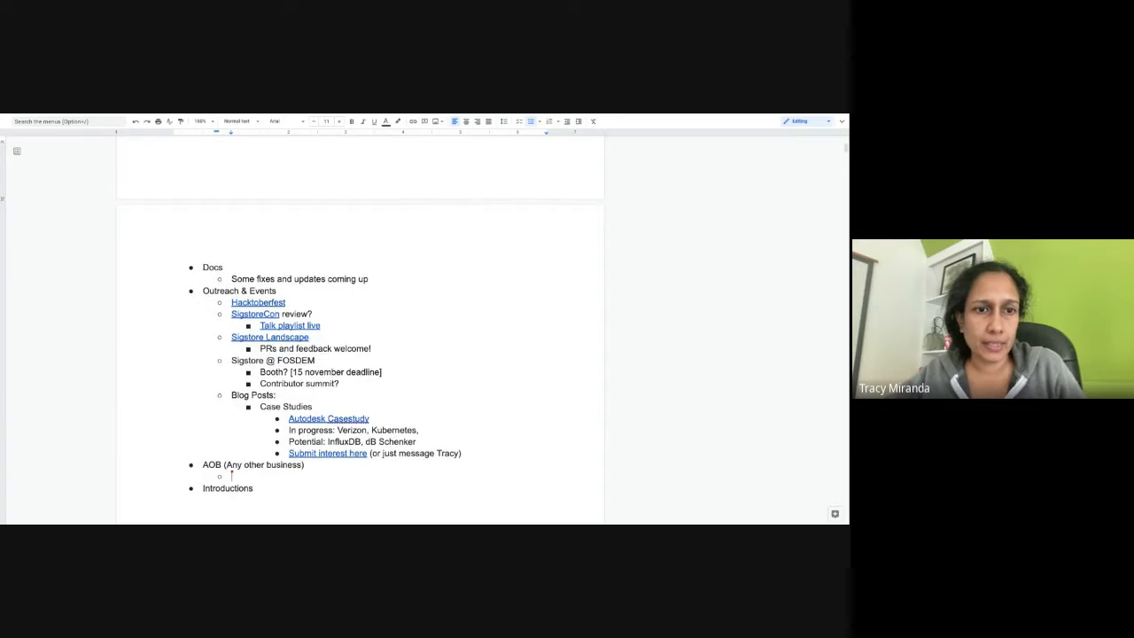
Add an 'openssl vulns?' question under the AOB item.
{"action": "type", "text": "[zjn] openssl v"}
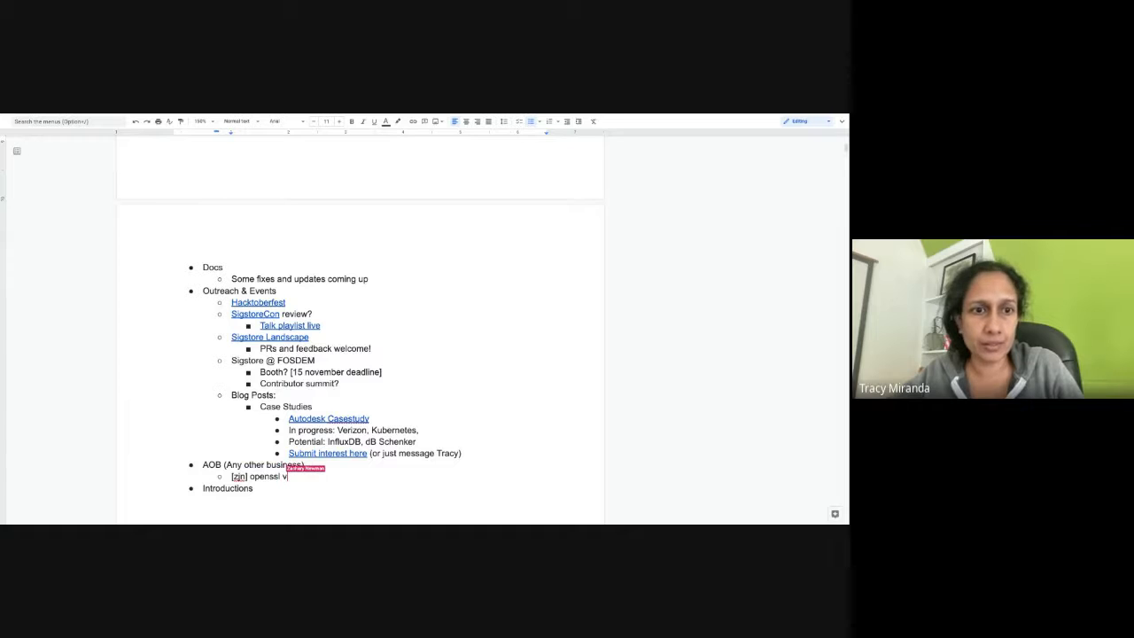
{"action": "type", "text": "ulnz?"}
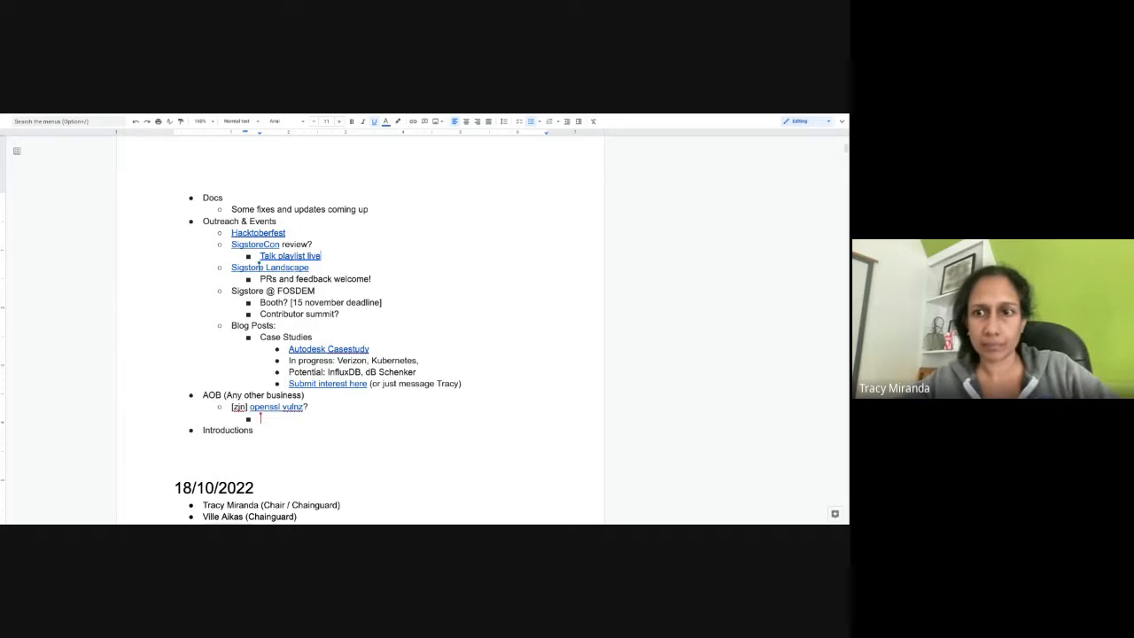
{"action": "mouse_move", "coordinate": [269, 265]}
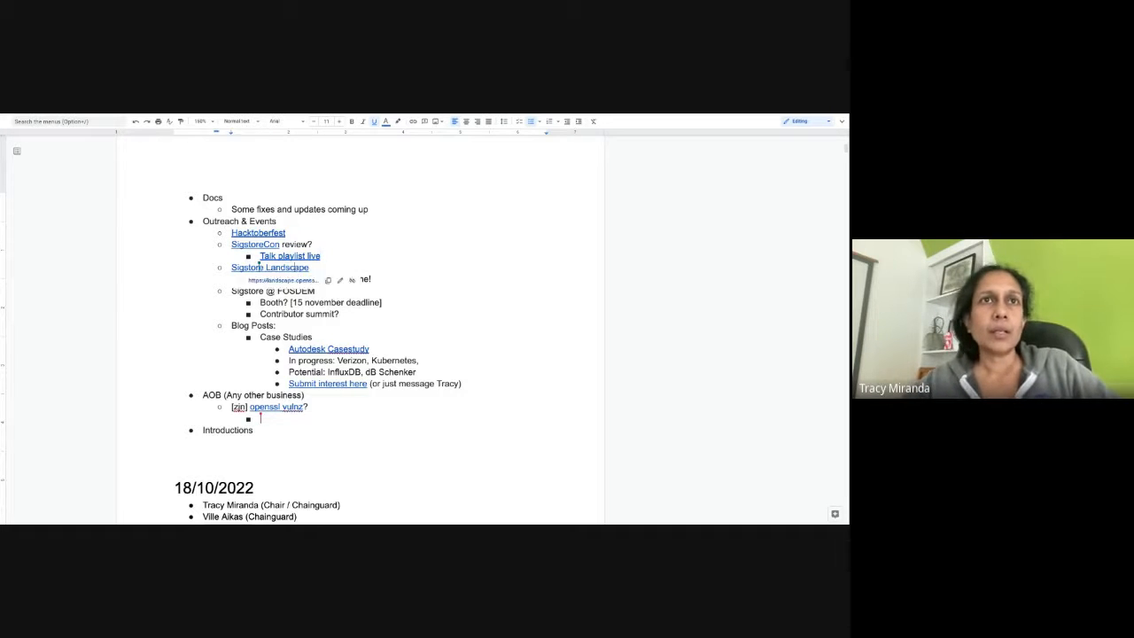
{"action": "mouse_move", "coordinate": [270, 266]}
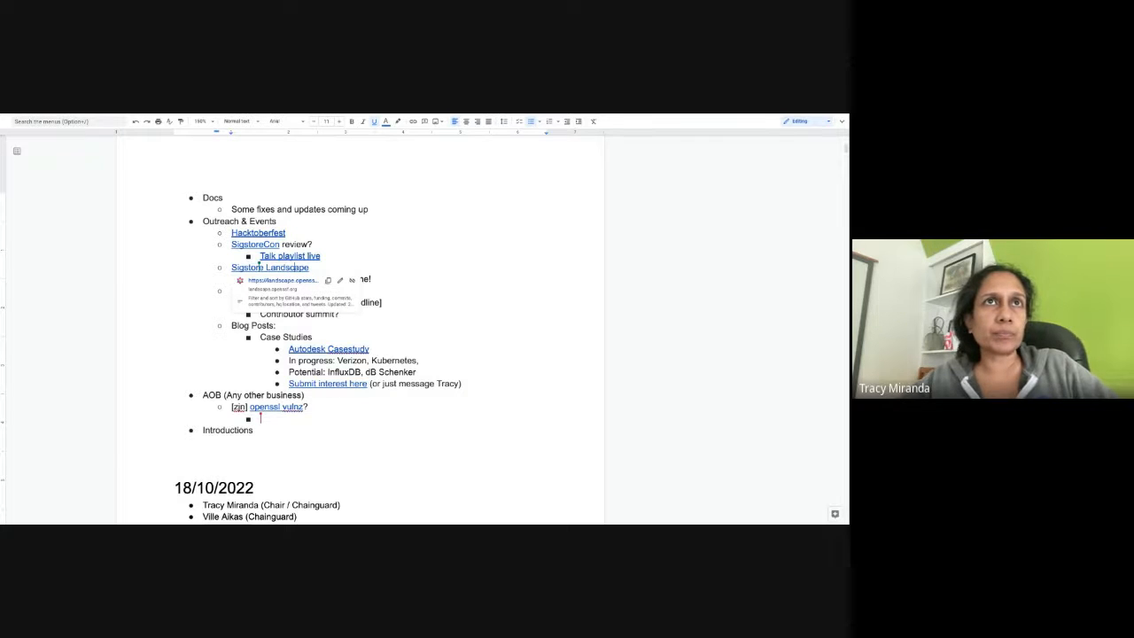
Follow the Sigstore Landscape link from the notes to the OpenSSF Landscape page.
{"action": "left_click", "coordinate": [281, 280]}
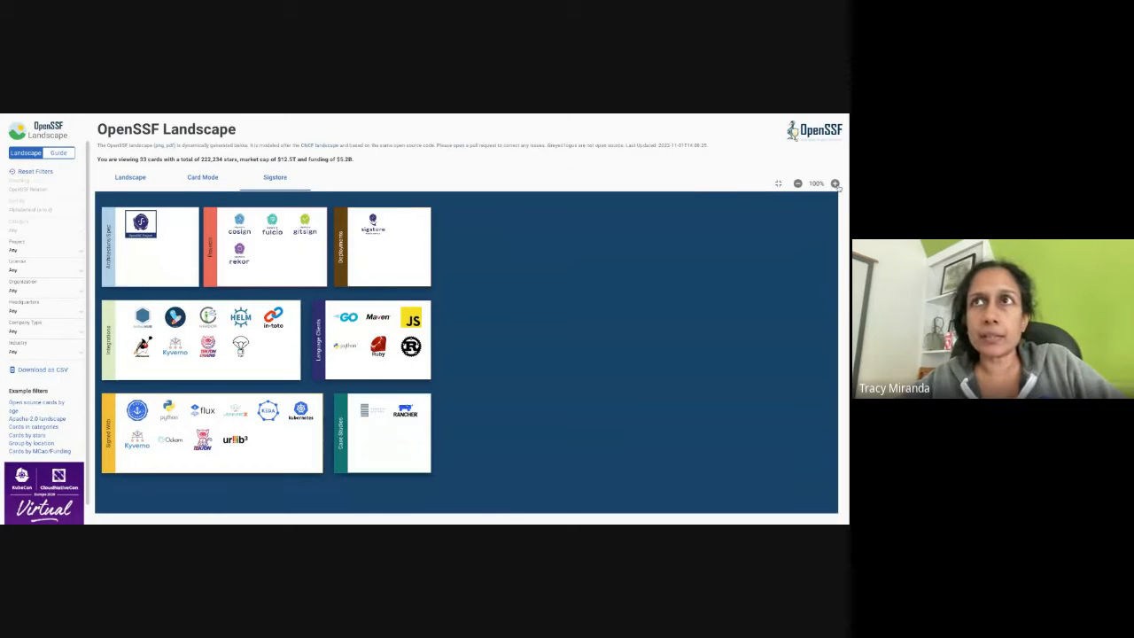
{"action": "left_click", "coordinate": [833, 183]}
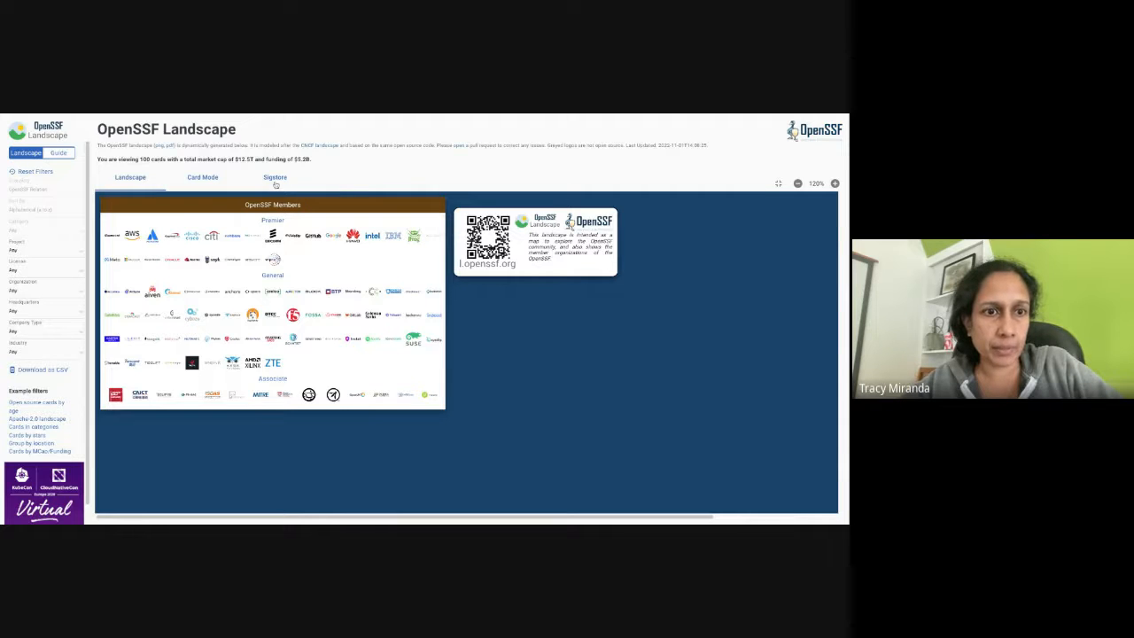
{"action": "left_click", "coordinate": [275, 177]}
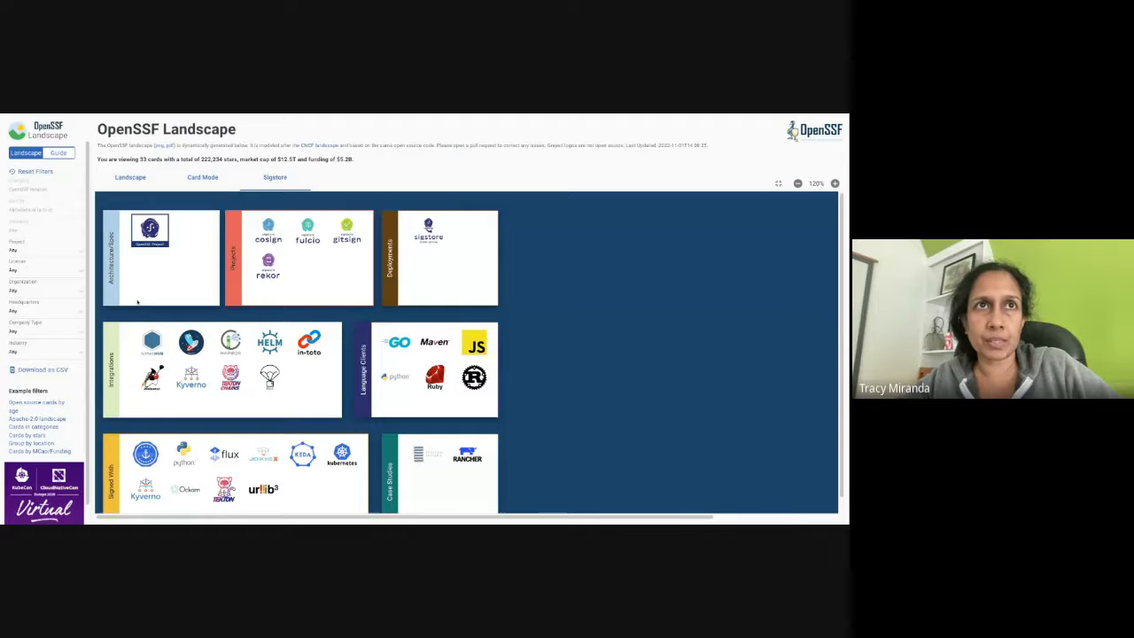
{"action": "mouse_move", "coordinate": [314, 275]}
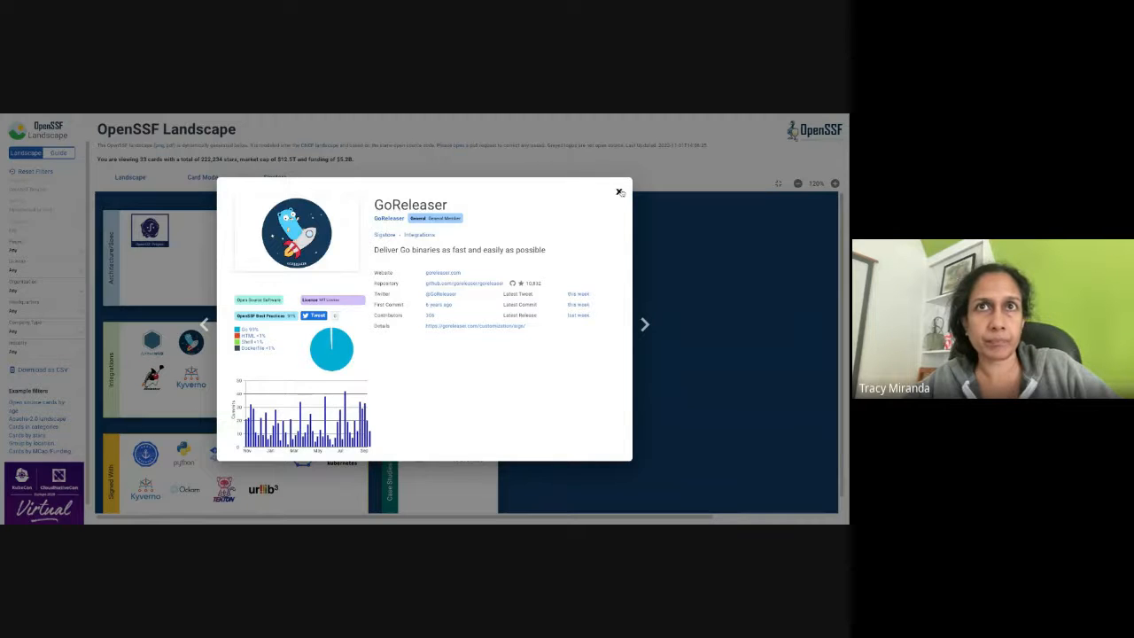
Review the GoReleaser, Sigstore client for Python, CPython and Edgeless Systems cards, closing each.
{"action": "left_click", "coordinate": [620, 191]}
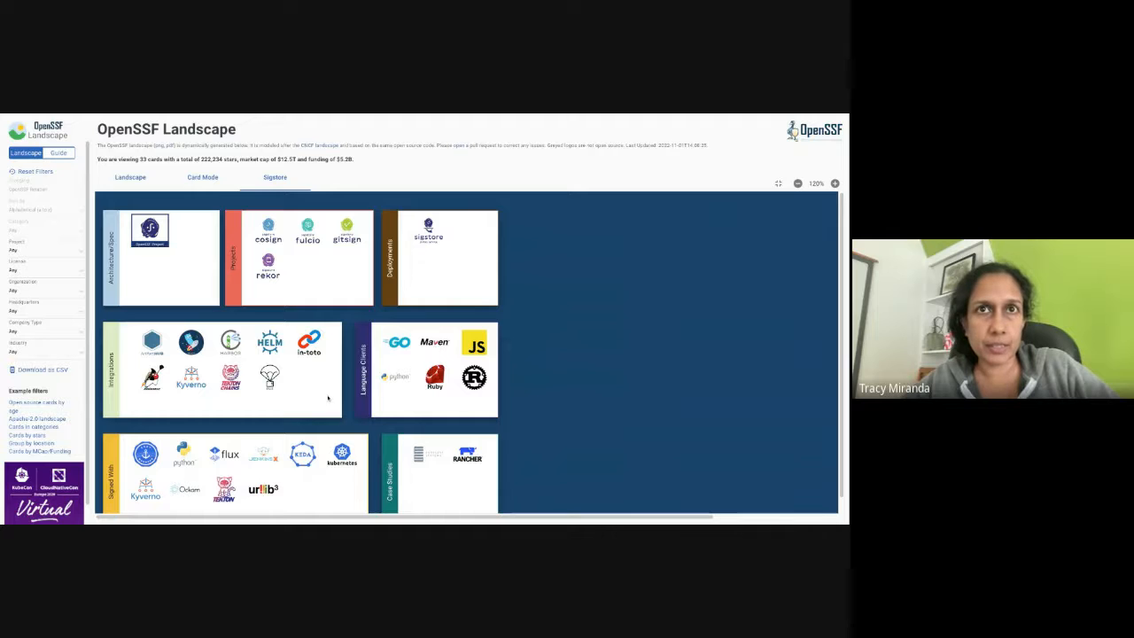
{"action": "left_click", "coordinate": [395, 375]}
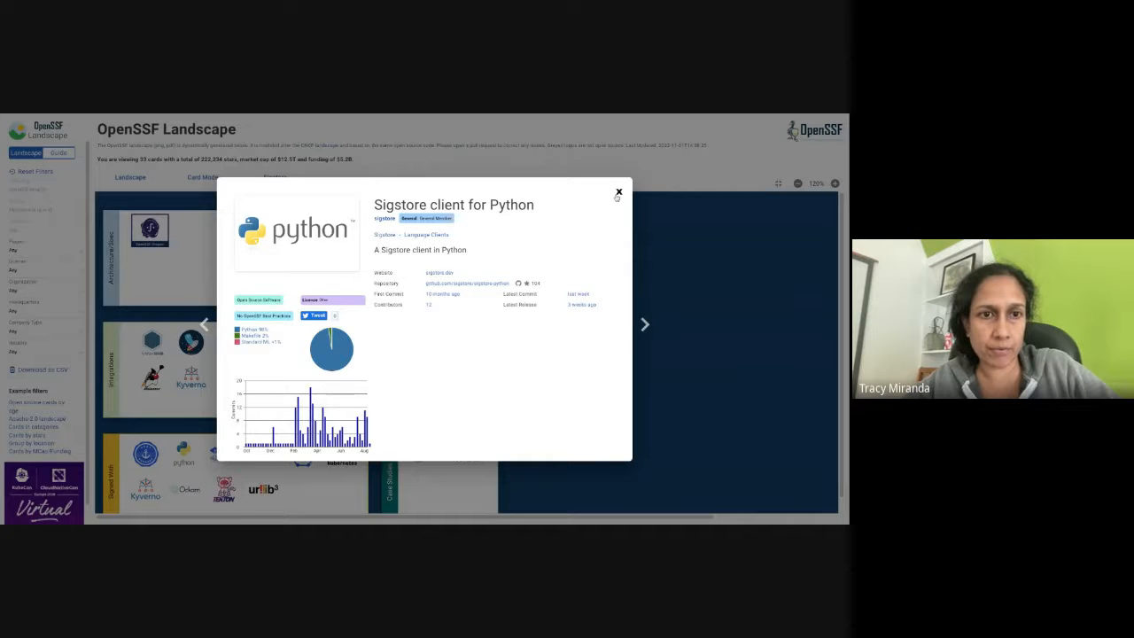
{"action": "left_click", "coordinate": [620, 192]}
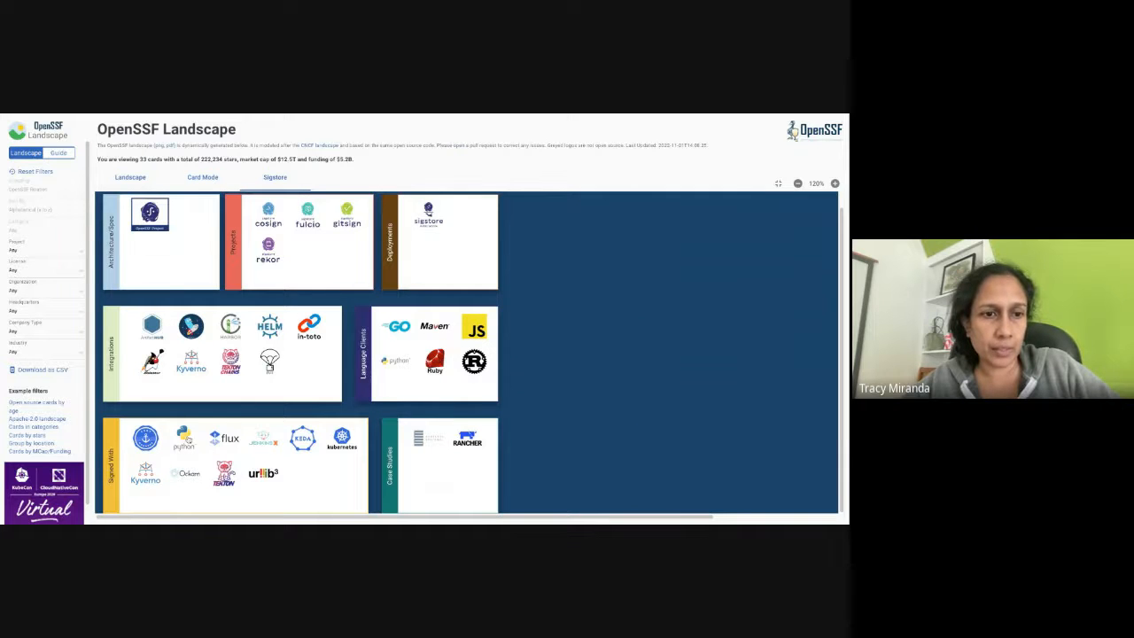
{"action": "left_click", "coordinate": [185, 438]}
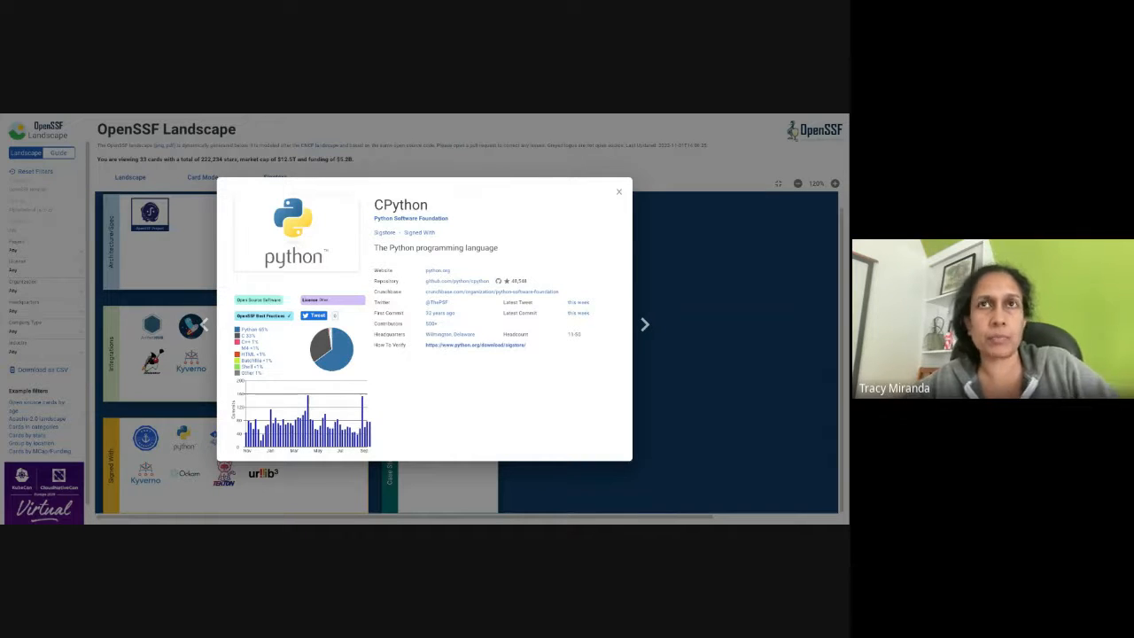
{"action": "left_click", "coordinate": [619, 191]}
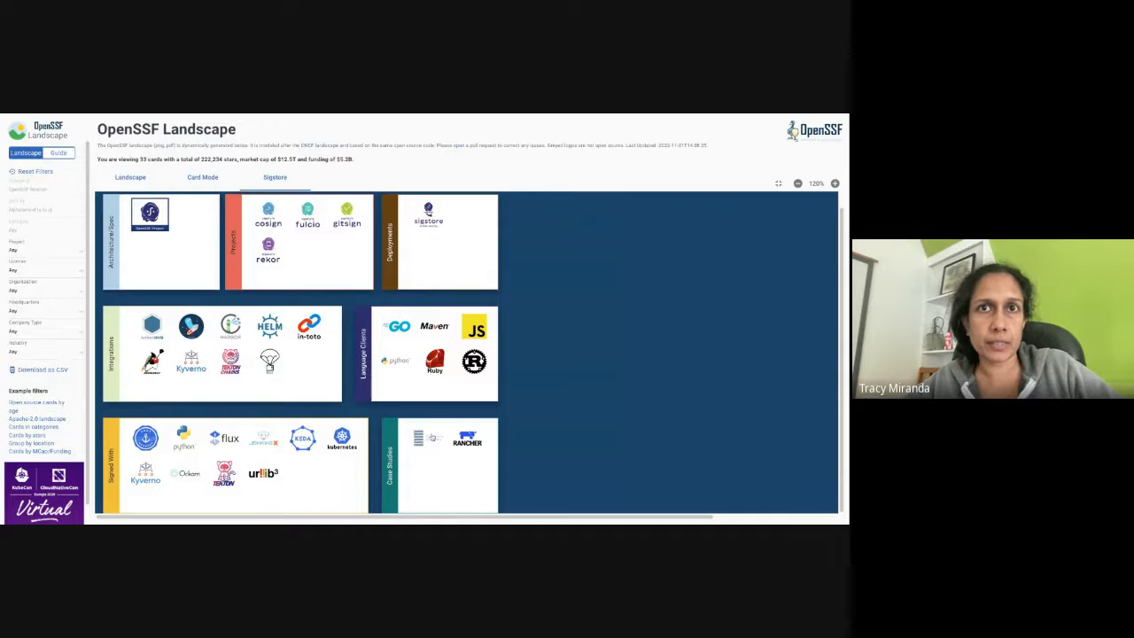
{"action": "left_click", "coordinate": [433, 439]}
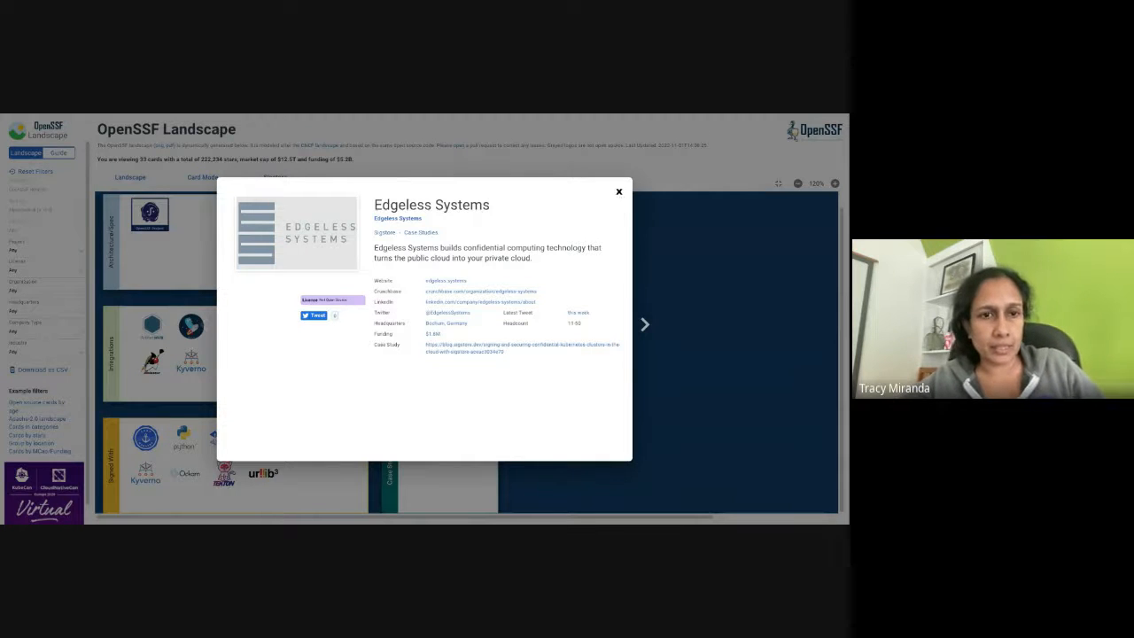
{"action": "left_click", "coordinate": [619, 192]}
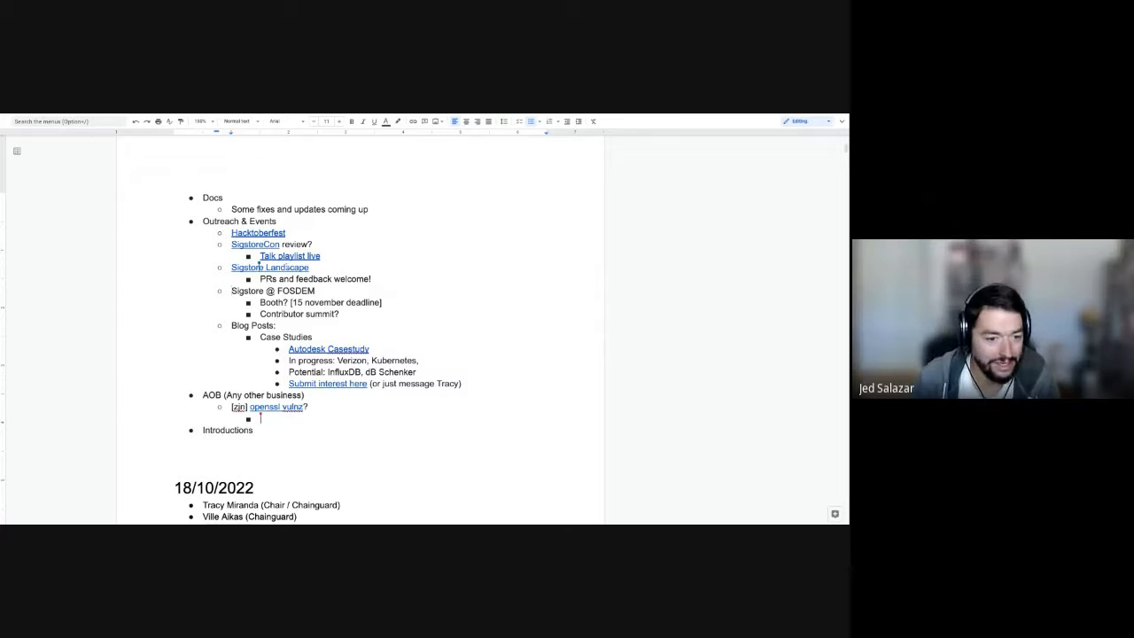
{"action": "mouse_move", "coordinate": [270, 266]}
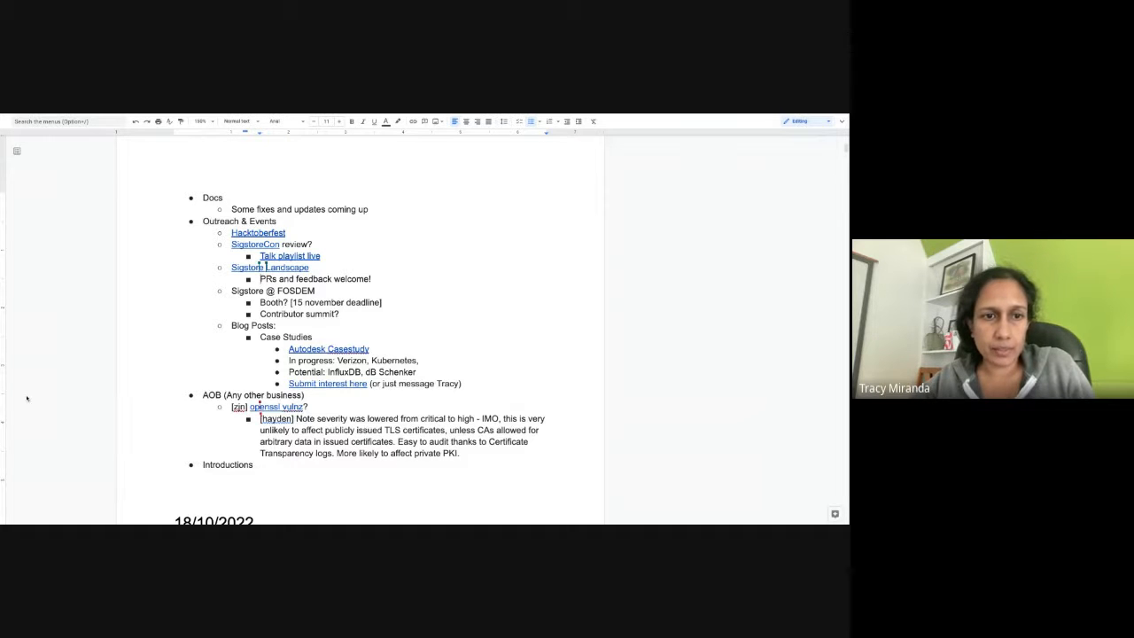
{"action": "scroll", "scroll_direction": "down", "scroll_amount": 3}
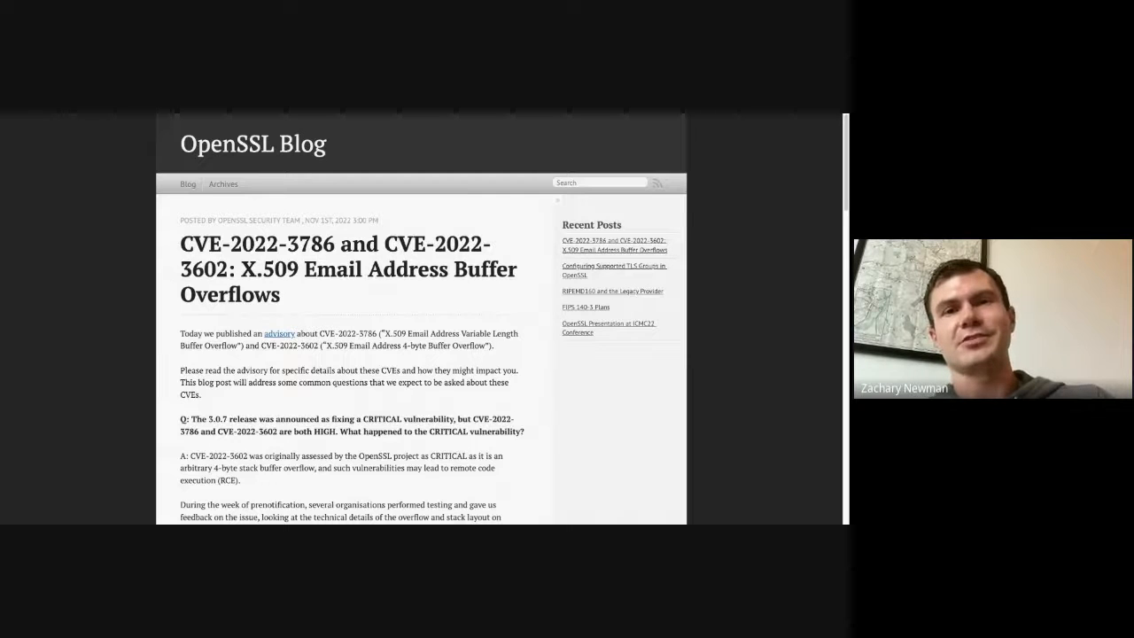
{"action": "scroll", "scroll_direction": "down", "scroll_amount": 3}
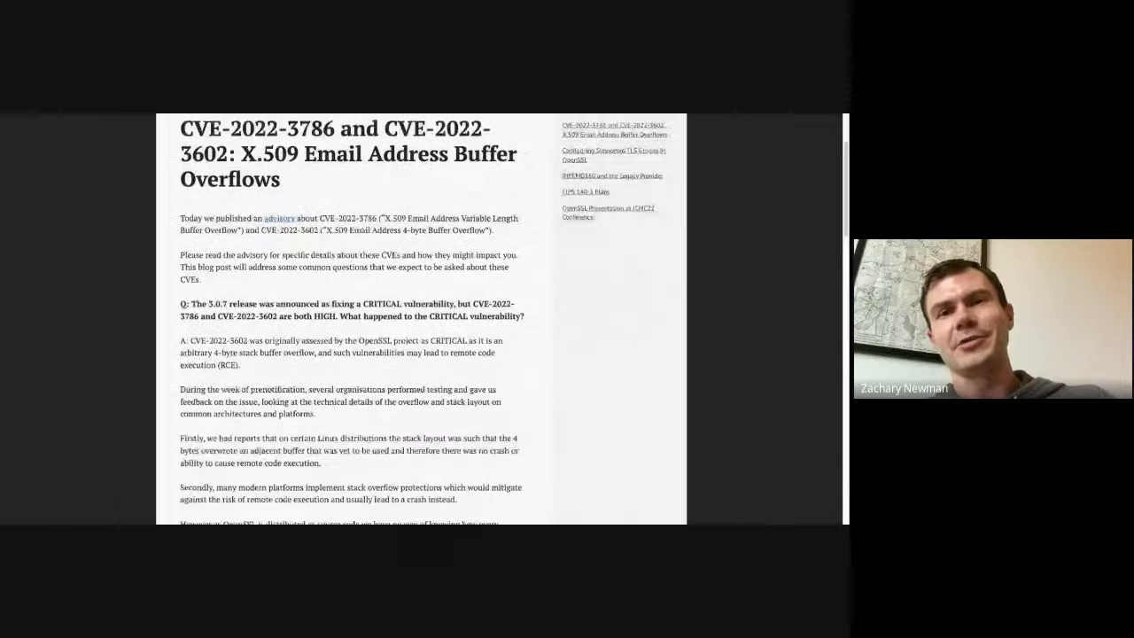
{"action": "scroll", "scroll_direction": "down", "scroll_amount": 3}
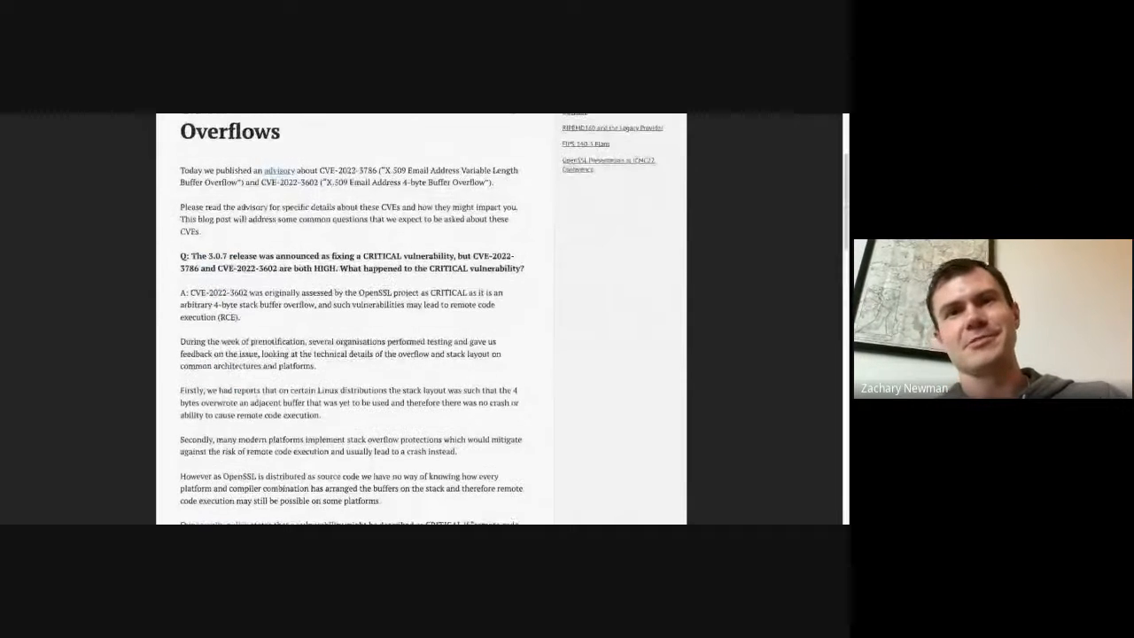
{"action": "scroll", "scroll_direction": "up", "scroll_amount": 3}
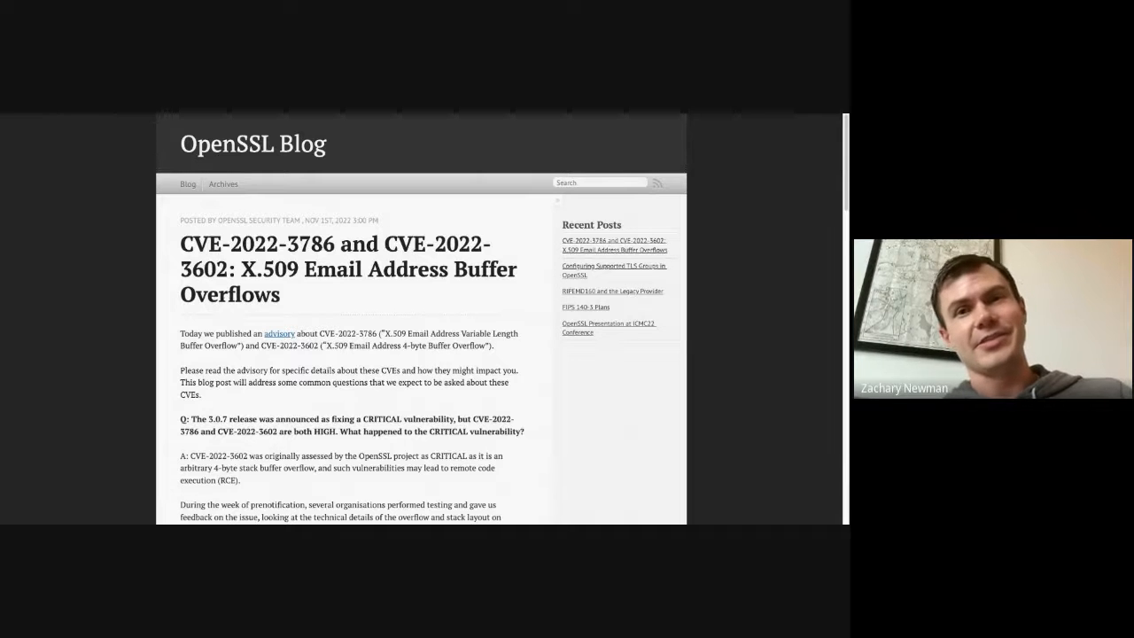
{"action": "scroll", "scroll_direction": "down", "scroll_amount": 3}
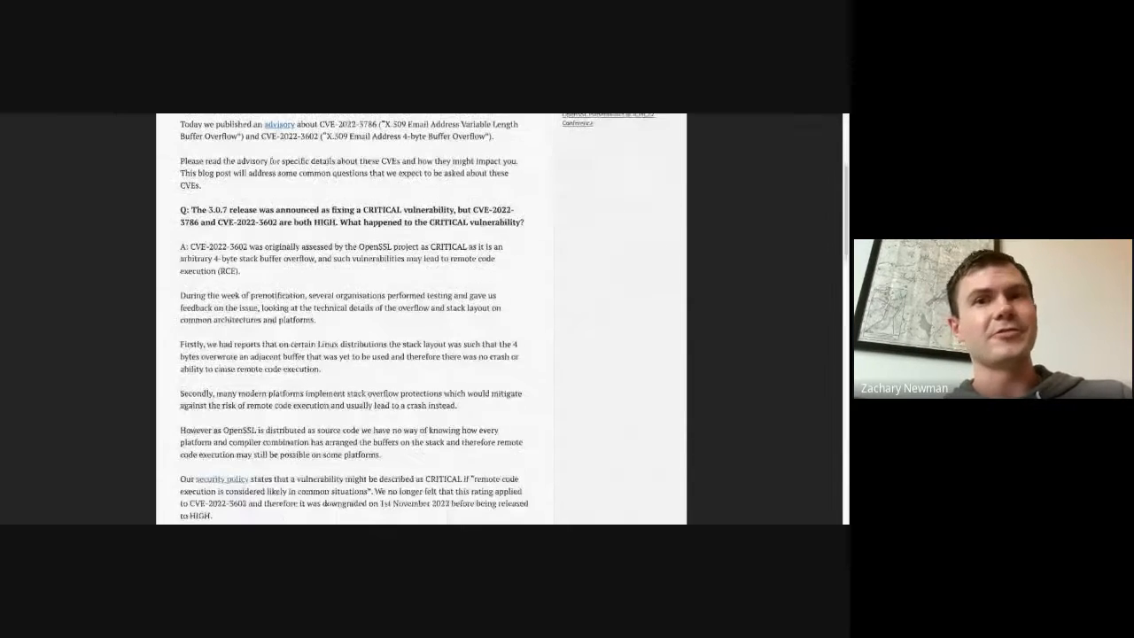
{"action": "scroll", "scroll_direction": "down", "scroll_amount": 3}
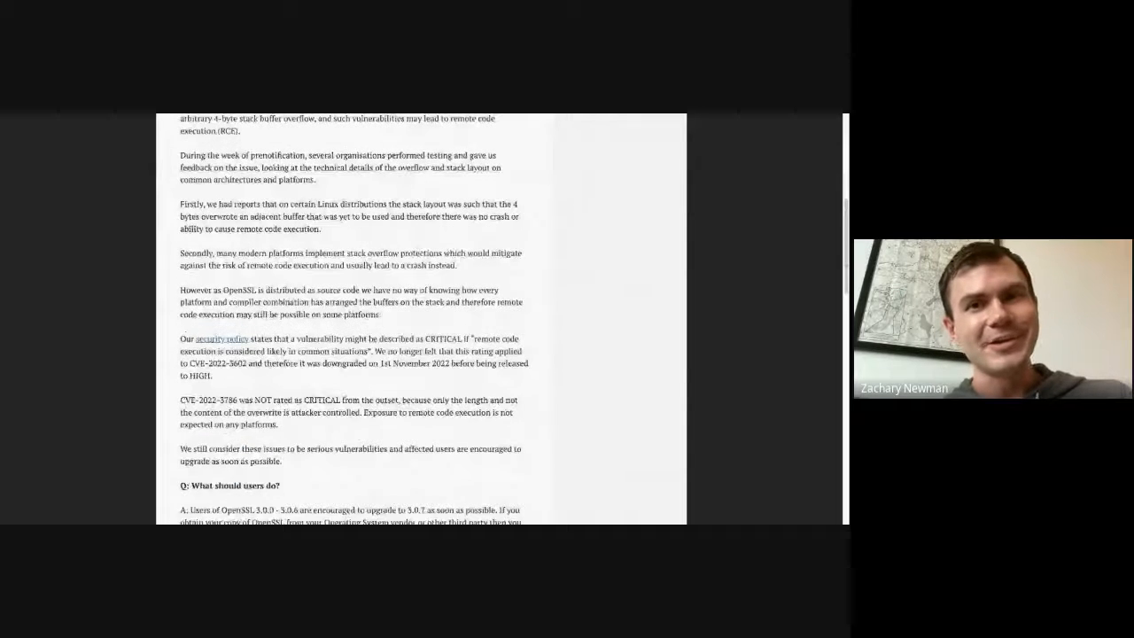
{"action": "scroll", "scroll_direction": "down", "scroll_amount": 3}
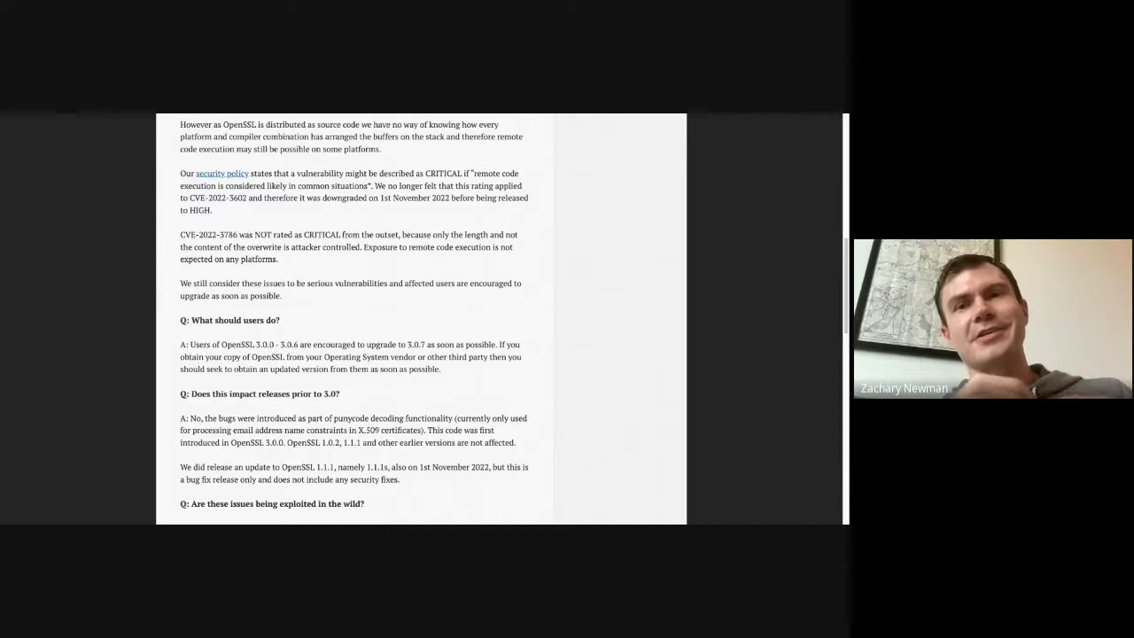
{"action": "scroll", "scroll_direction": "up", "scroll_amount": 3}
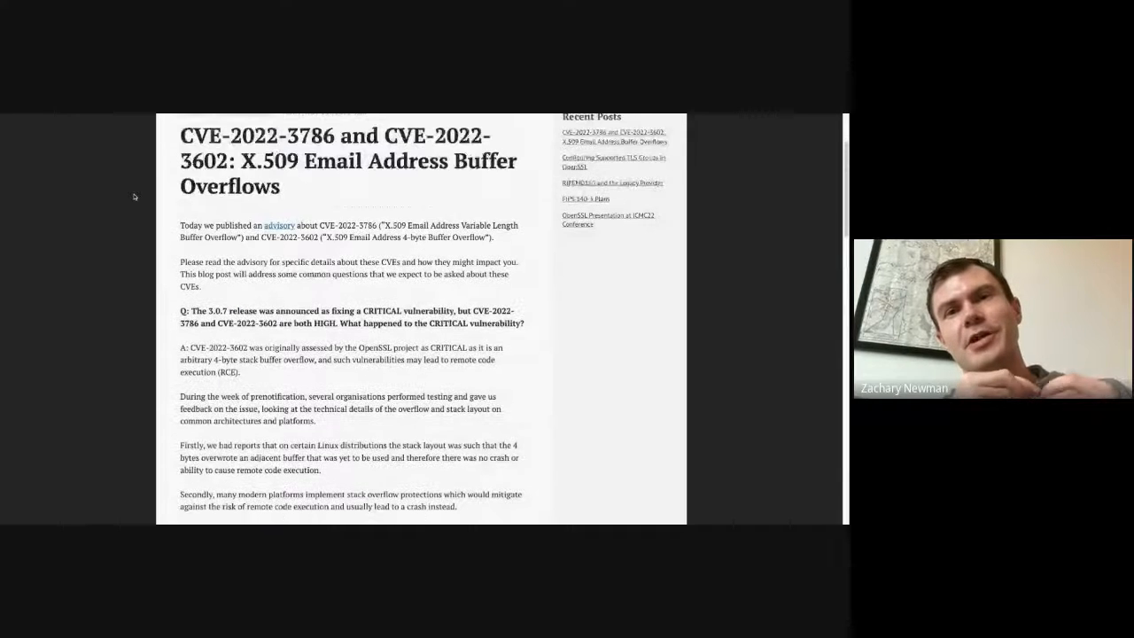